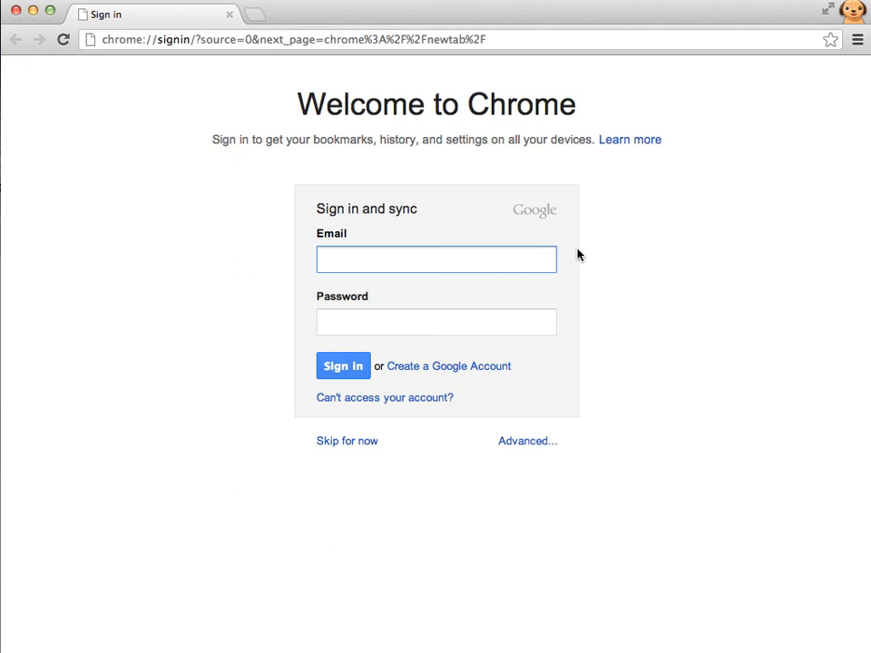
mouse_move(373, 88)
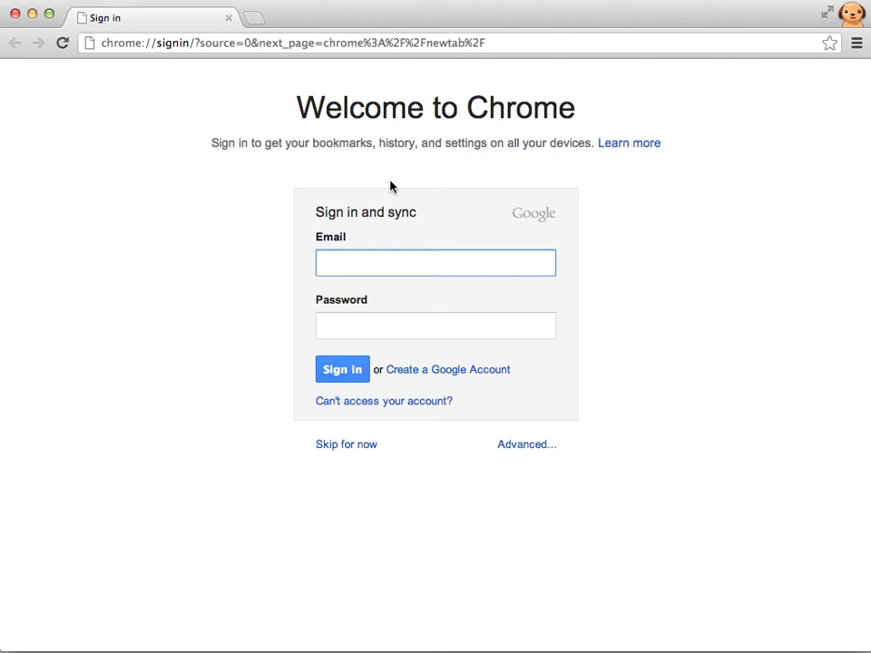
mouse_move(366, 512)
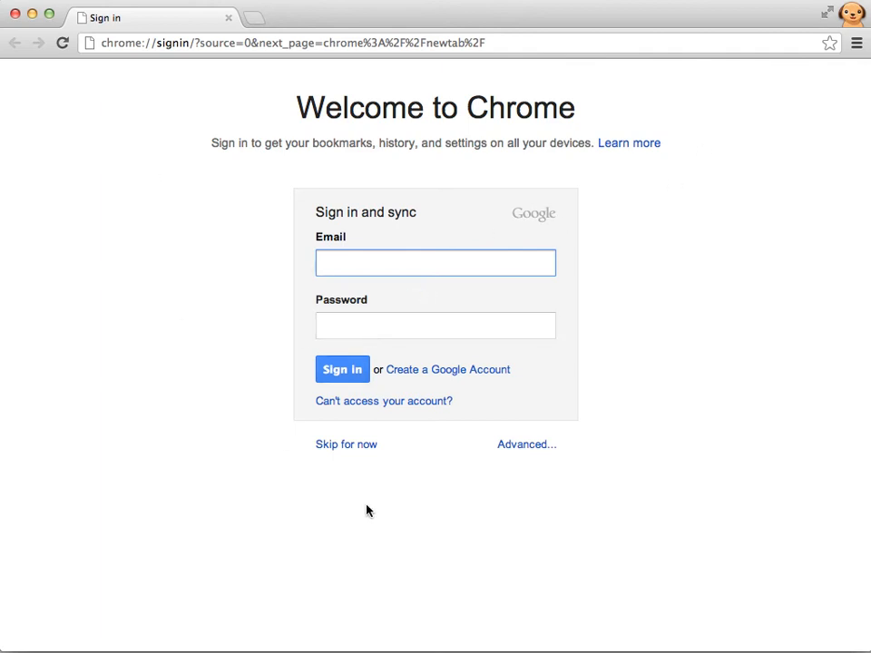
mouse_move(479, 428)
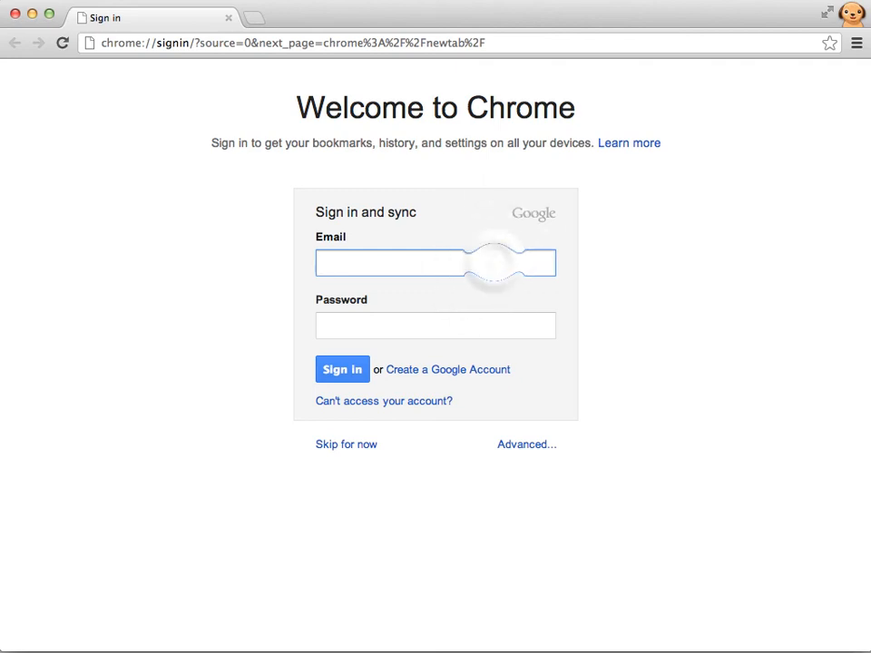
Sign in with the Google account and show the installed apps on the new tab page
left_click(345, 443)
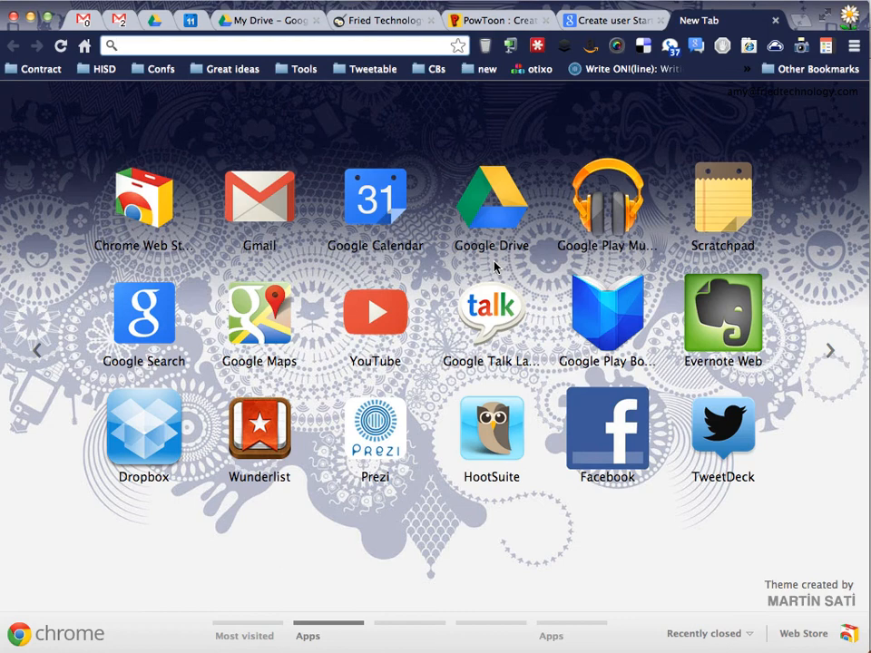
mouse_move(366, 7)
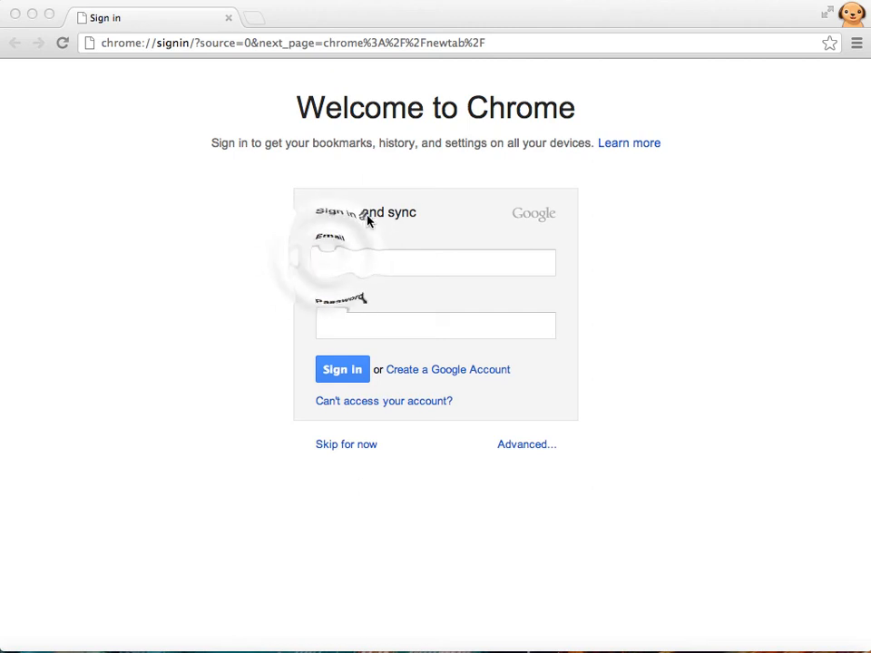
left_click(435, 262)
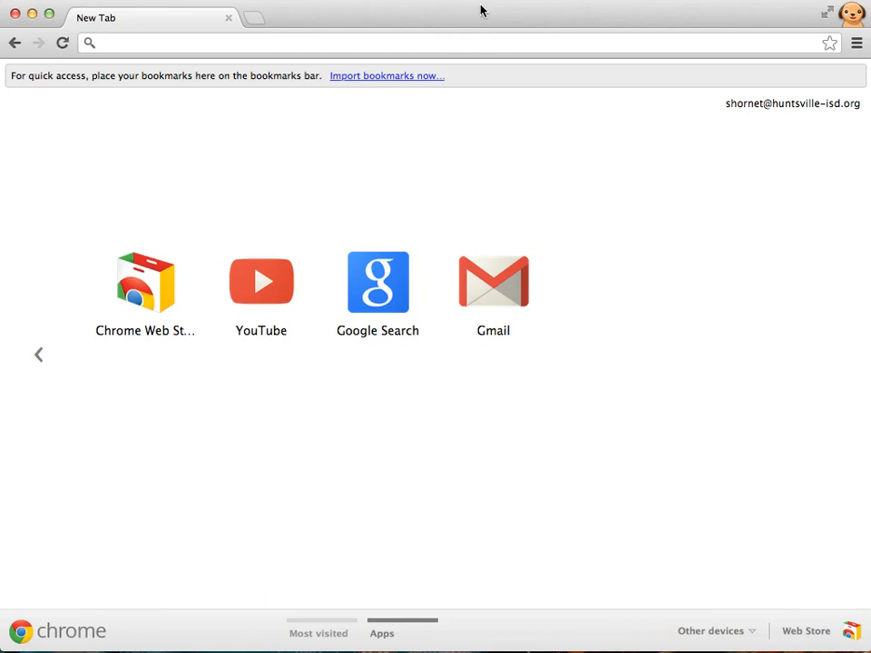
mouse_move(470, 15)
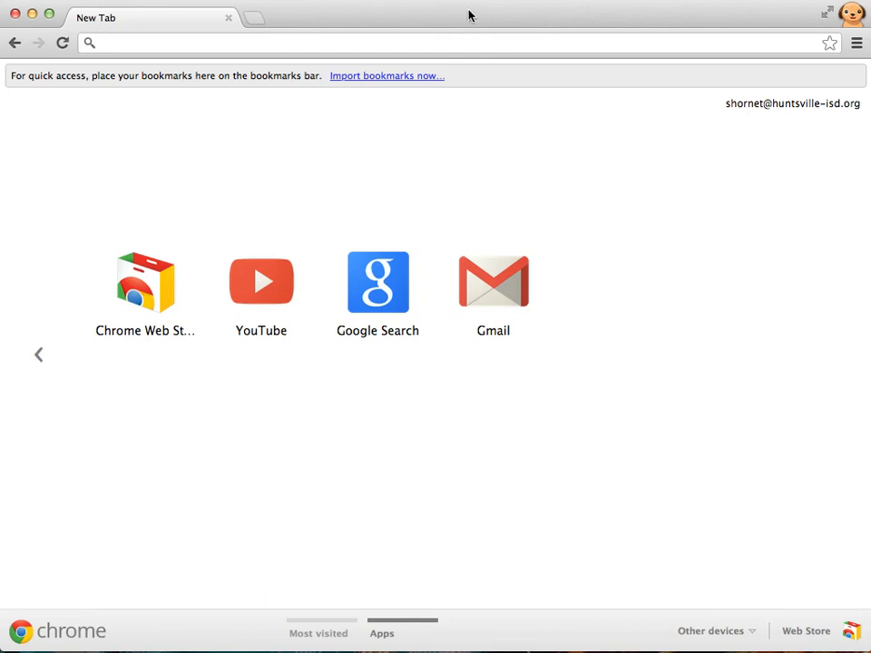
mouse_move(384, 375)
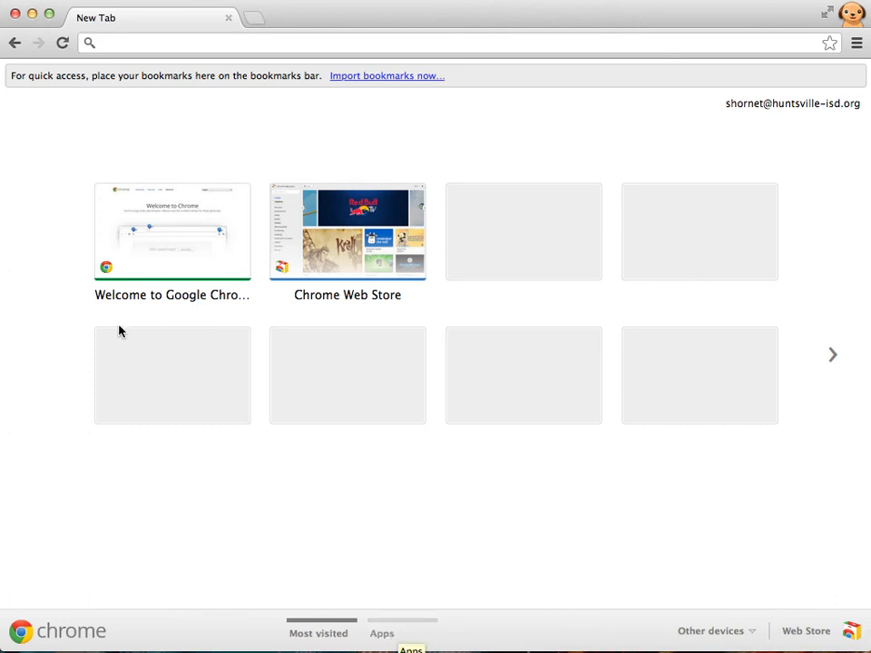
mouse_move(548, 457)
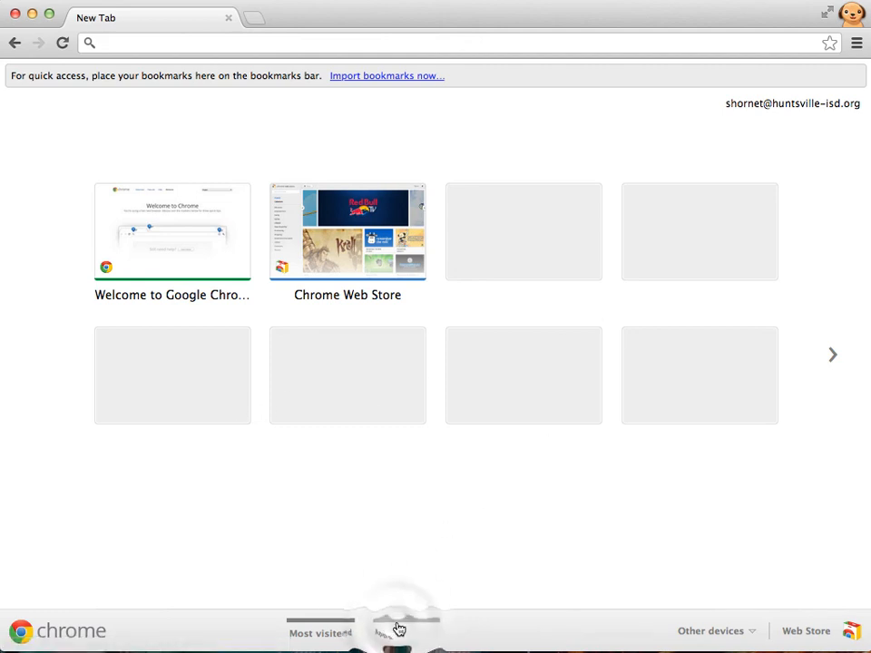
left_click(381, 631)
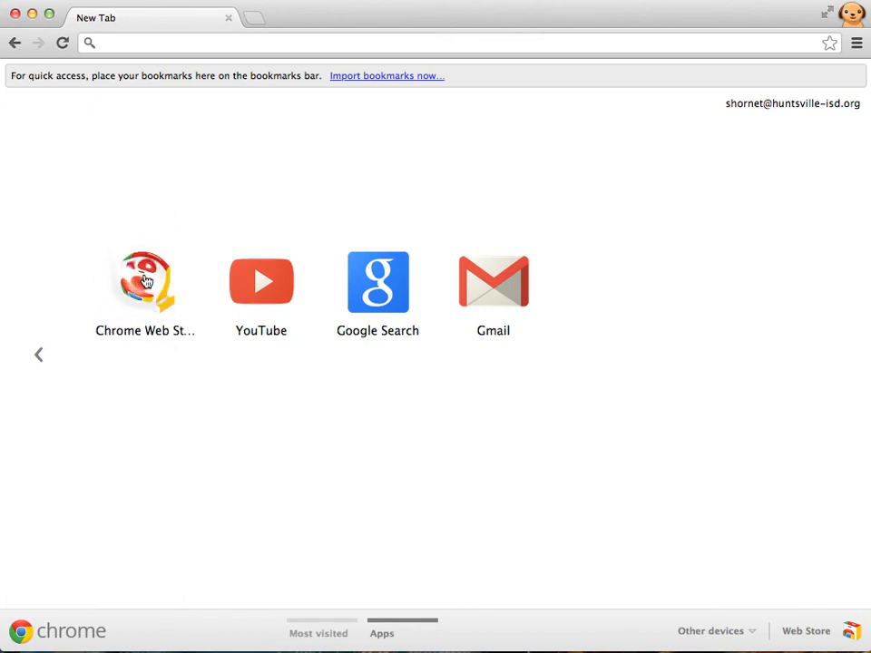
Browse the Chrome Web Store Themes category for a grass-field landscape theme
left_click(145, 283)
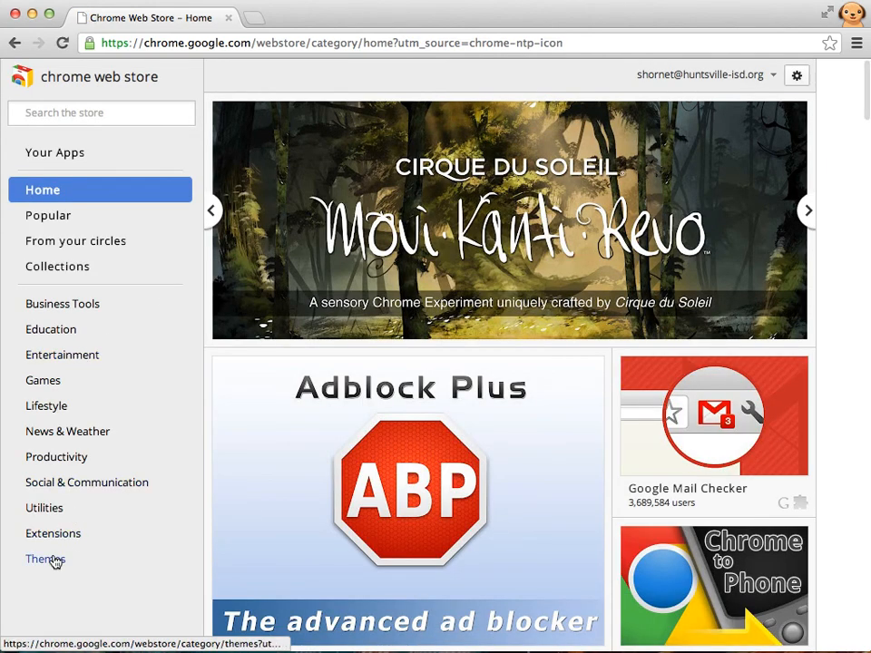
mouse_move(51, 566)
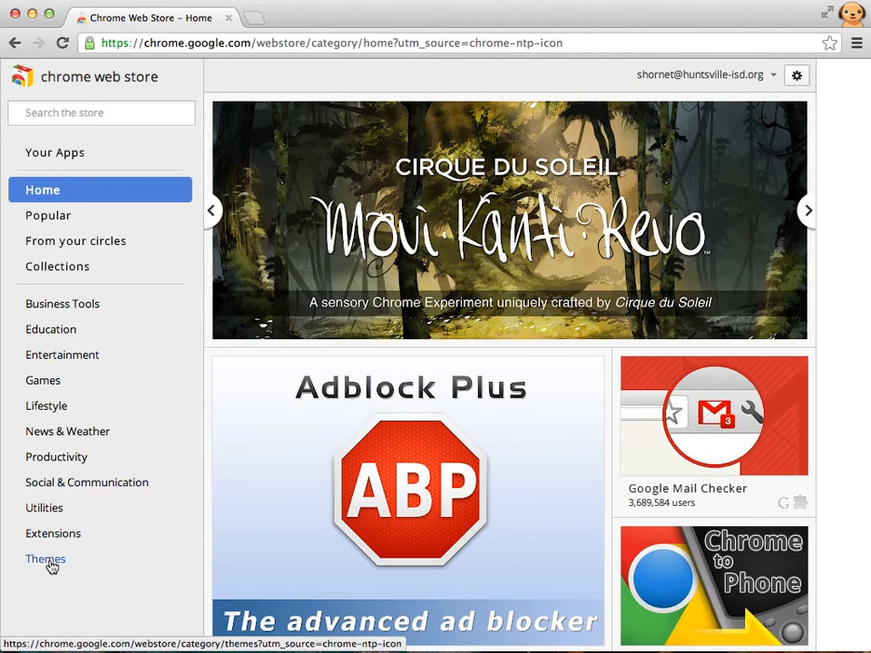
mouse_move(57, 566)
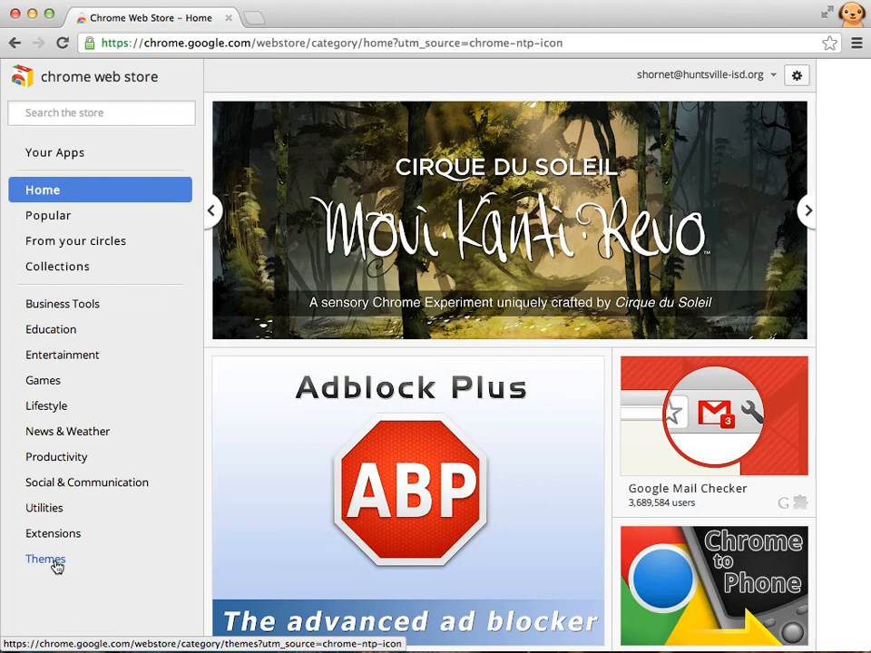
left_click(45, 559)
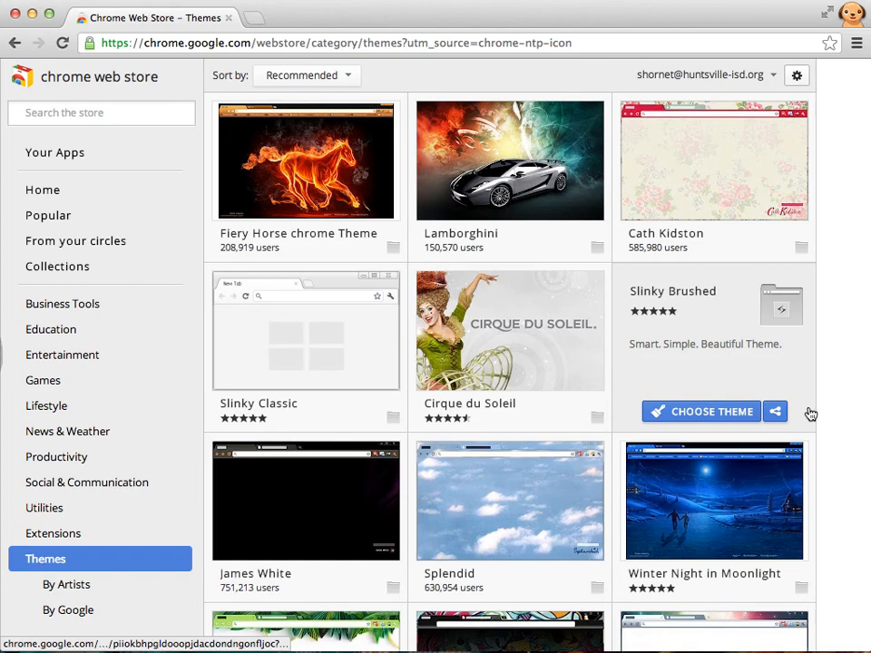
scroll("down", 3)
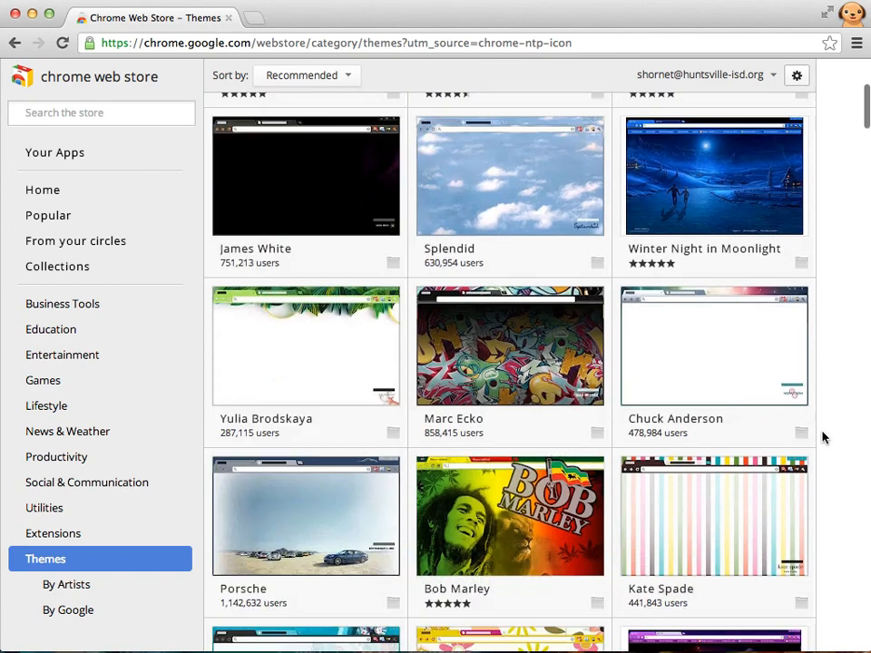
scroll("down", 3)
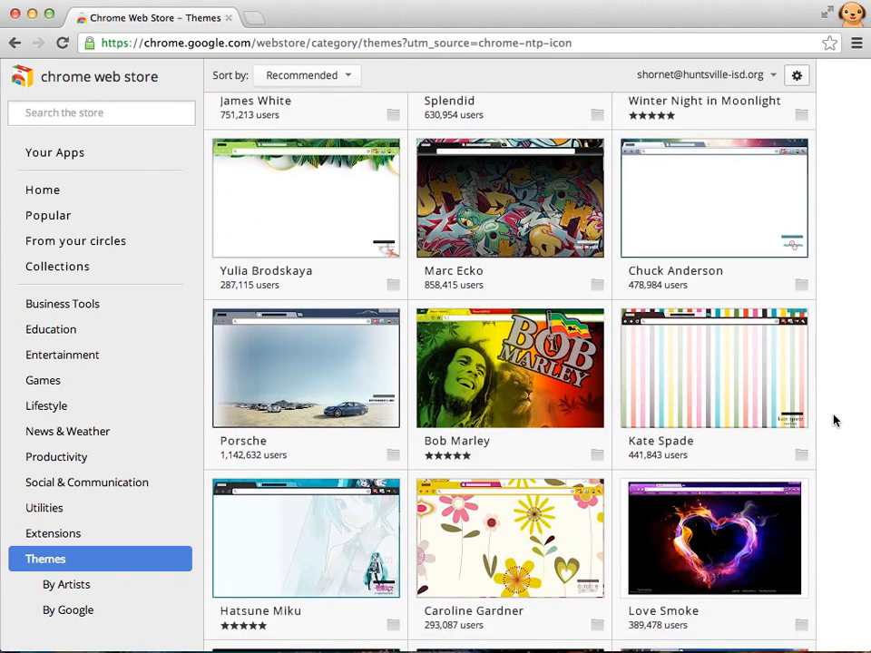
scroll("down", 3)
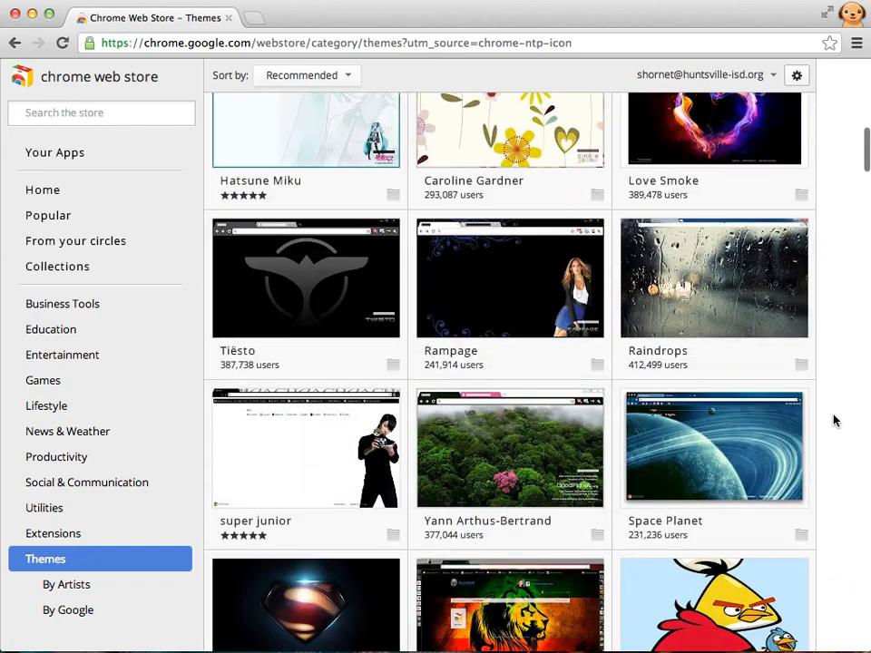
scroll("down", 3)
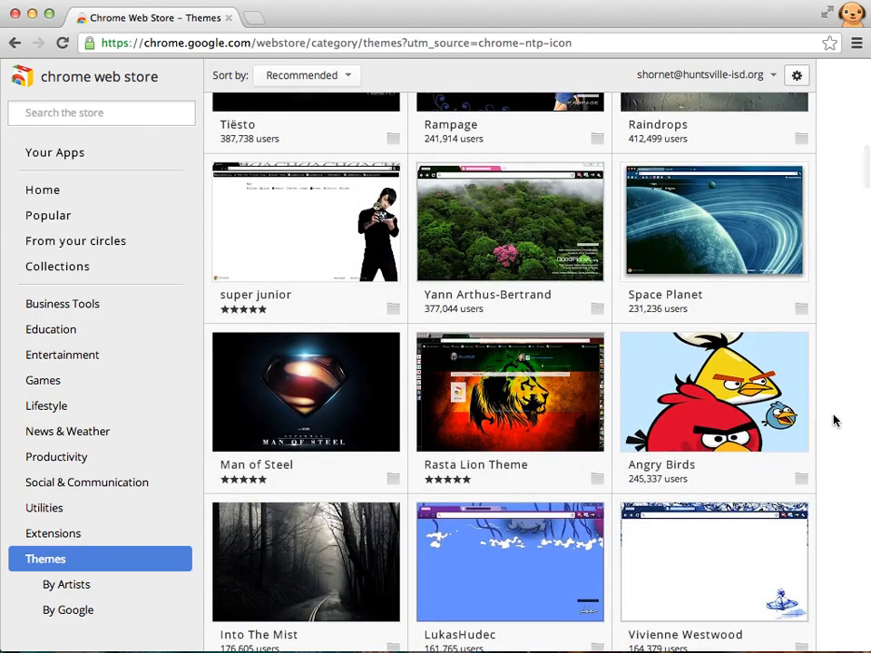
scroll("down", 3)
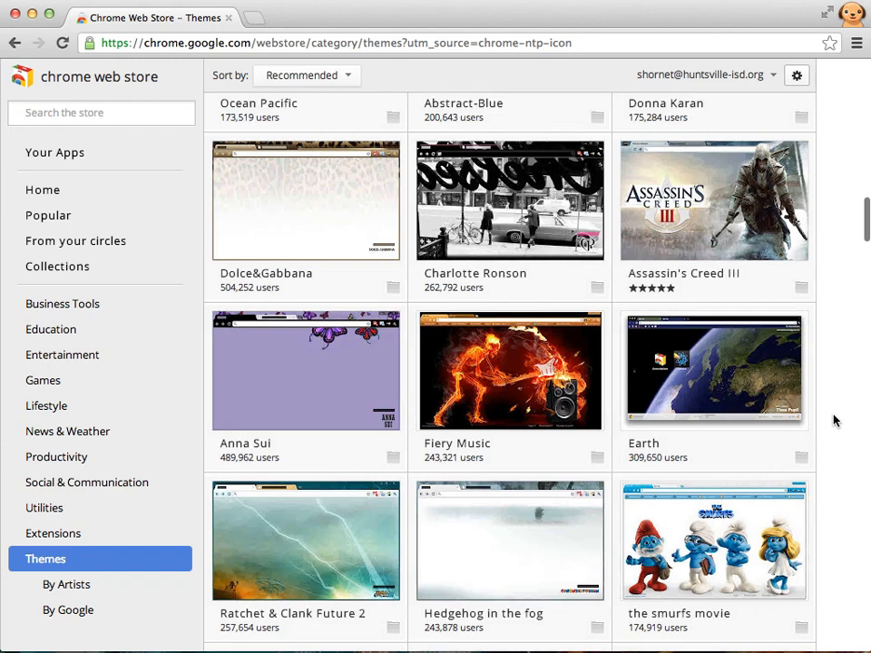
scroll("down", 3)
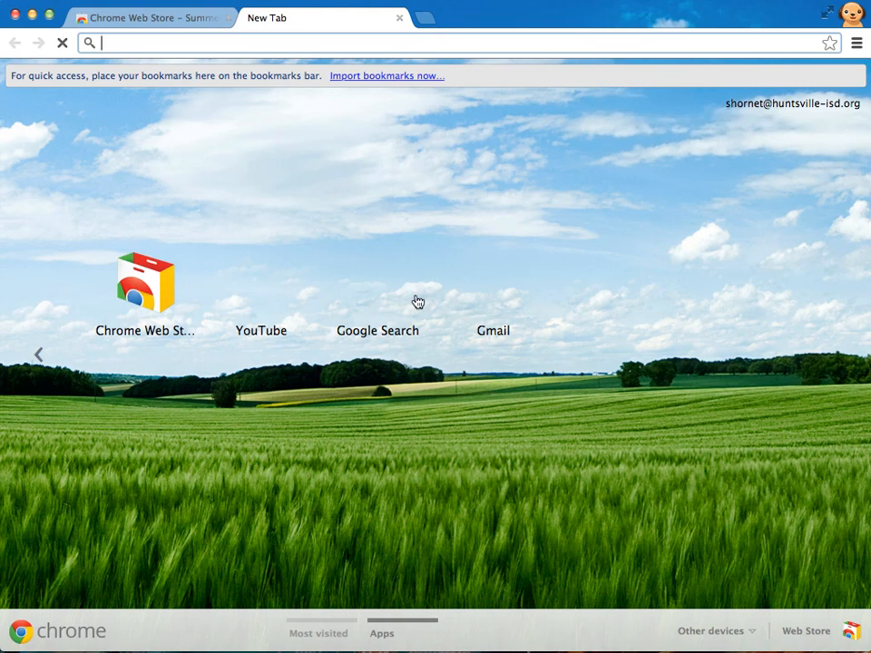
mouse_move(357, 116)
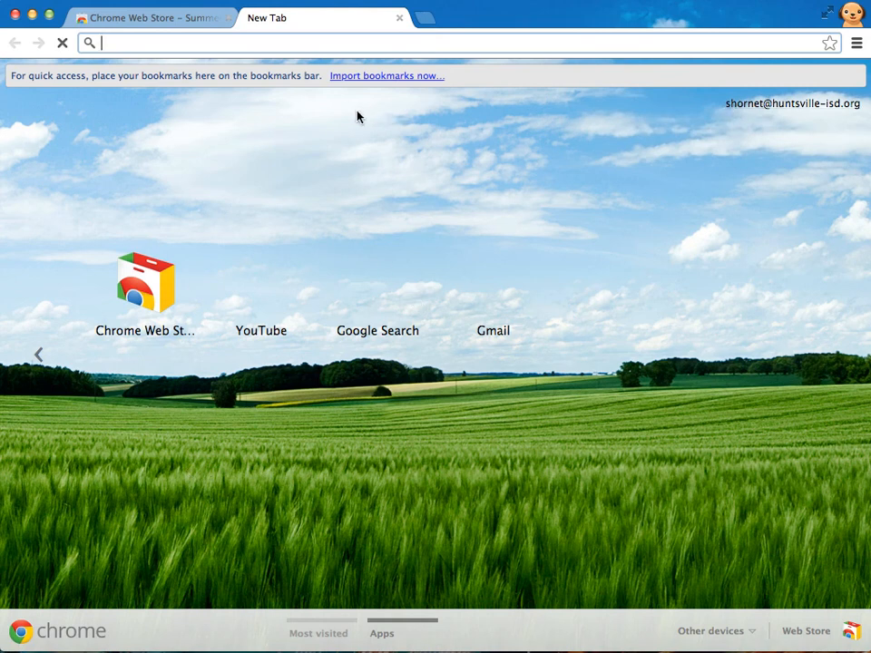
Browse the Web Store's Education category to find BioDigital Human
left_click(145, 18)
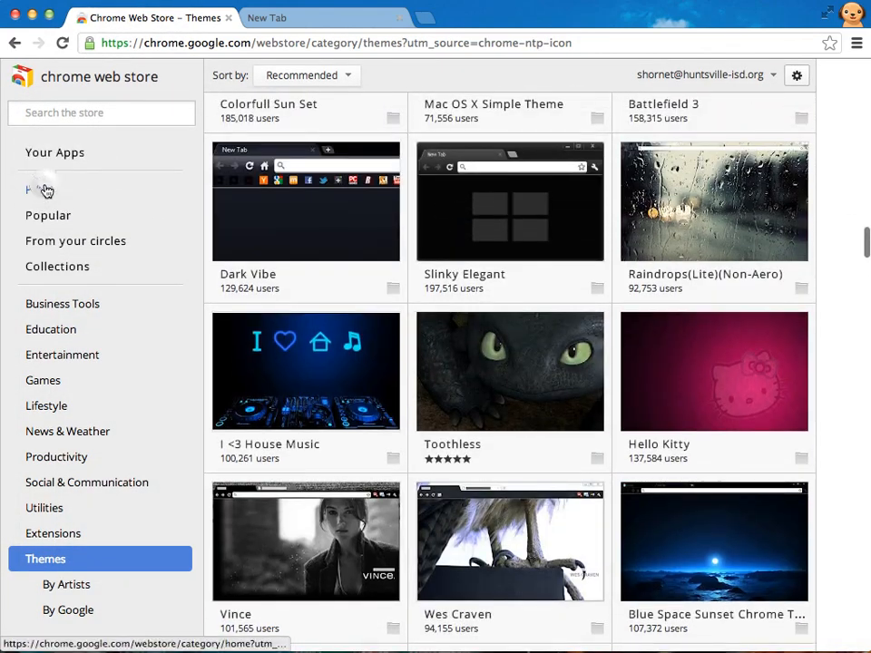
left_click(41, 191)
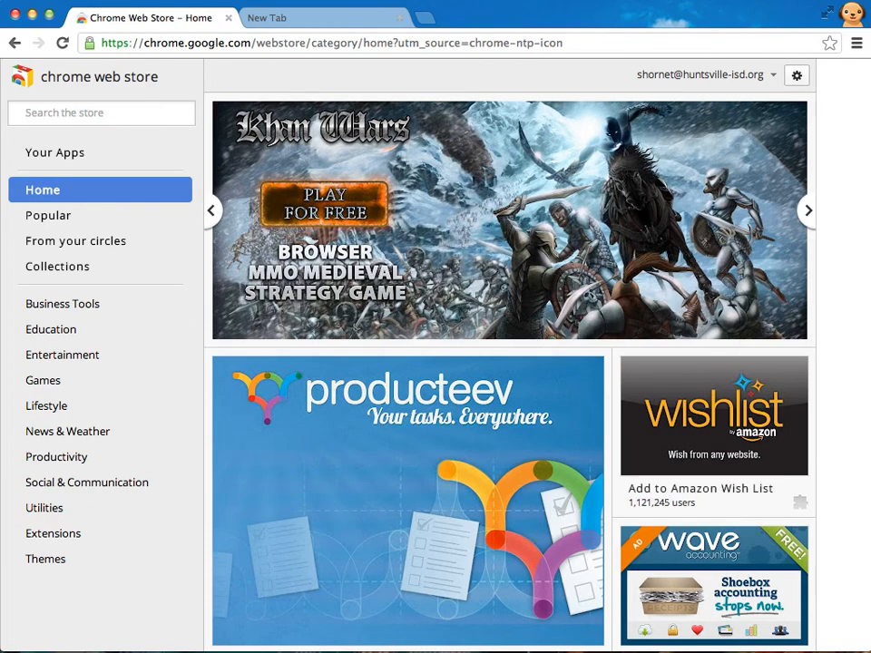
left_click(50, 330)
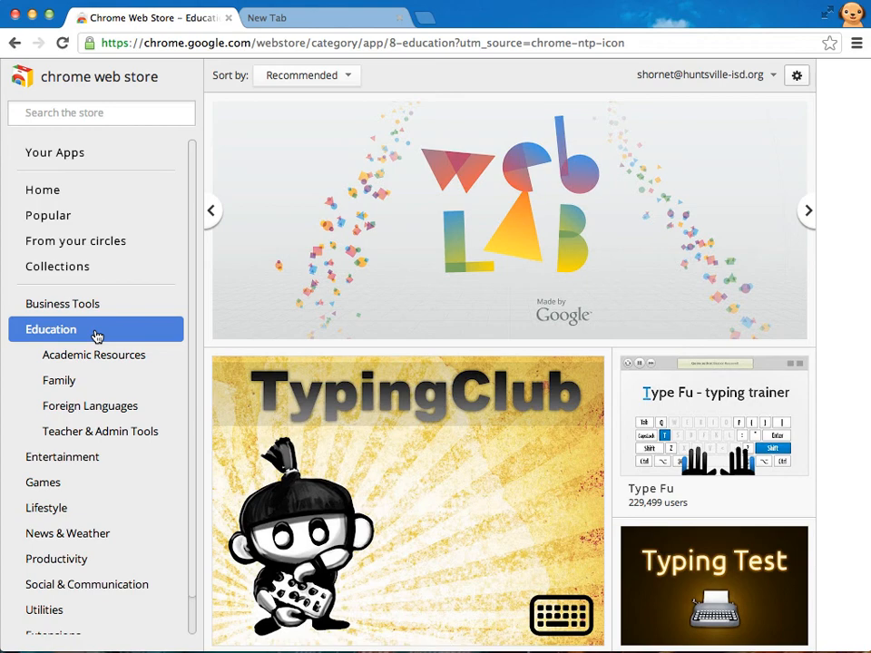
scroll("down", 3)
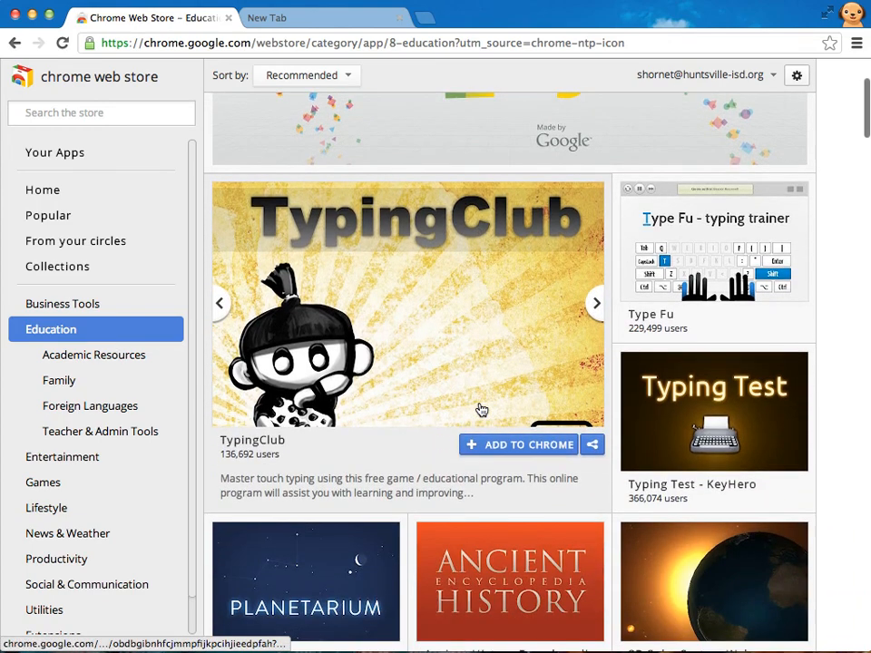
scroll("down", 3)
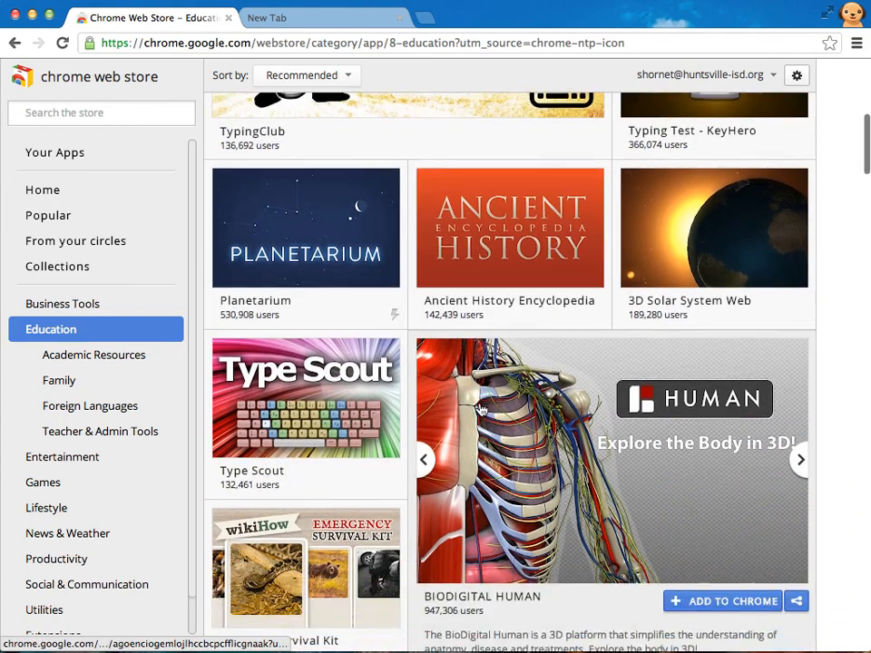
scroll("down", 3)
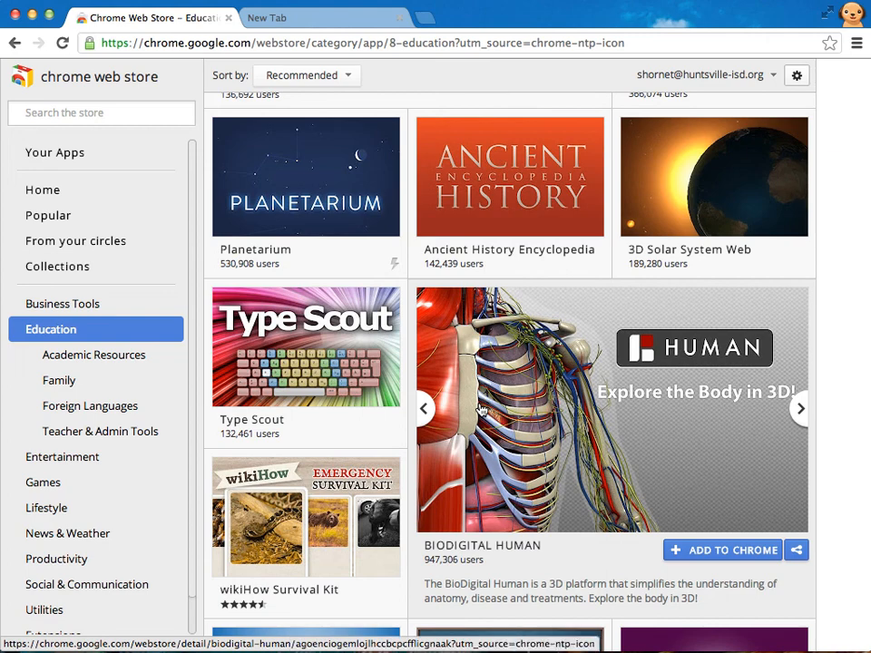
scroll("down", 3)
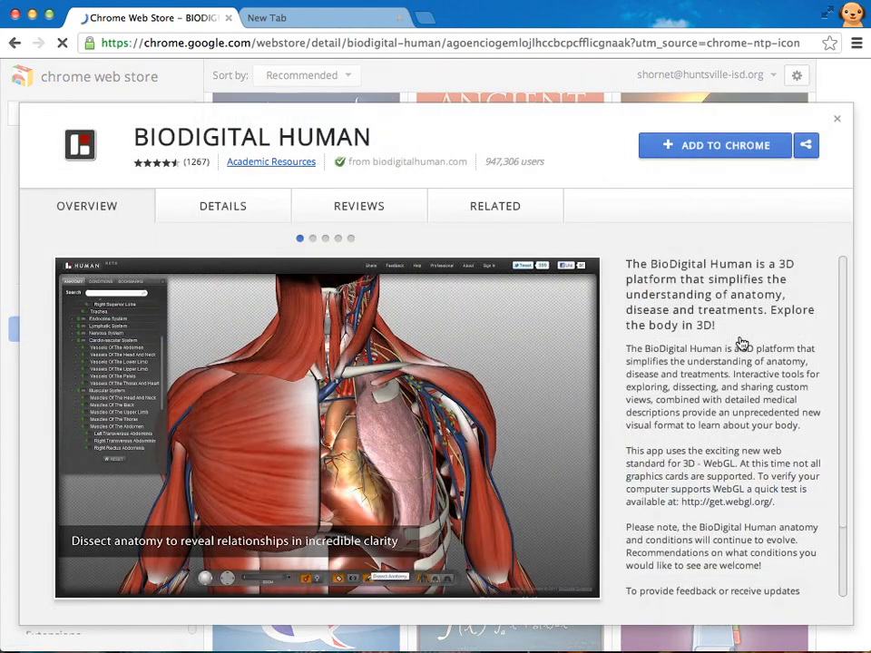
Add BioDigital Human to Chrome and confirm the installation
left_click(715, 145)
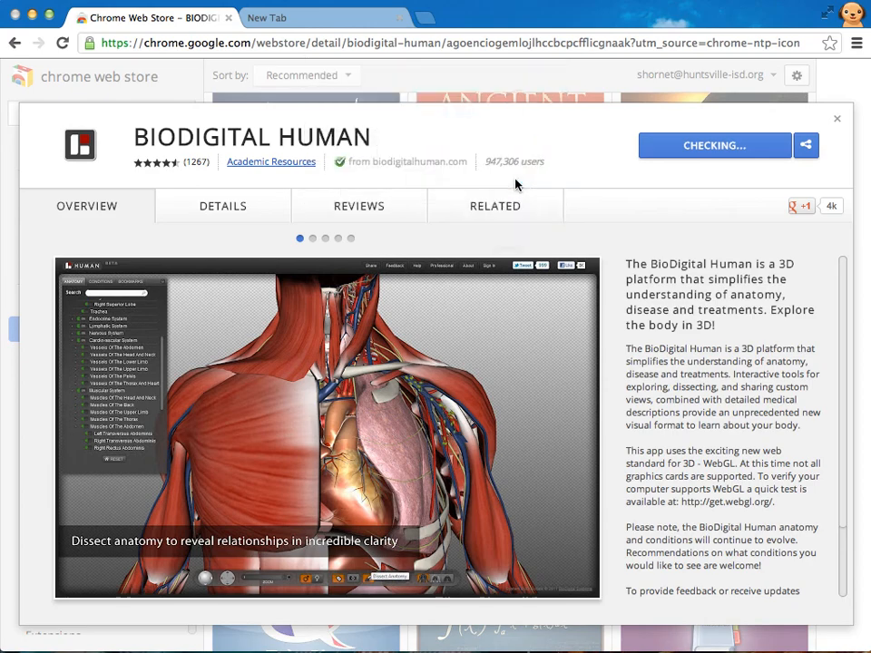
left_click(323, 18)
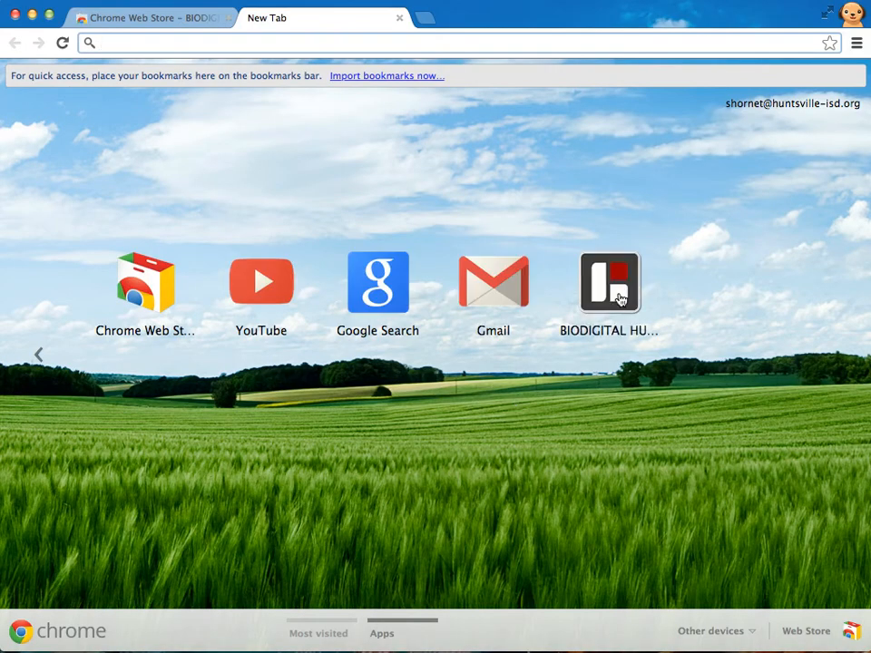
mouse_move(610, 283)
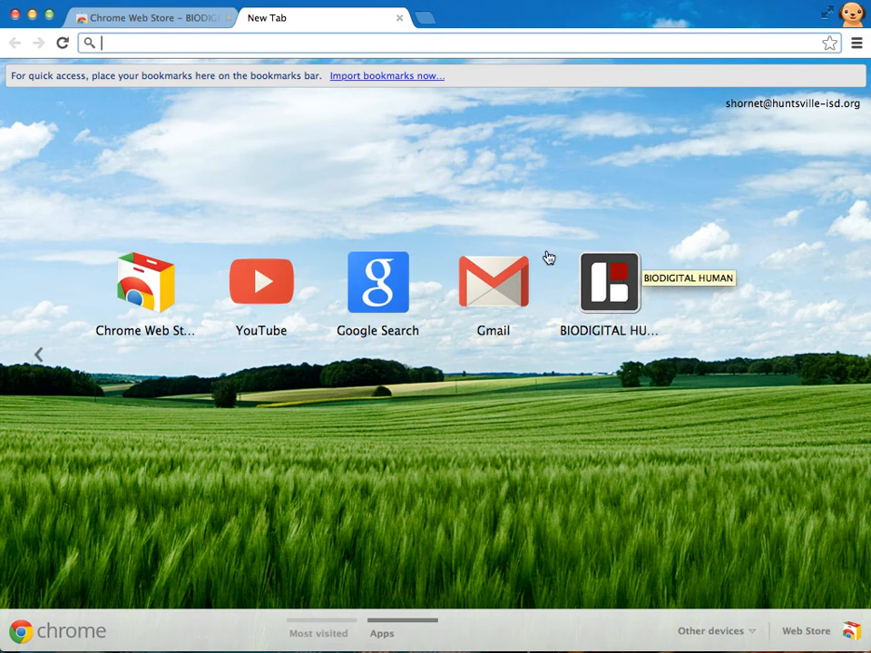
mouse_move(609, 299)
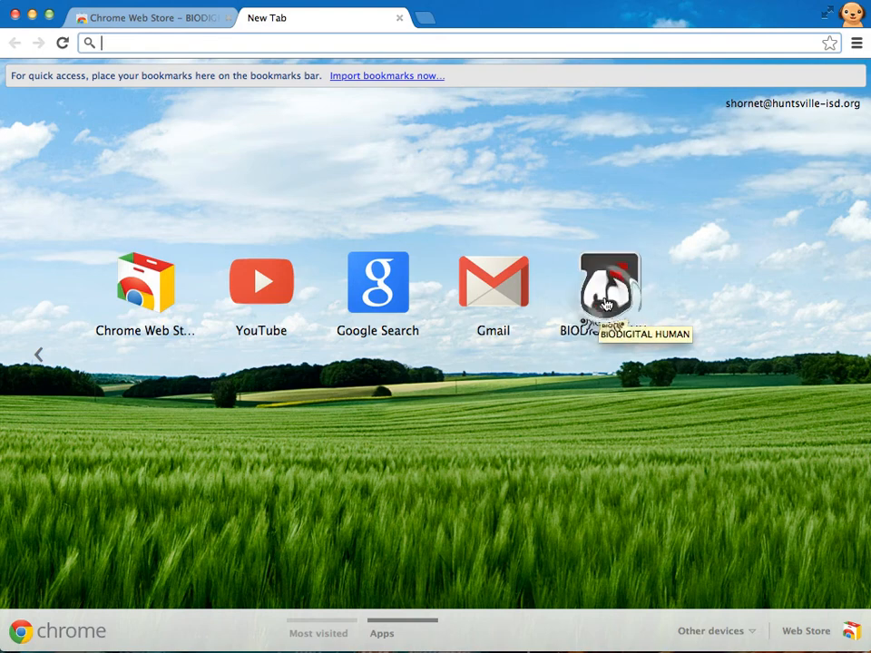
Launch BioDigital Human's 3D viewer and add the Digestive System to the skeleton
left_click(610, 283)
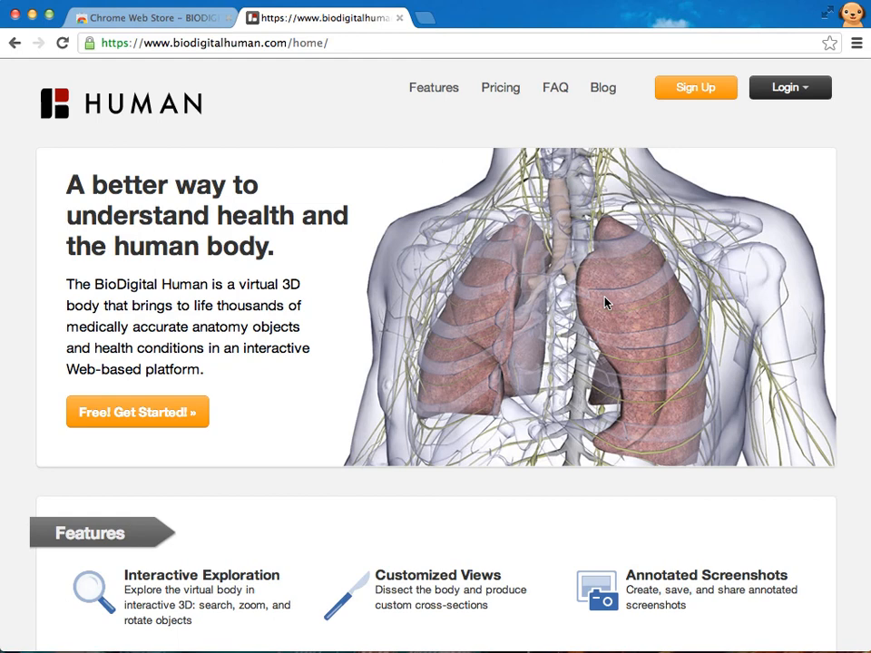
left_click(138, 412)
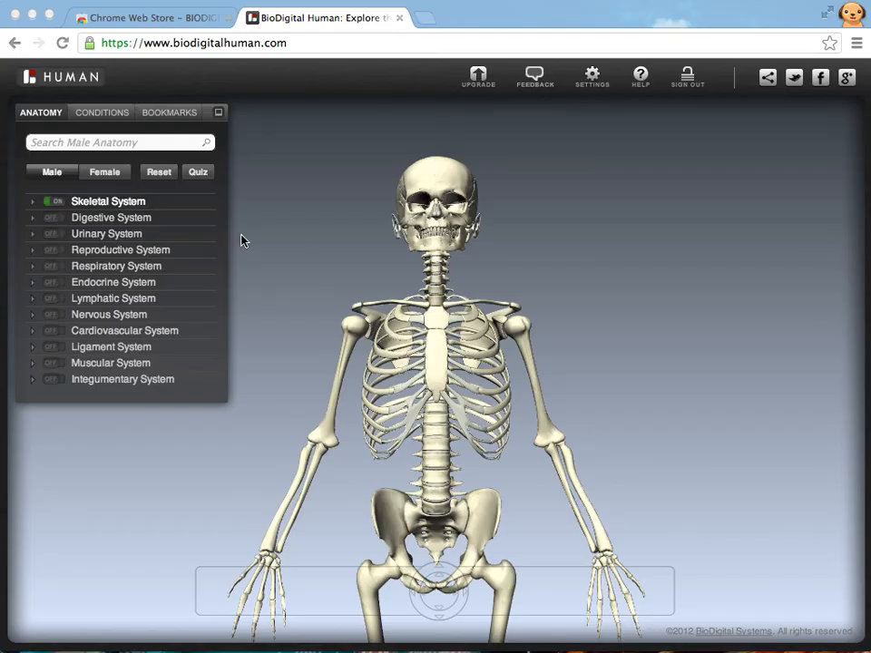
mouse_move(62, 225)
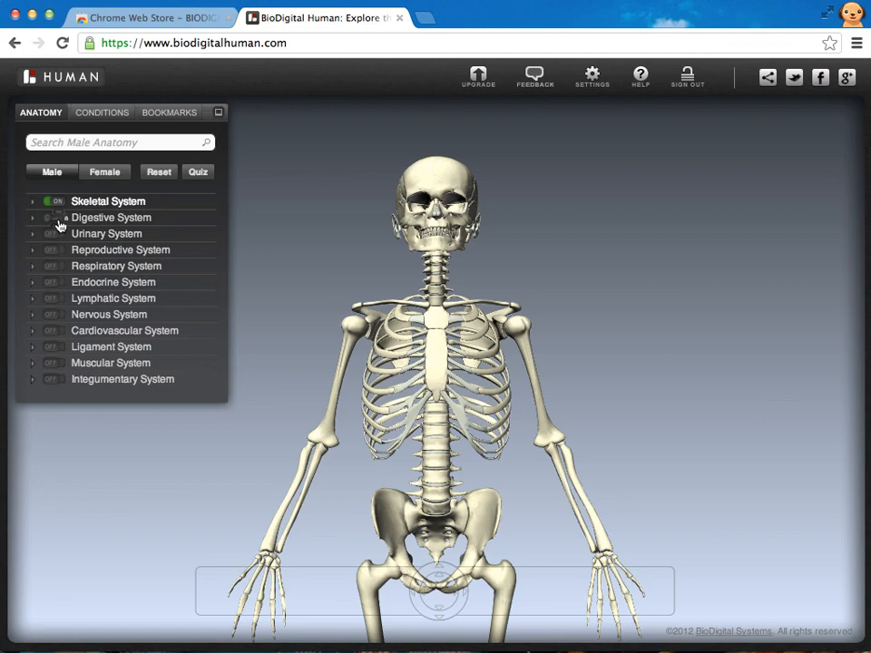
left_click(51, 218)
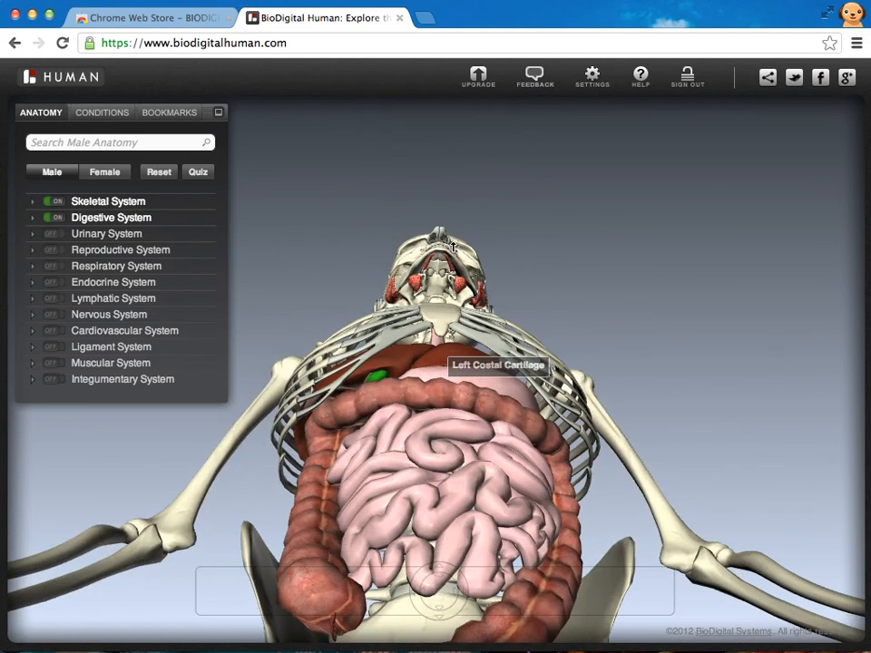
mouse_move(381, 488)
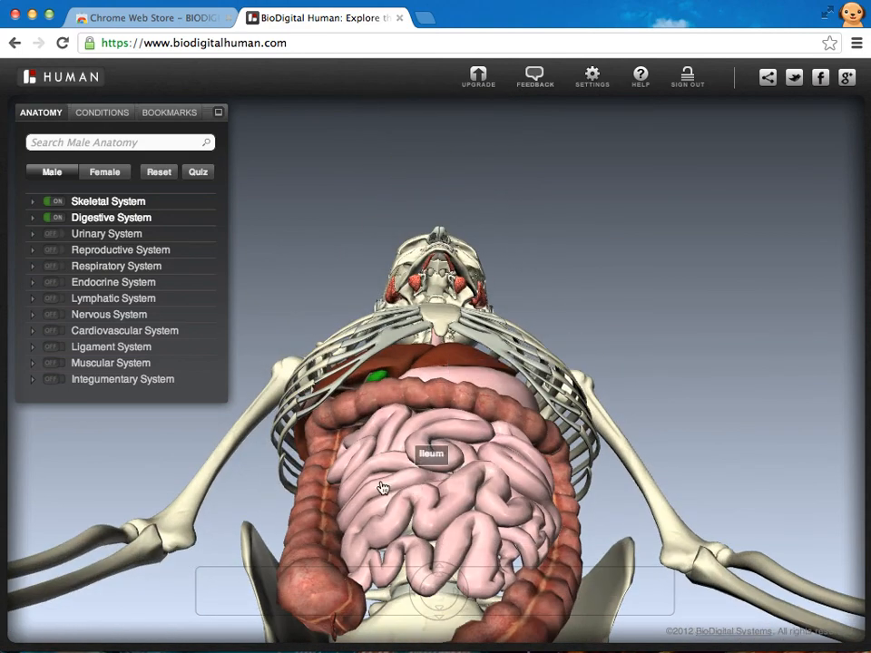
mouse_move(327, 486)
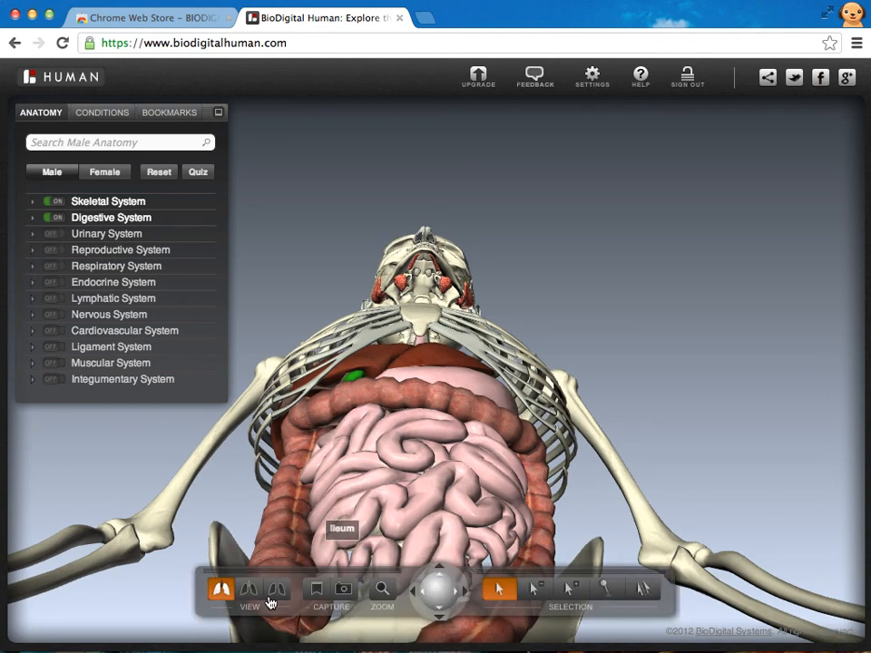
mouse_move(342, 587)
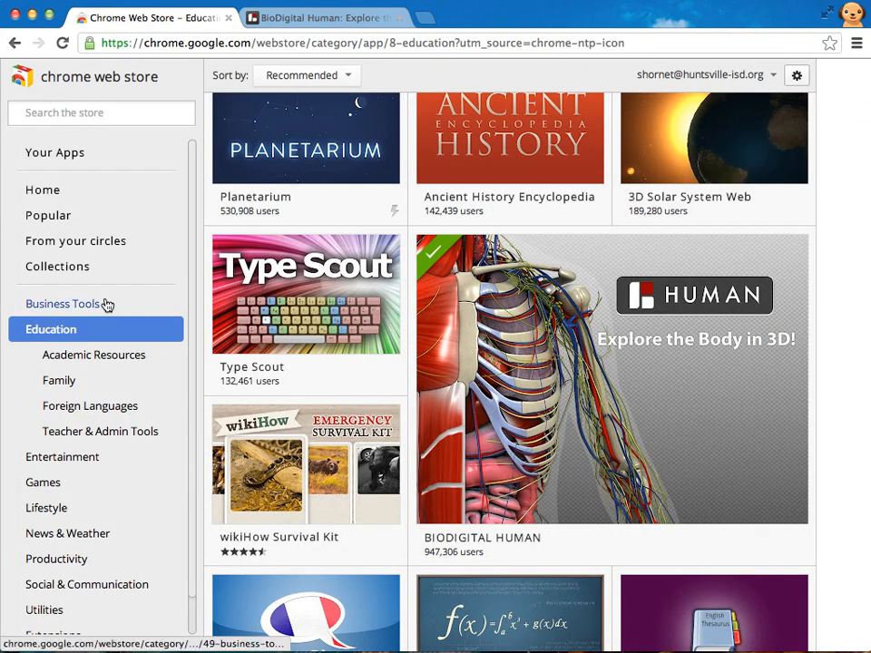
Scroll the Web Store's Education category listing
scroll("down", 3)
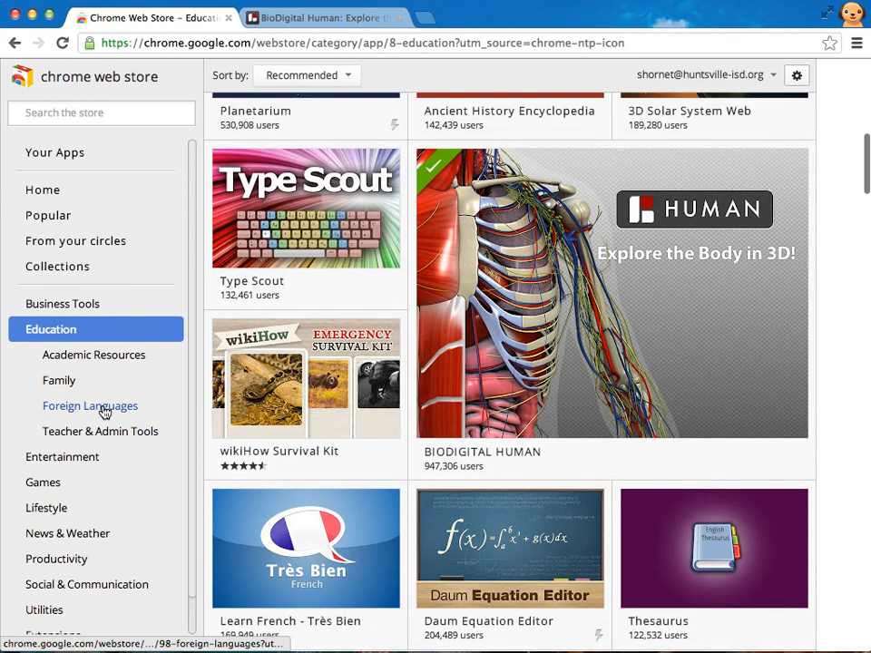
mouse_move(58, 265)
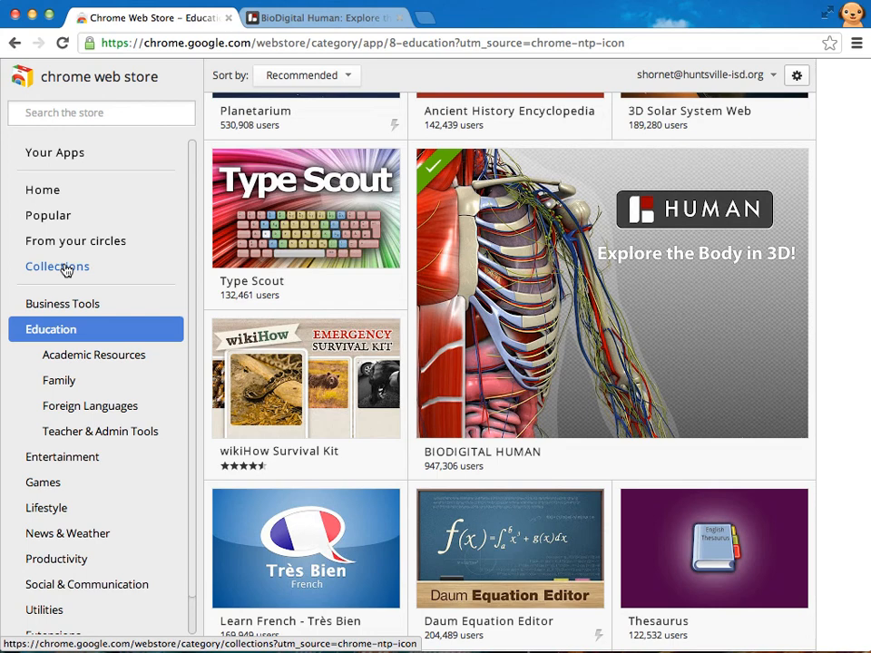
Browse the Web Store's Offline Apps collection under Collections
left_click(58, 265)
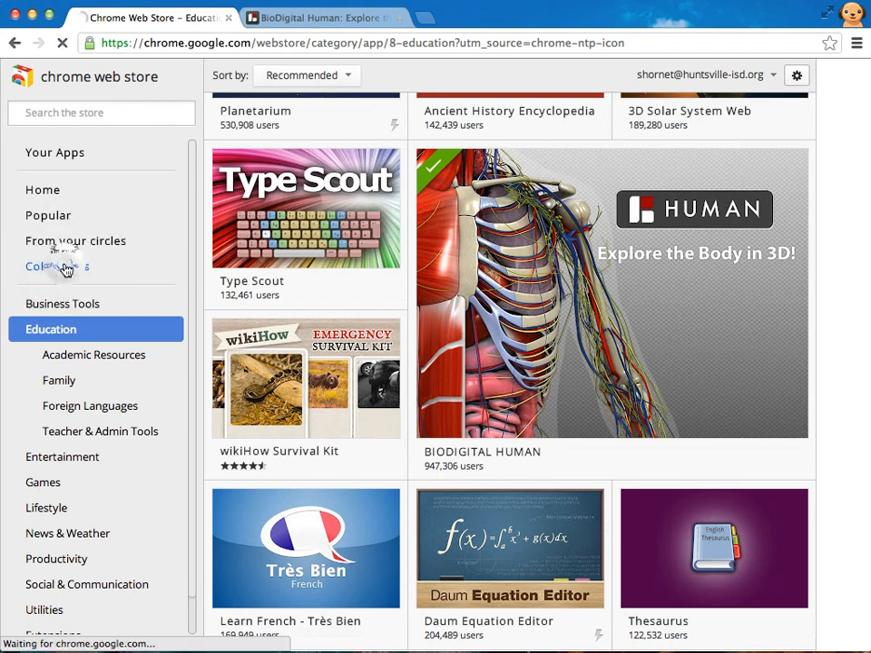
left_click(56, 265)
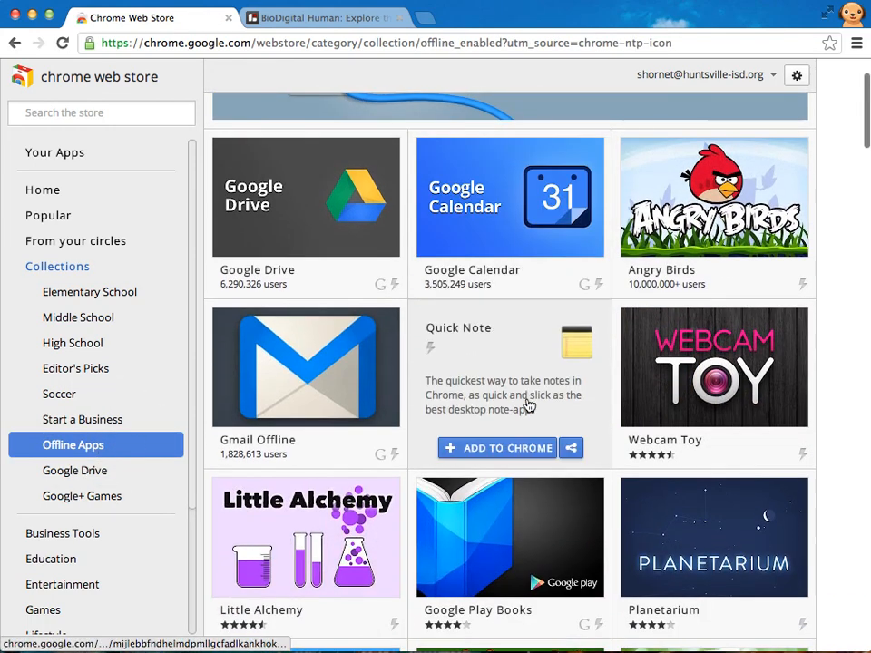
scroll("down", 3)
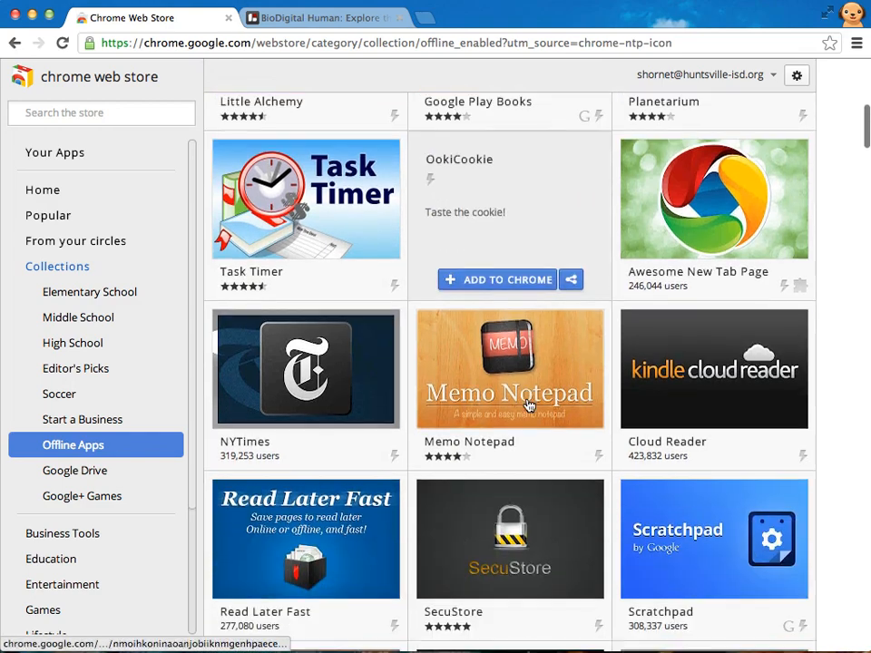
scroll("down", 3)
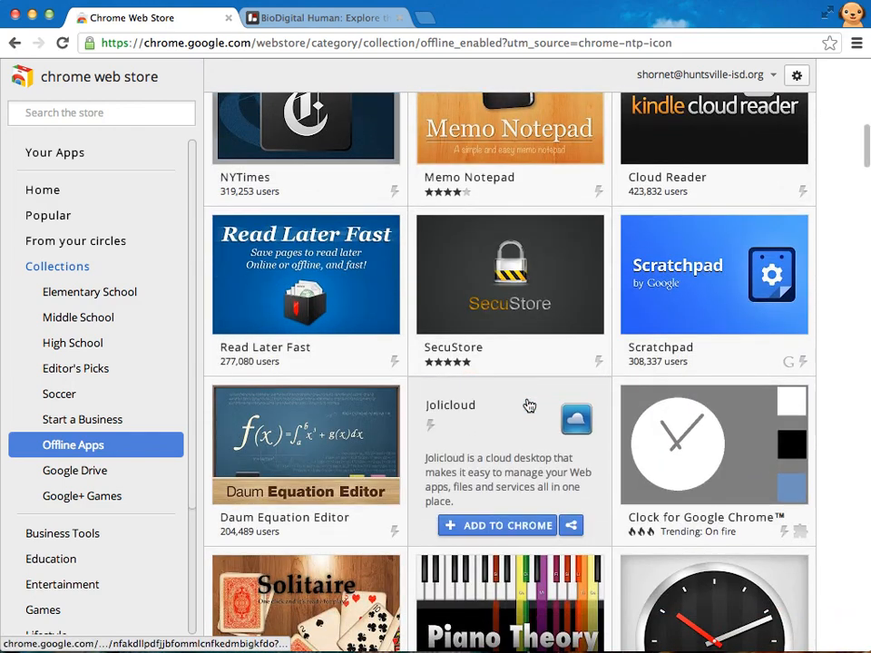
scroll("down", 3)
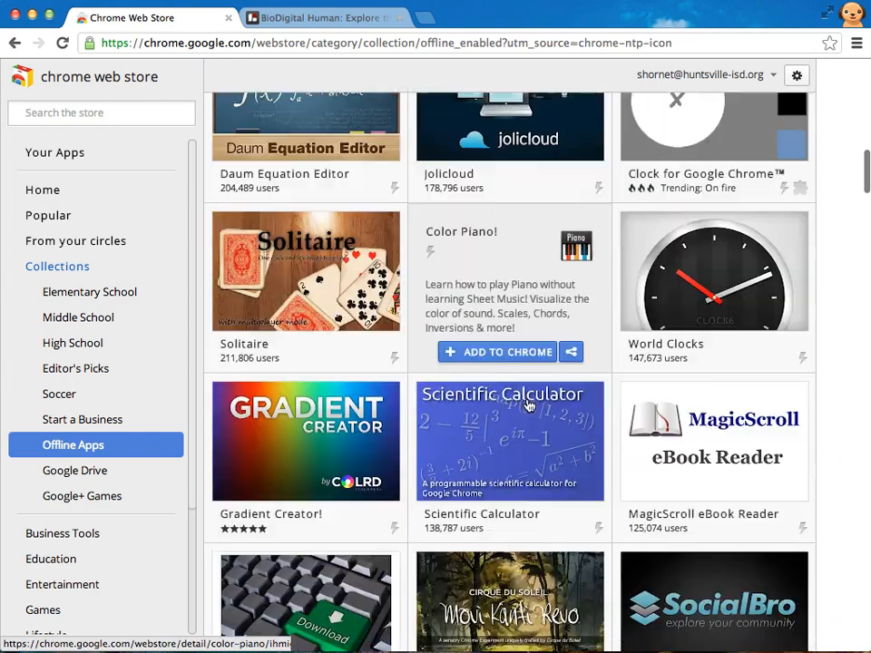
scroll("down", 3)
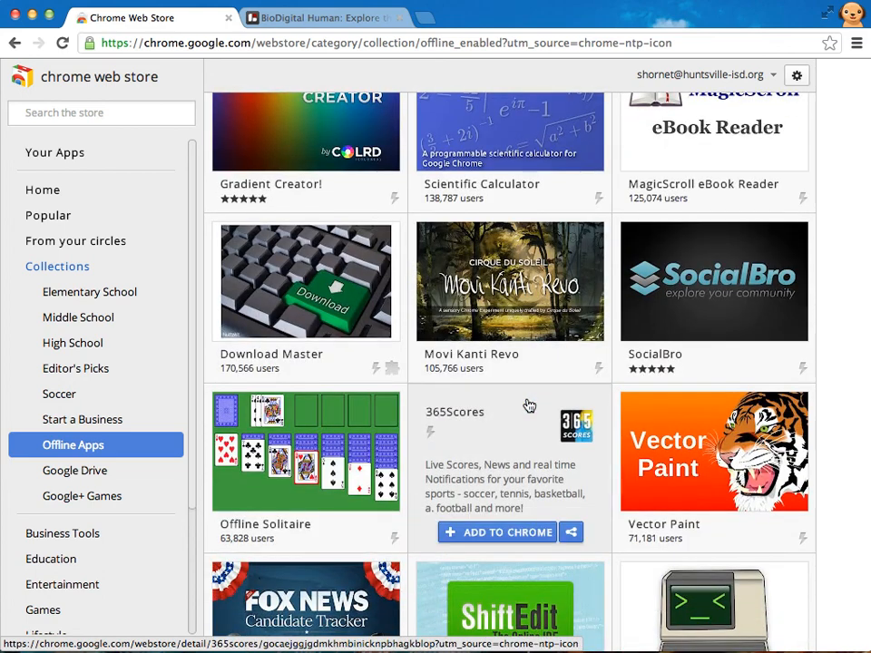
scroll("down", 3)
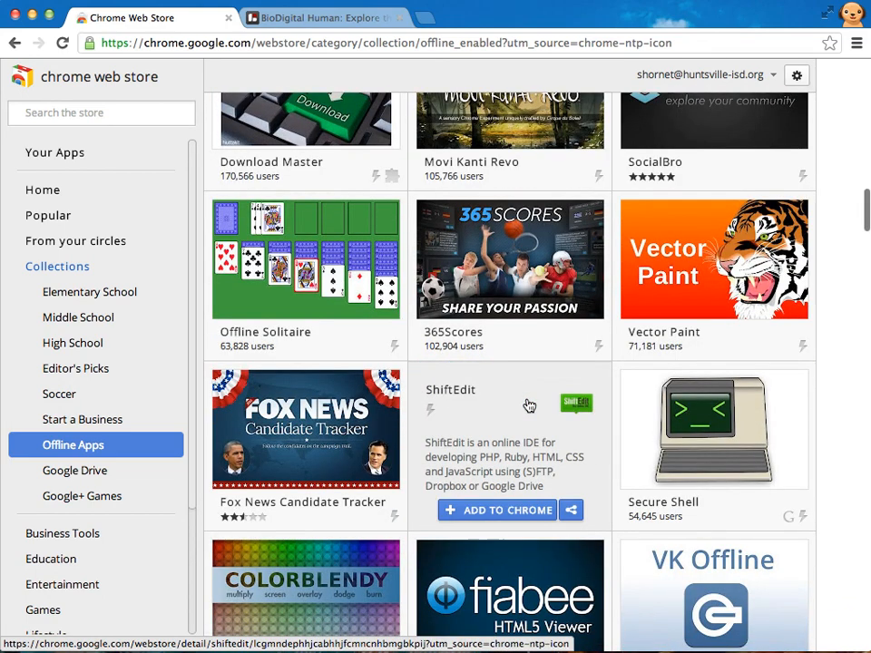
scroll("down", 3)
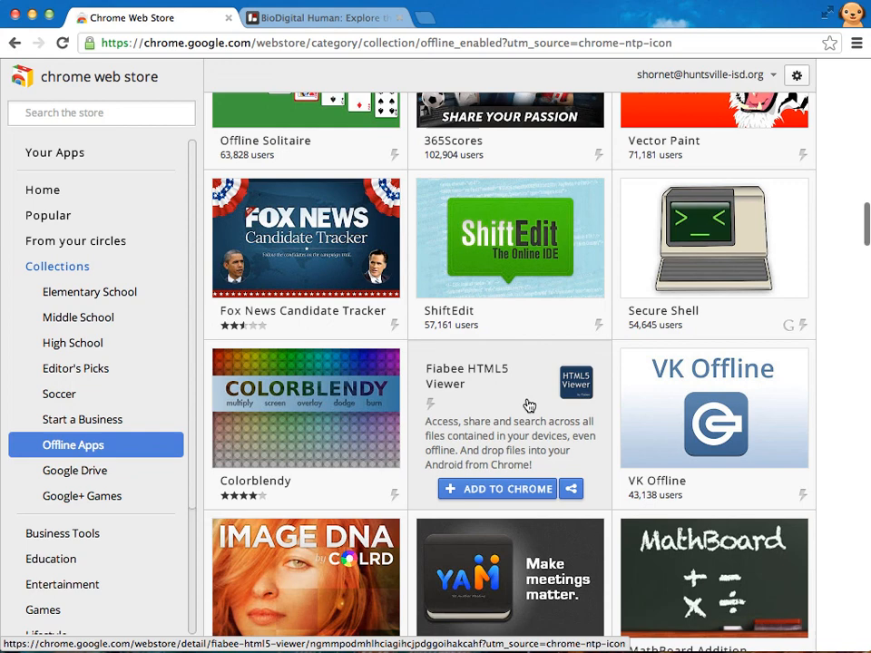
scroll("down", 3)
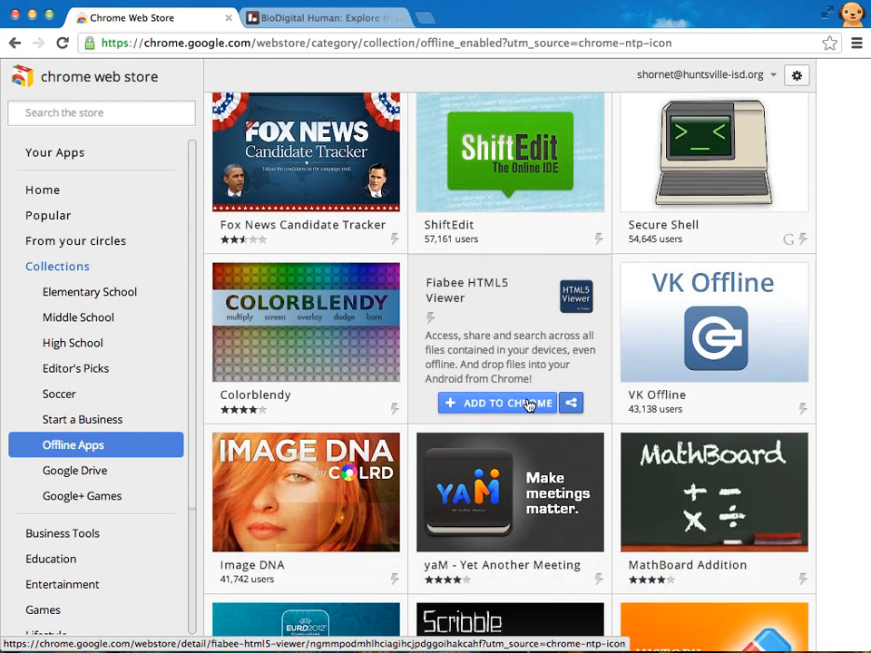
scroll("down", 3)
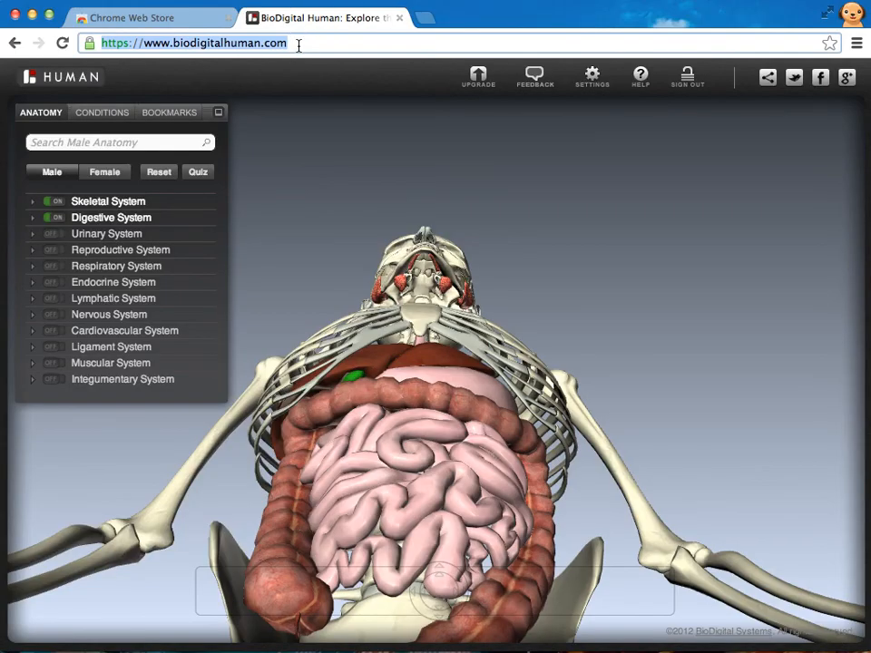
Navigate the BioDigital tab to aviary.com via the address bar
type("aviary")
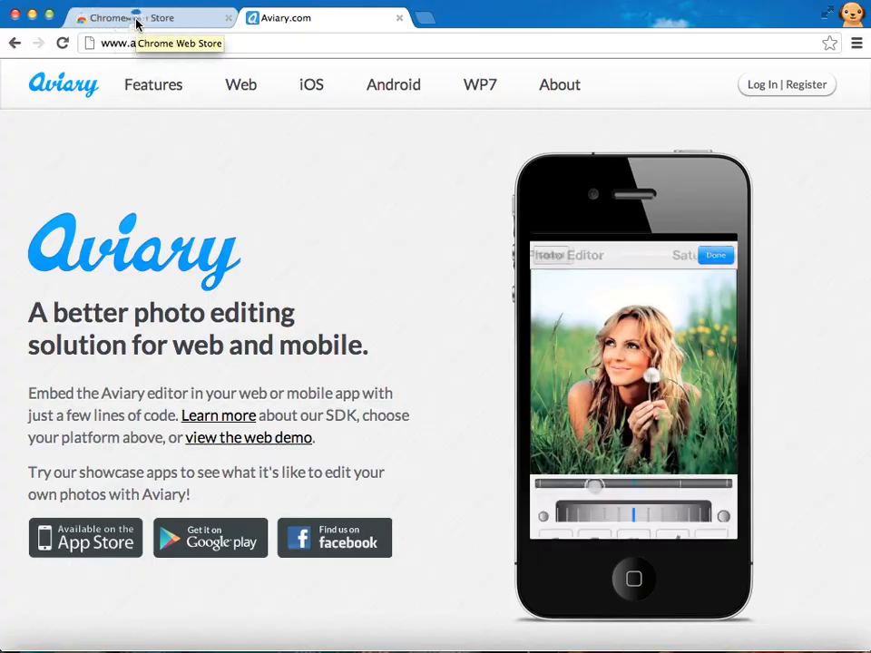
Search the Web Store for 'aviary' and install Aviary for Google Drive
left_click(145, 18)
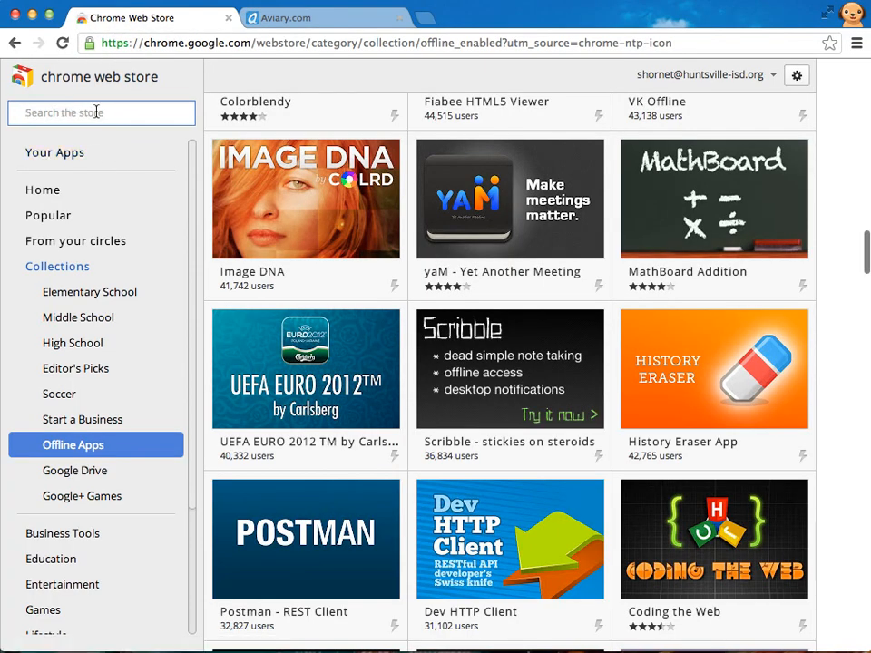
type("aviary")
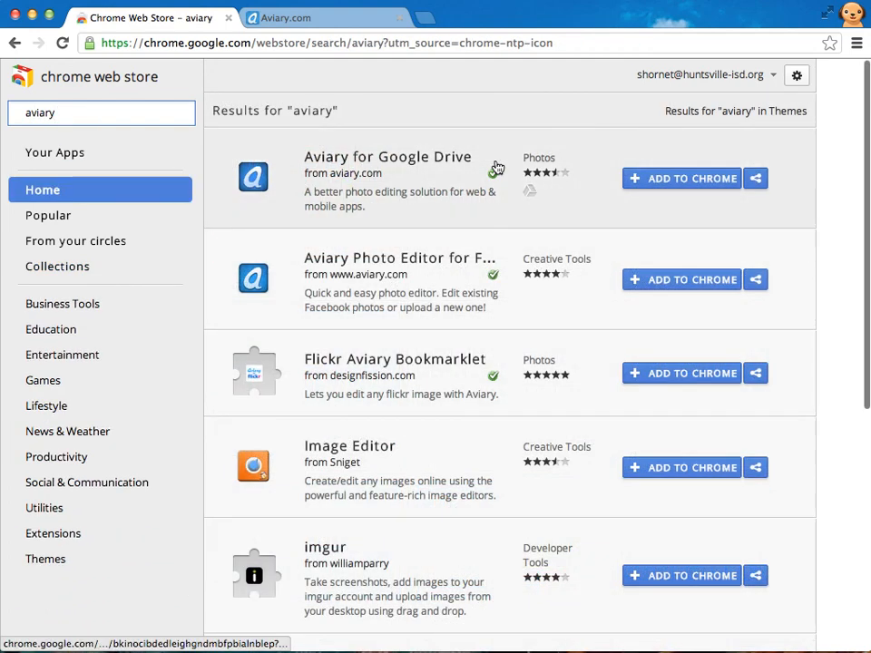
left_click(693, 178)
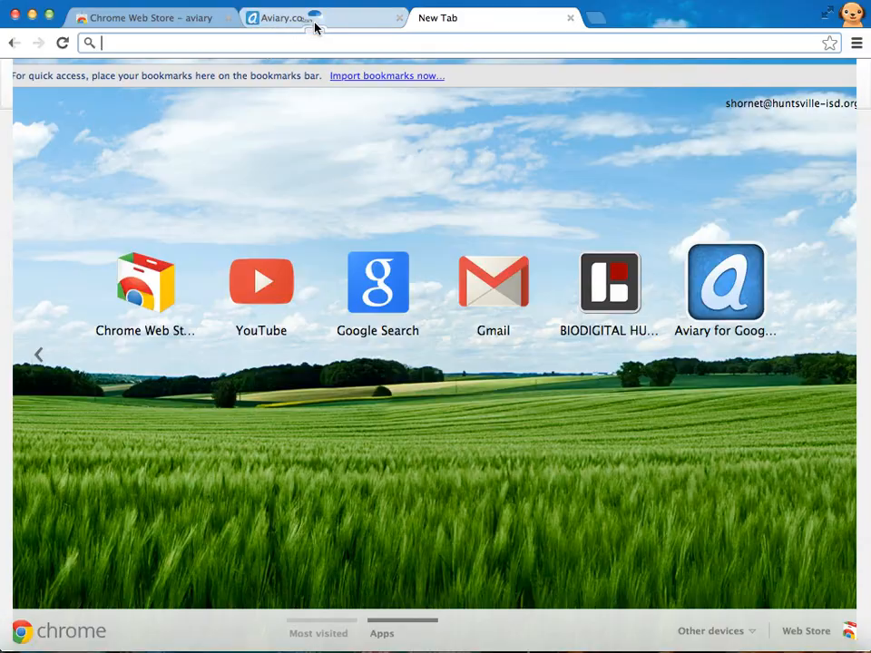
Search for 'pic', install PicMonkey, and launch Aviary for Google Drive
left_click(145, 19)
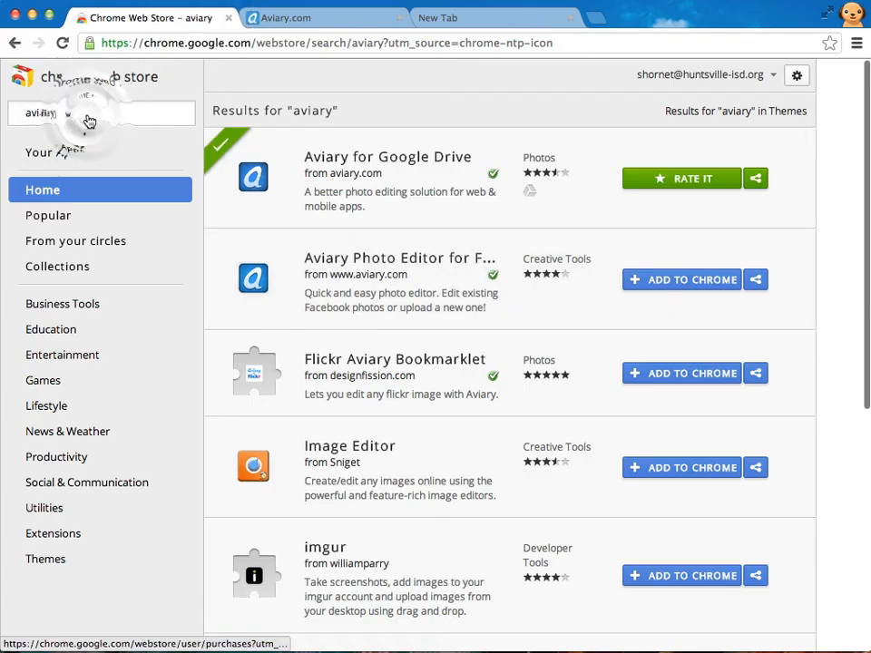
type("pic monkey")
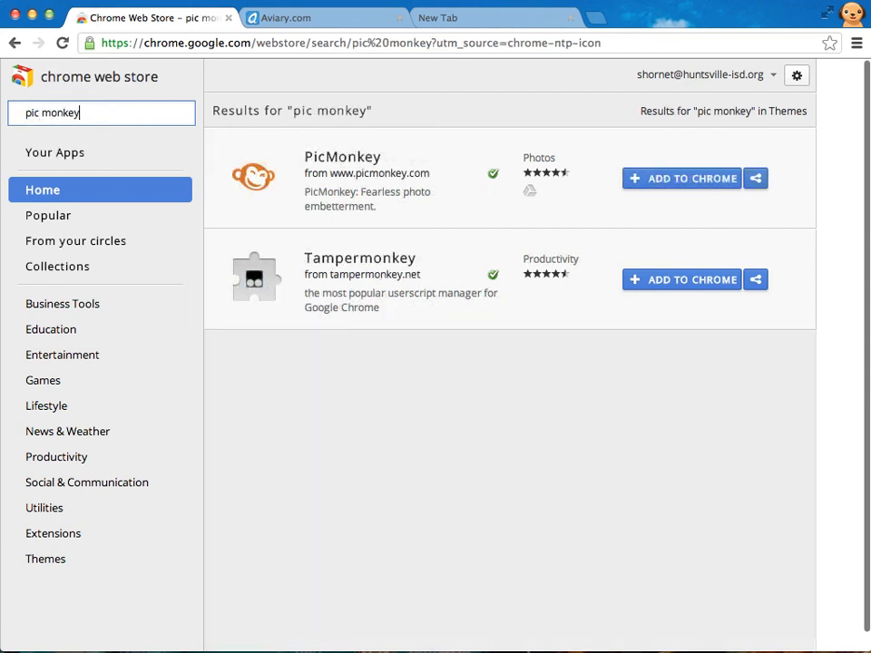
left_click(682, 177)
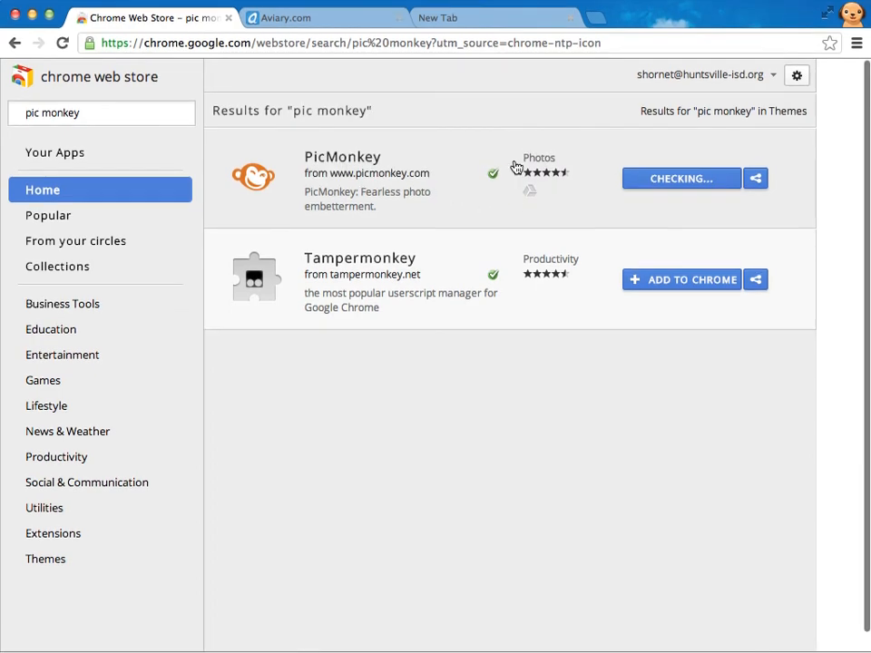
left_click(493, 18)
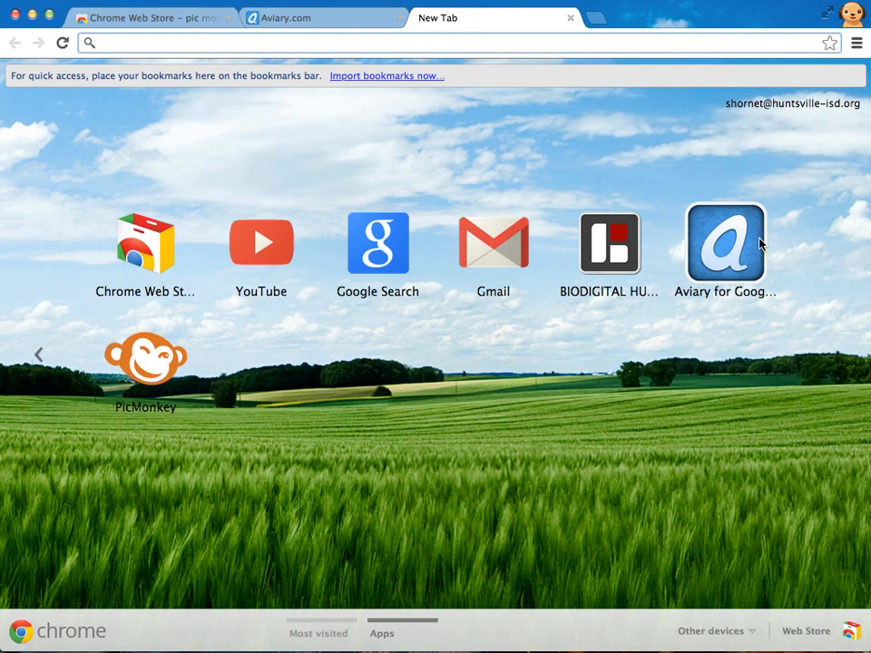
left_click(726, 243)
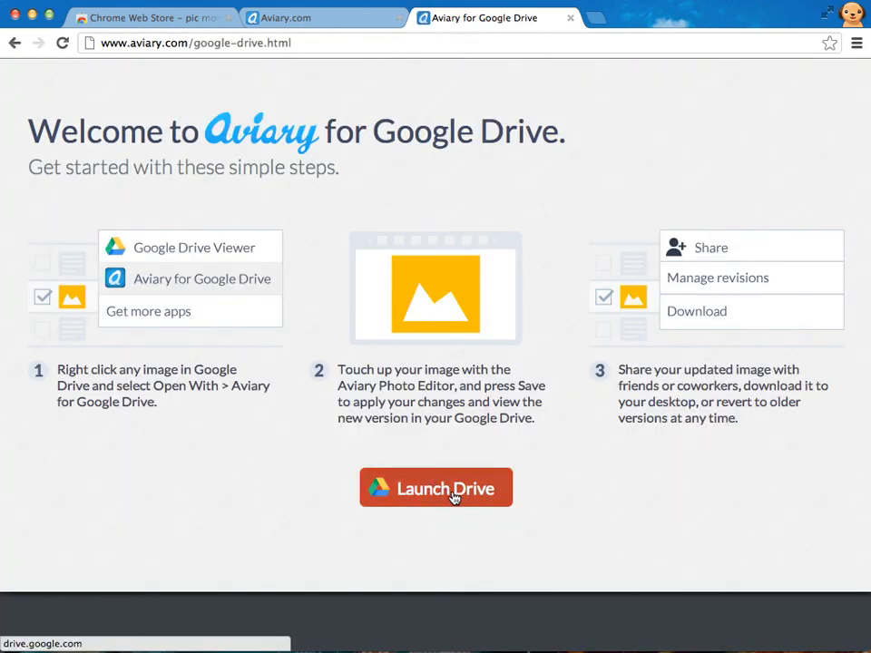
Launch Google Drive from the Aviary for Google Drive welcome page
left_click(435, 486)
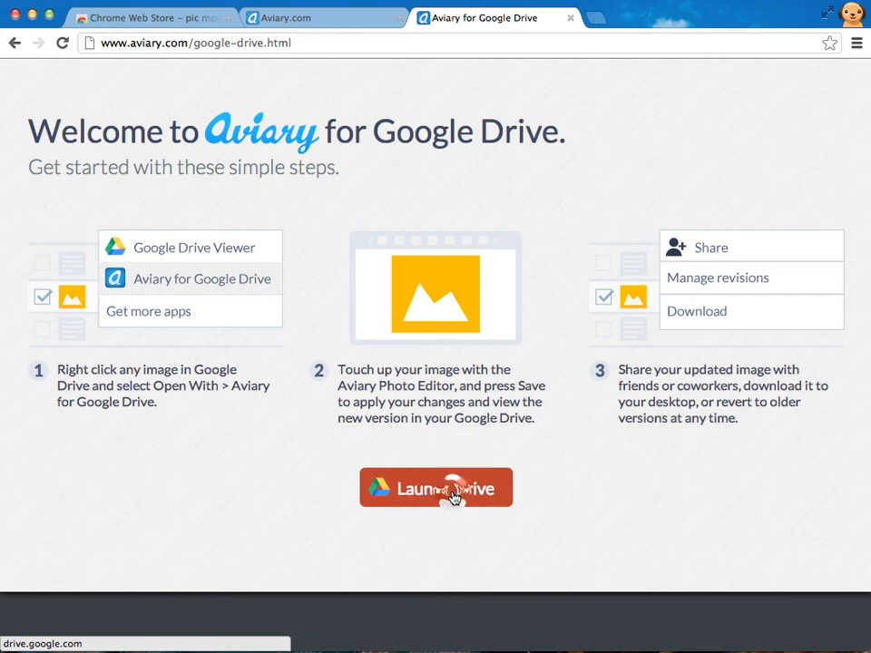
left_click(435, 488)
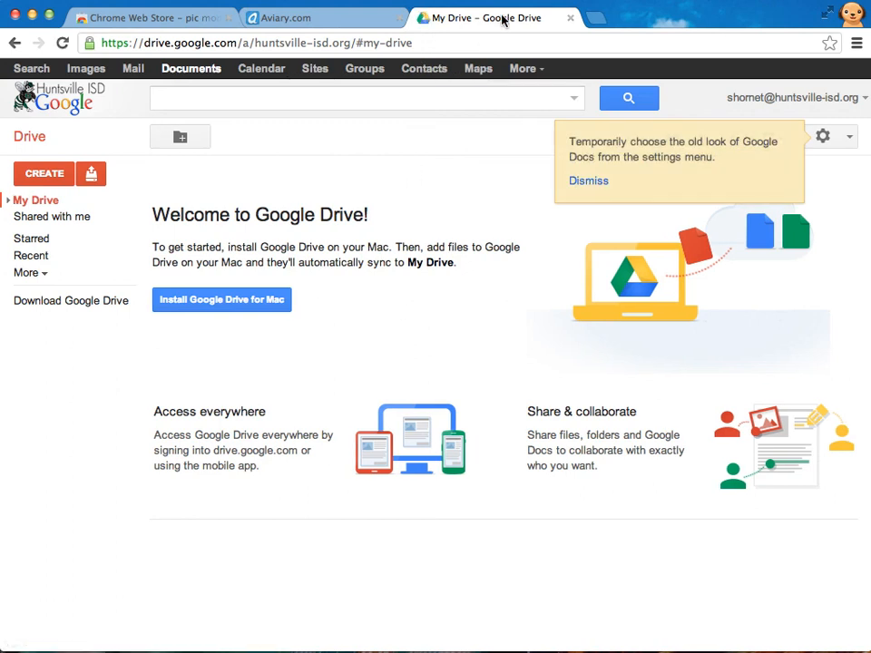
mouse_move(504, 19)
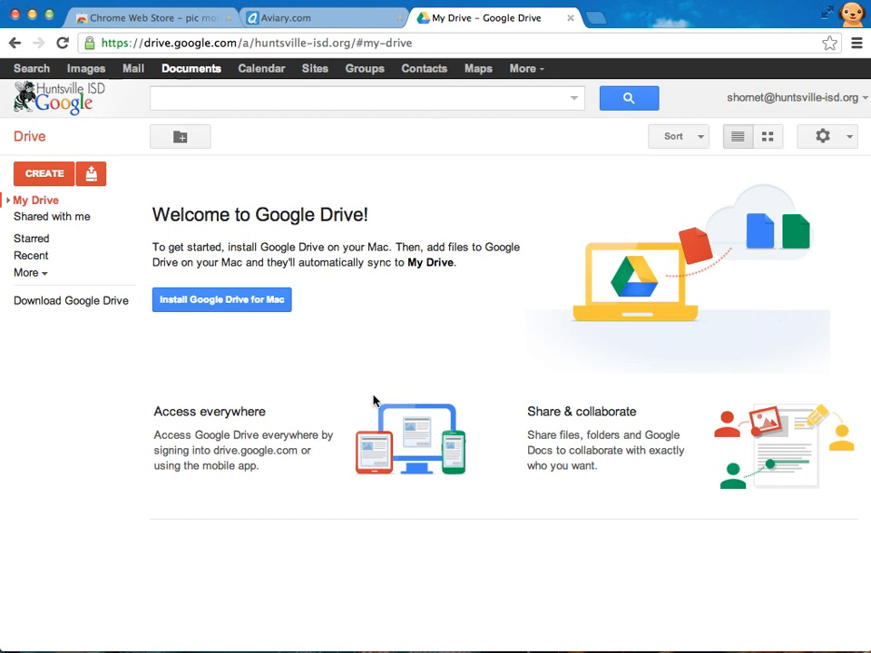
mouse_move(370, 402)
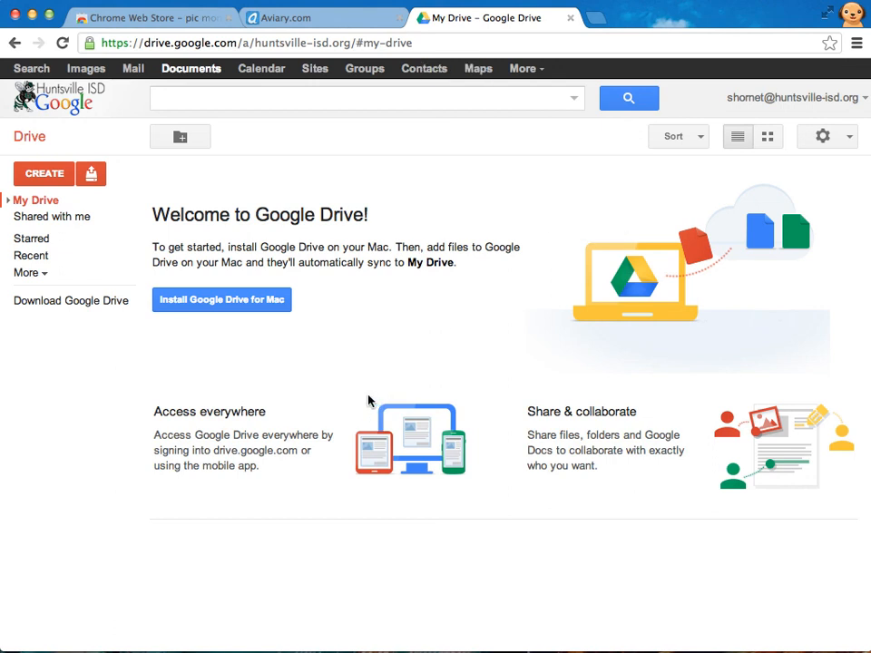
mouse_move(353, 479)
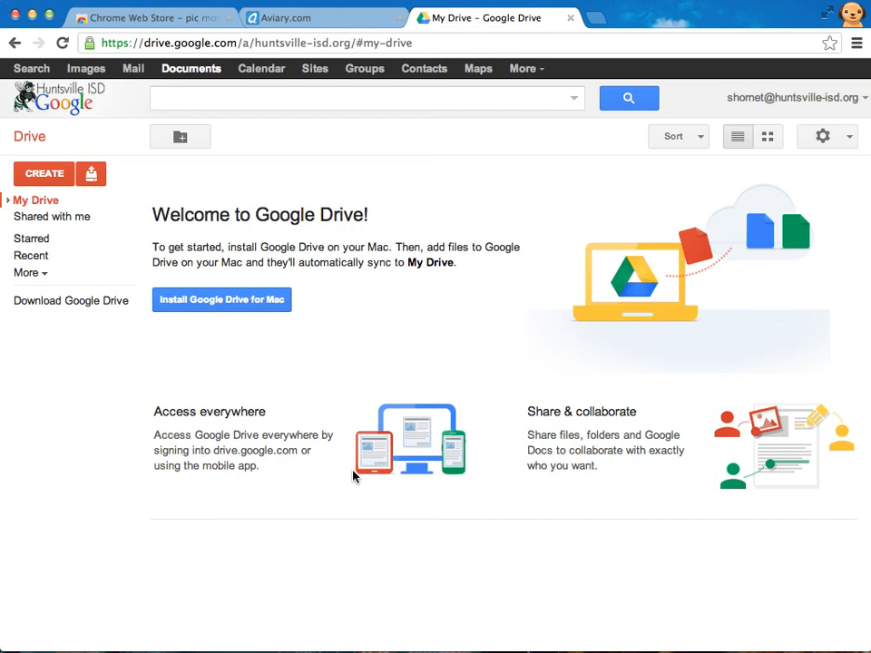
mouse_move(547, 390)
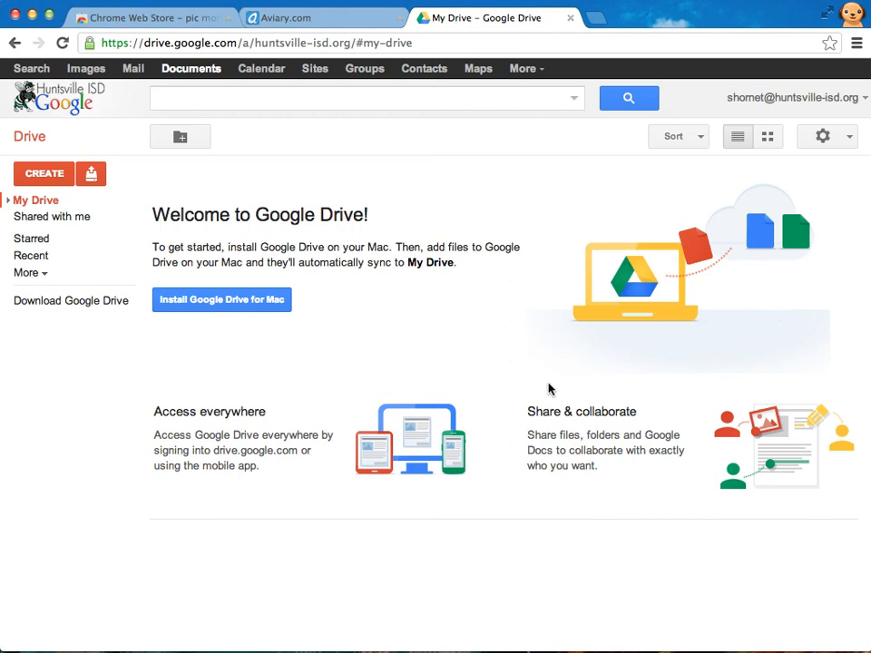
mouse_move(188, 232)
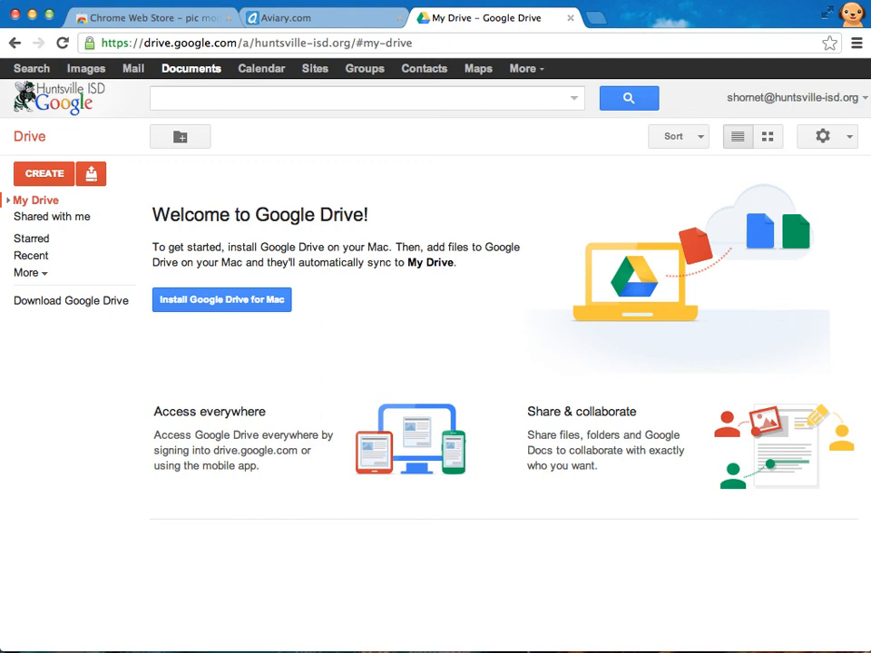
mouse_move(468, 207)
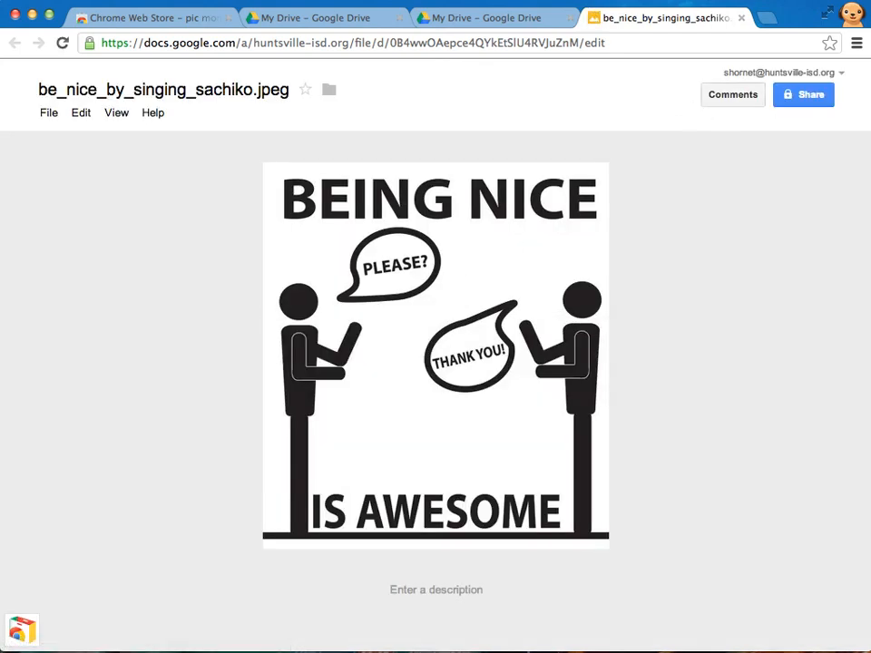
Open the Being Nice poster image with Aviary and allow Aviary access to Drive
left_click(47, 113)
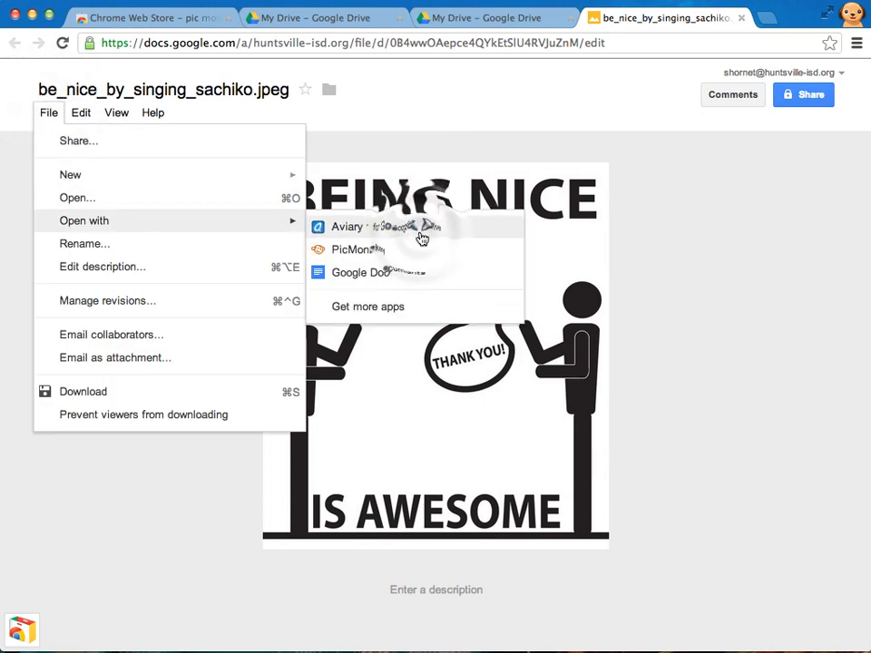
left_click(347, 225)
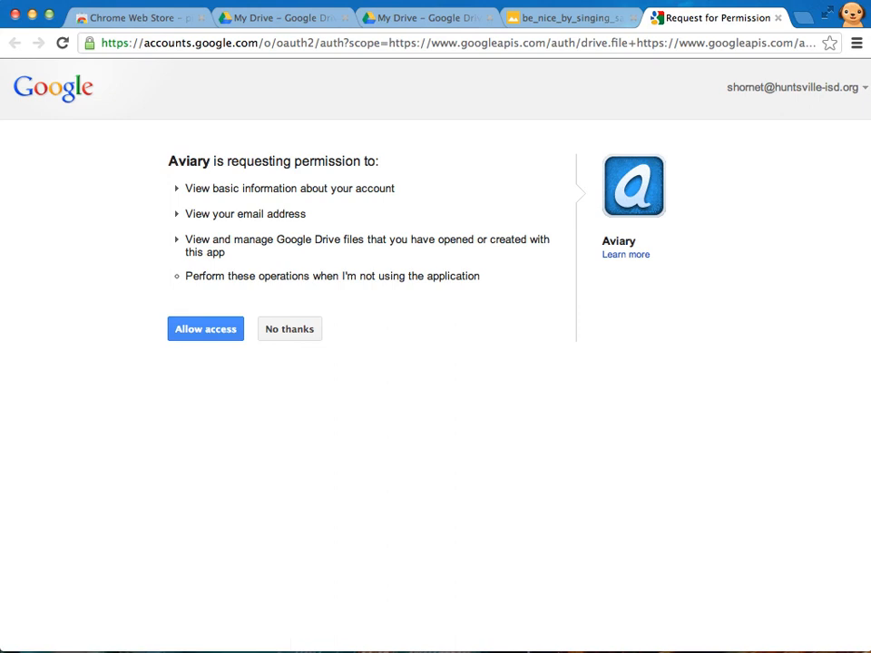
left_click(205, 329)
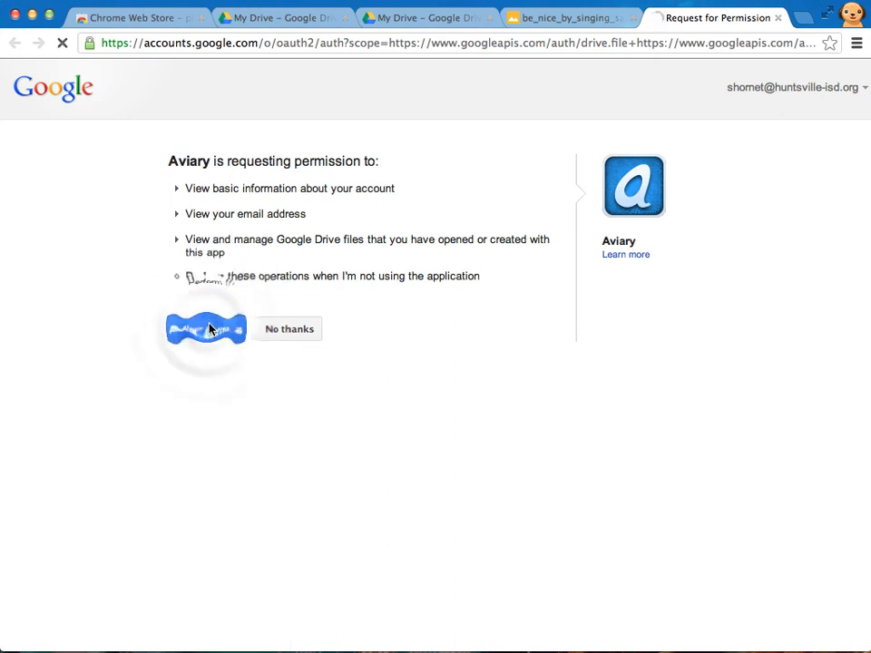
left_click(205, 328)
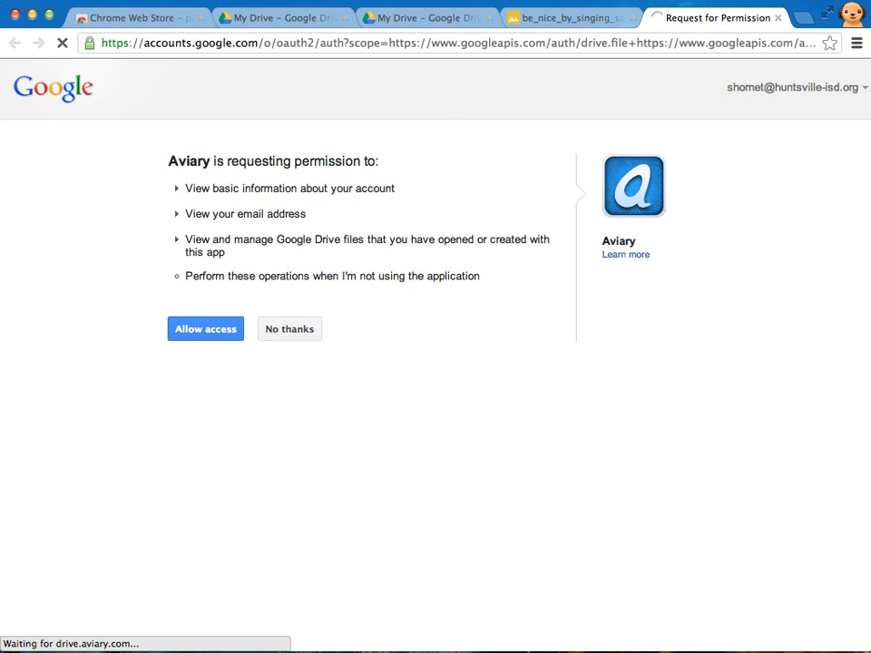
left_click(205, 328)
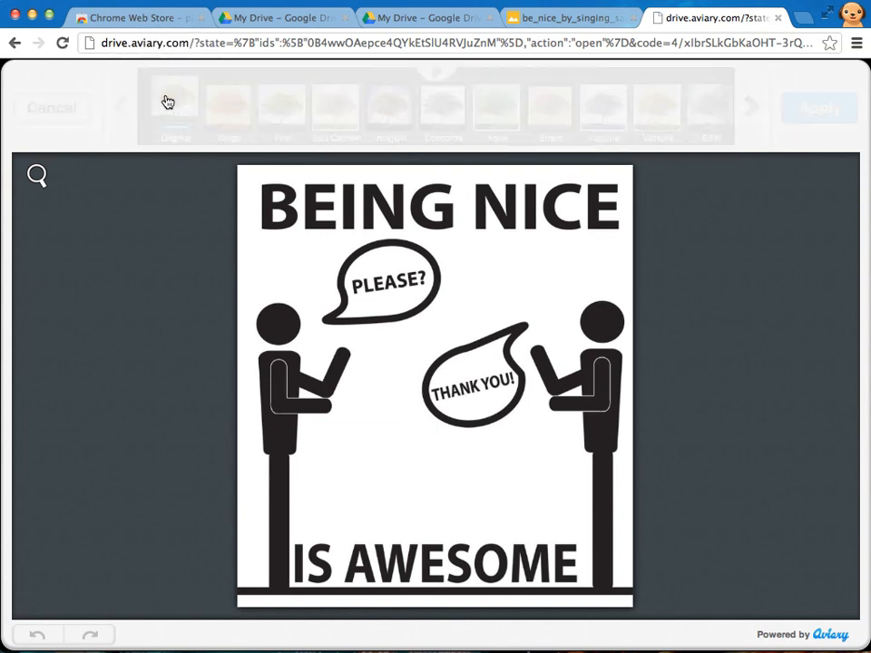
Preview several Effects filters on the Being Nice poster and apply the warm vintage one
left_click(390, 107)
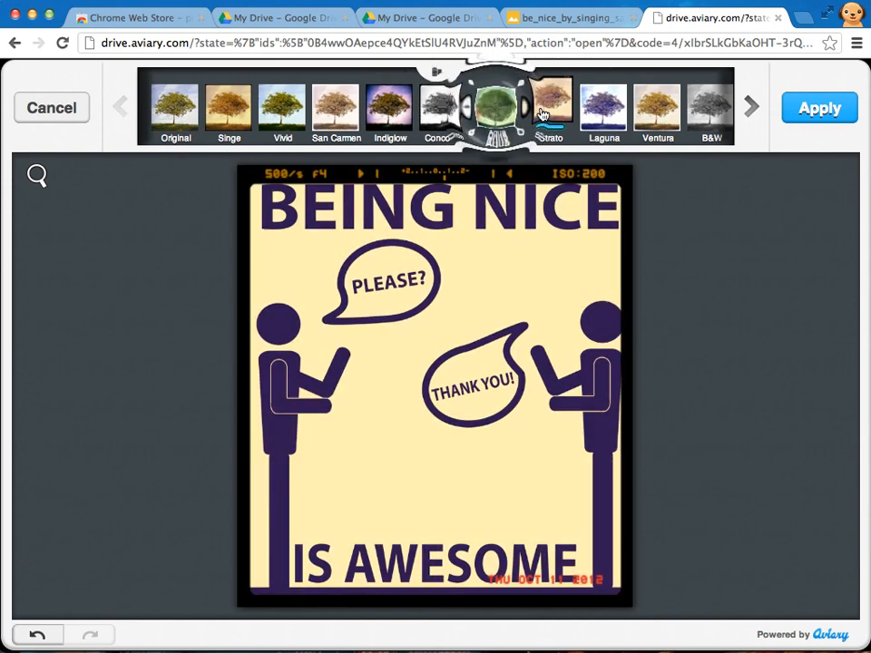
left_click(497, 107)
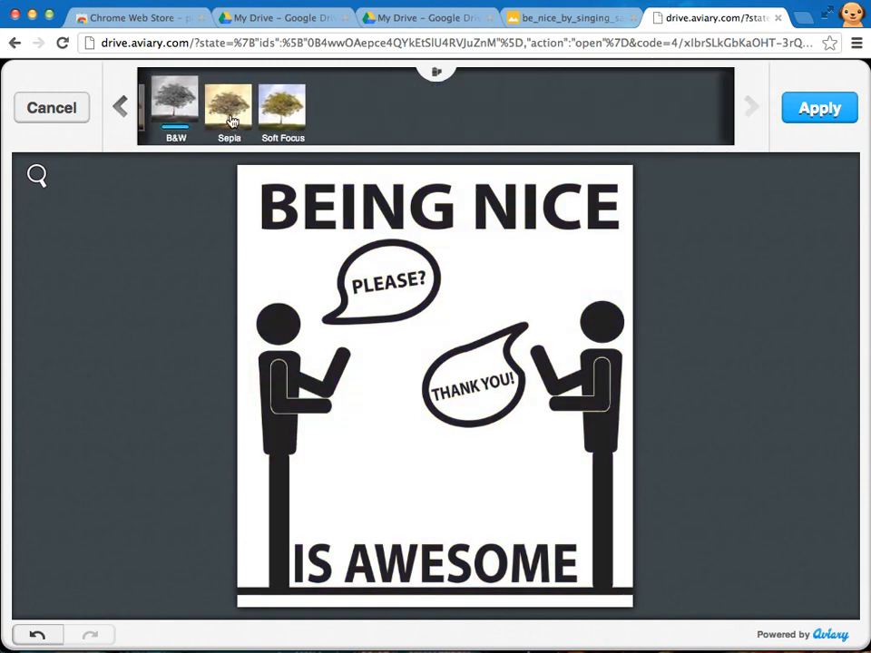
left_click(228, 103)
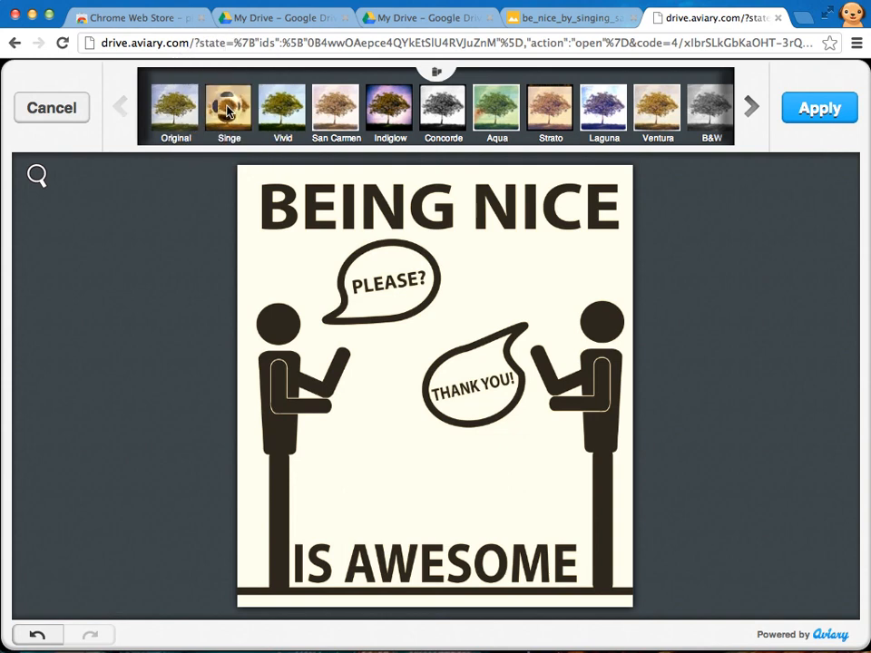
left_click(229, 107)
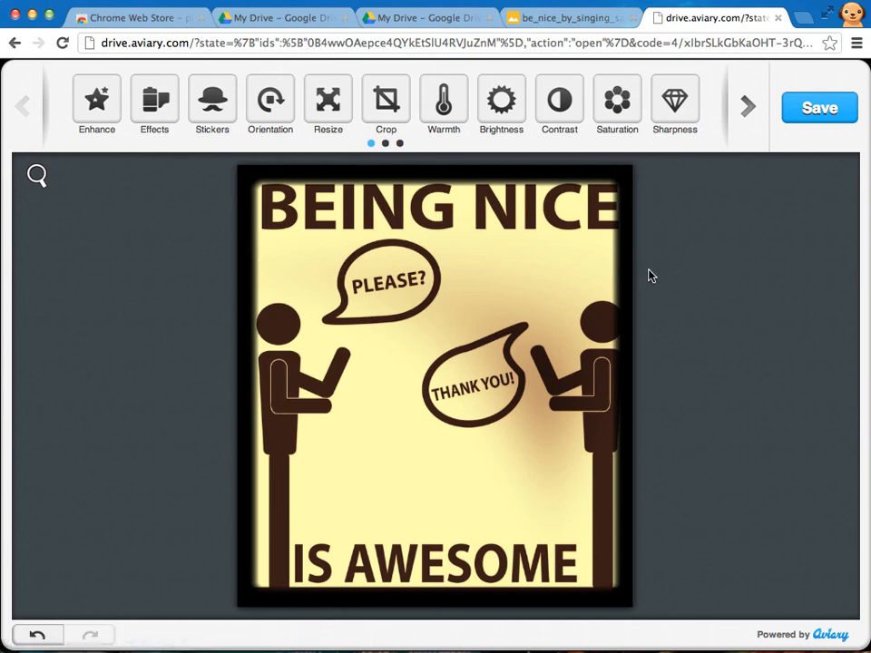
mouse_move(820, 107)
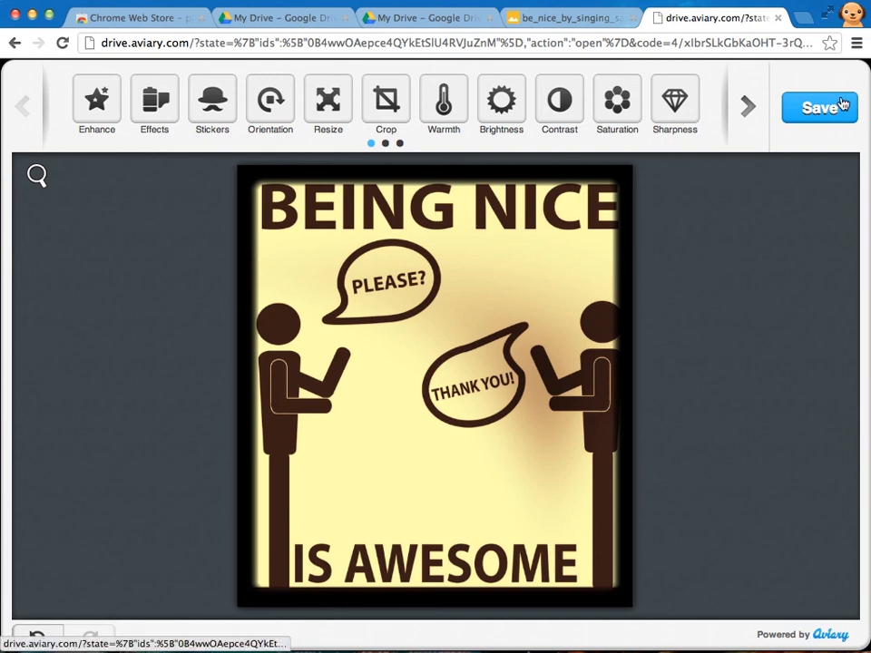
Save the filtered poster back to Google Drive from Aviary
left_click(818, 107)
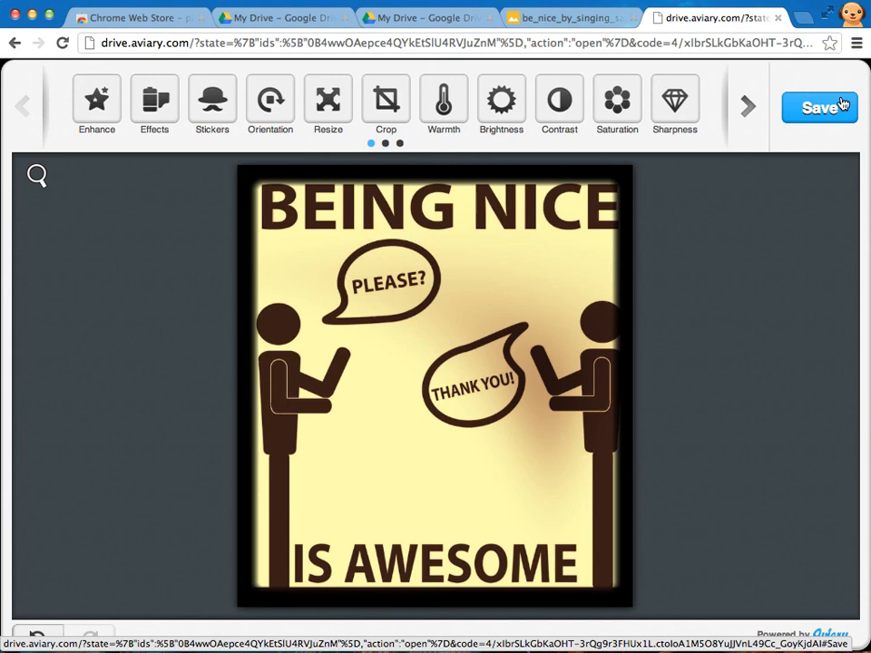
left_click(816, 107)
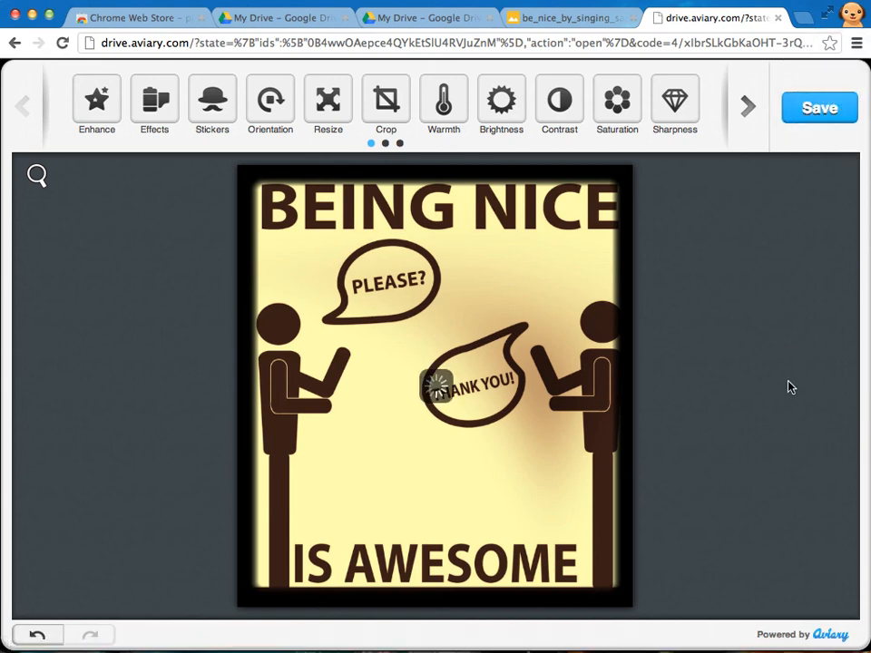
mouse_move(753, 425)
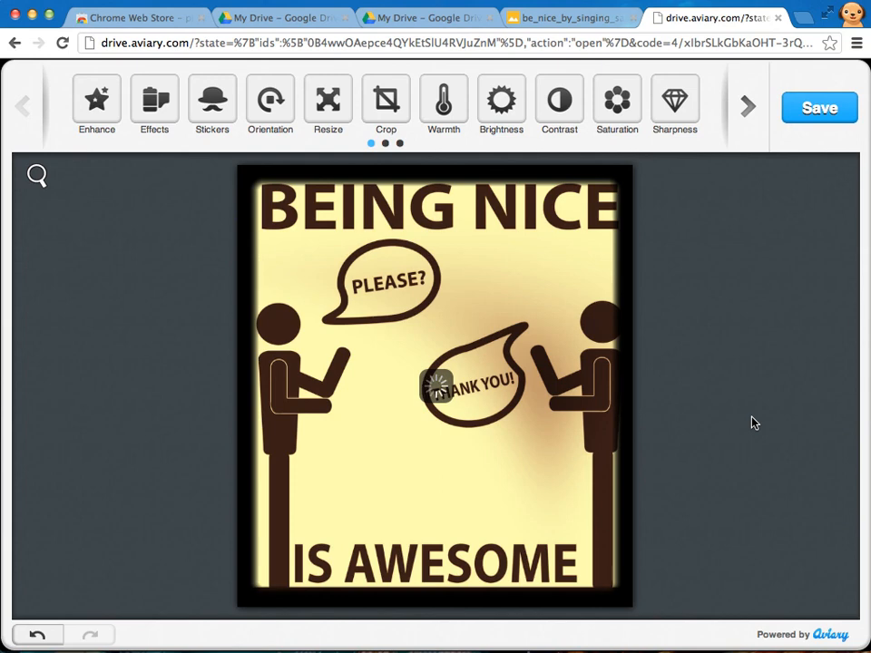
left_click(816, 107)
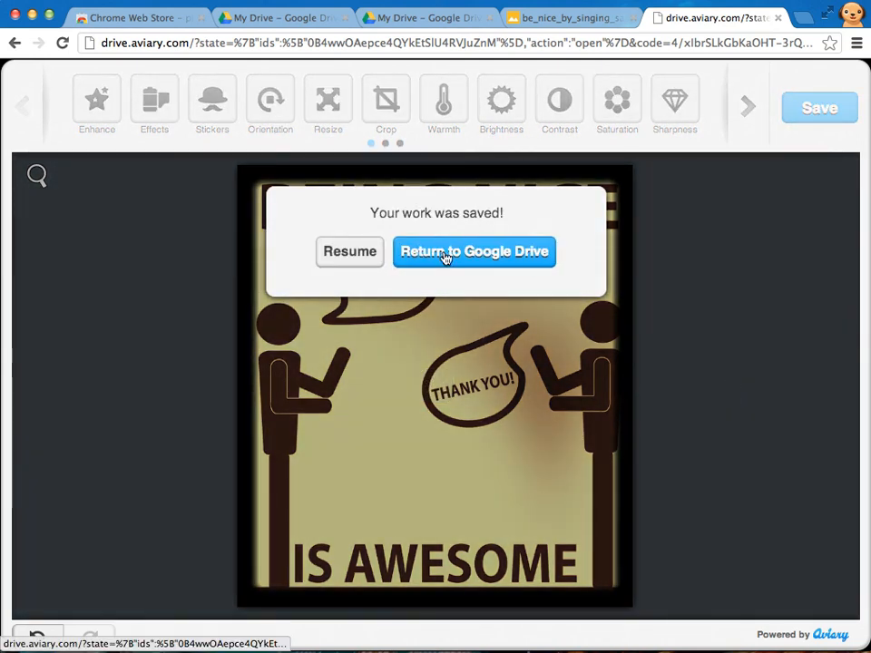
Return to My Drive and accept Aviary for Google Drive as the default image app
left_click(473, 251)
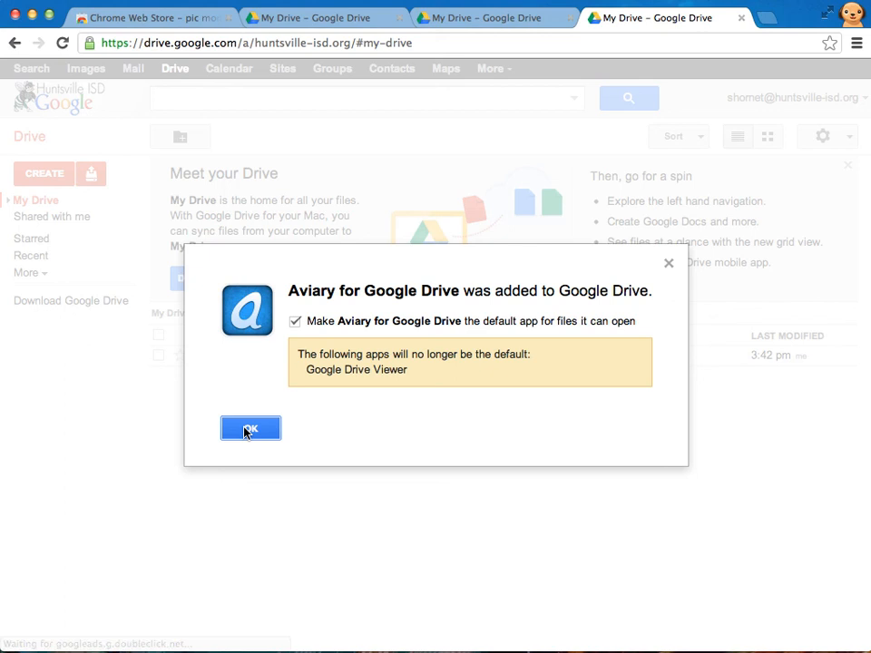
mouse_move(276, 435)
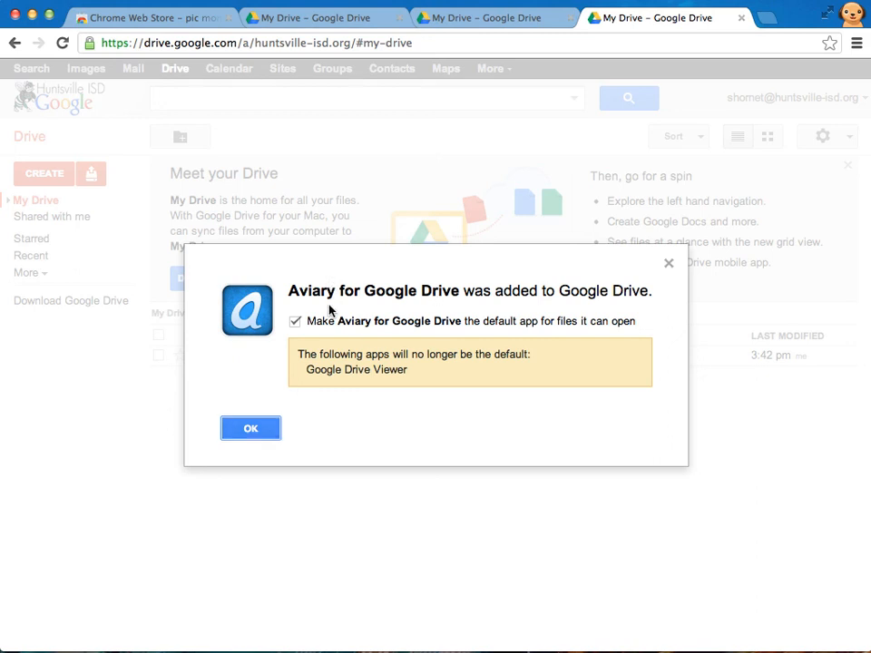
mouse_move(501, 326)
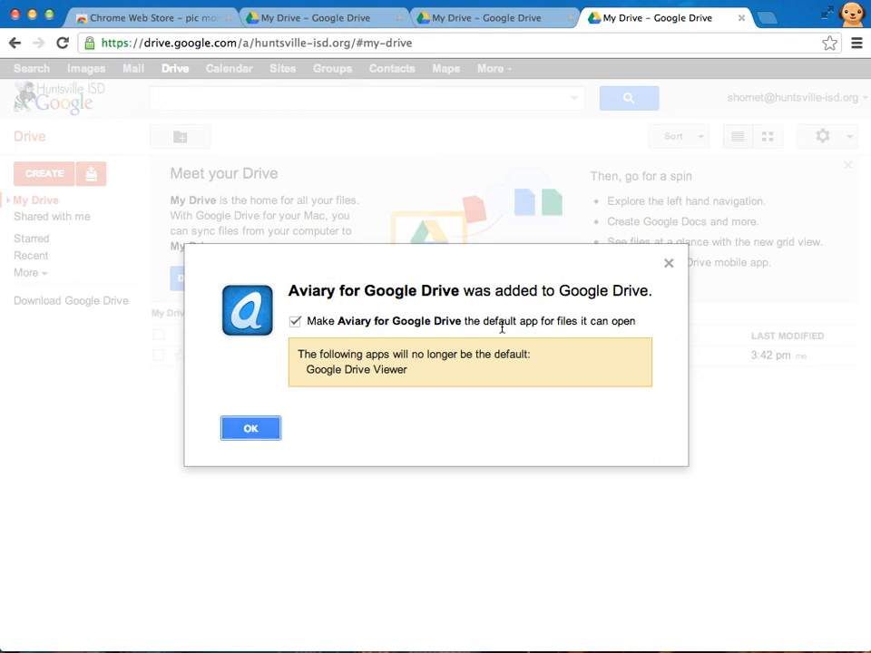
left_click(250, 428)
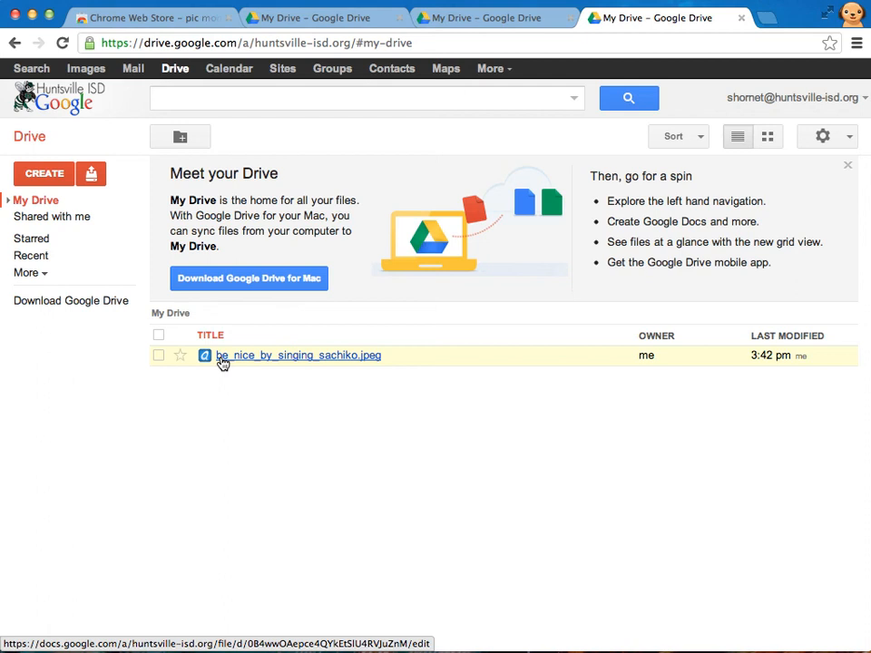
mouse_move(257, 428)
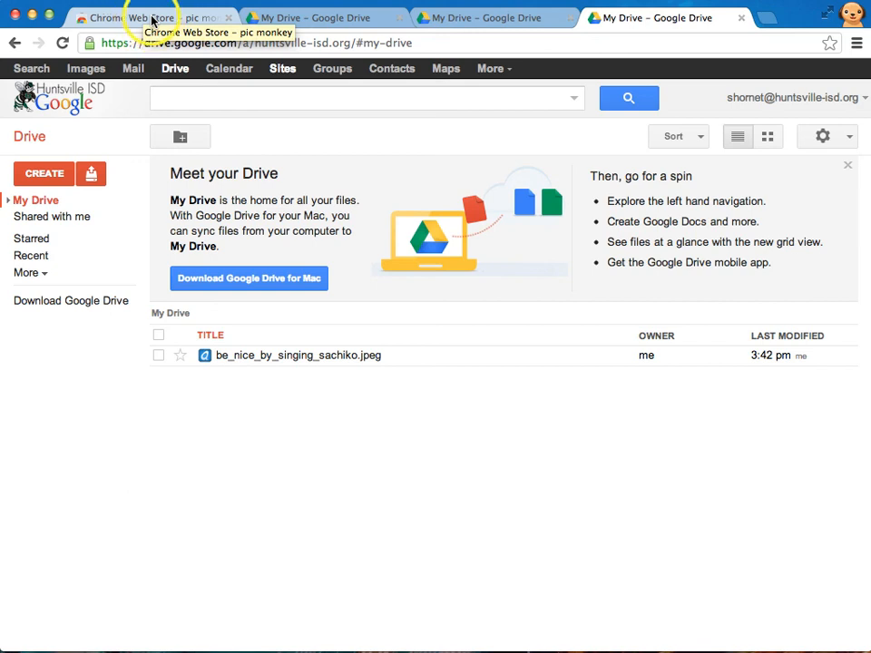
Bring up the tab context menu on a My Drive tab to pin it
right_click(118, 18)
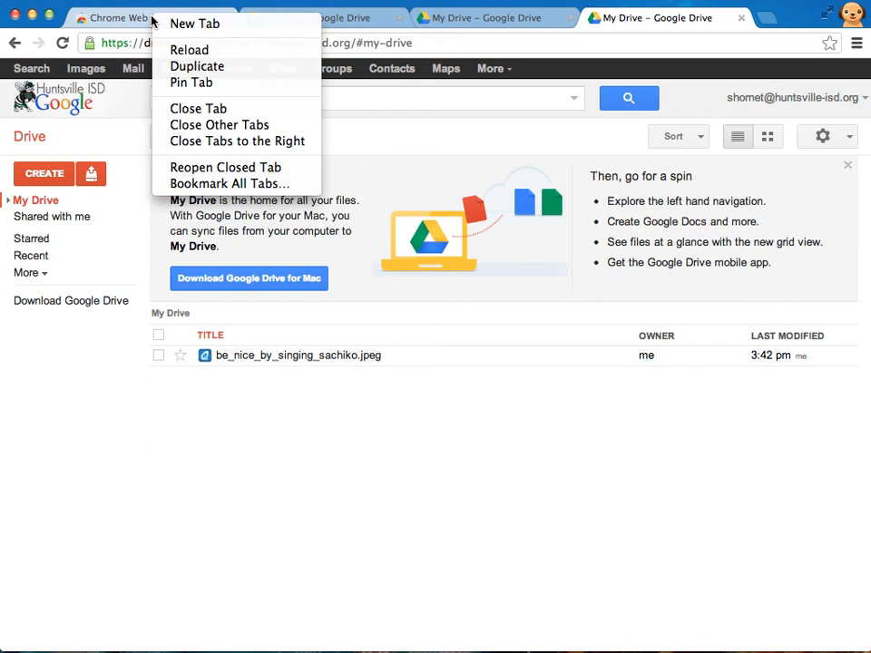
mouse_move(190, 83)
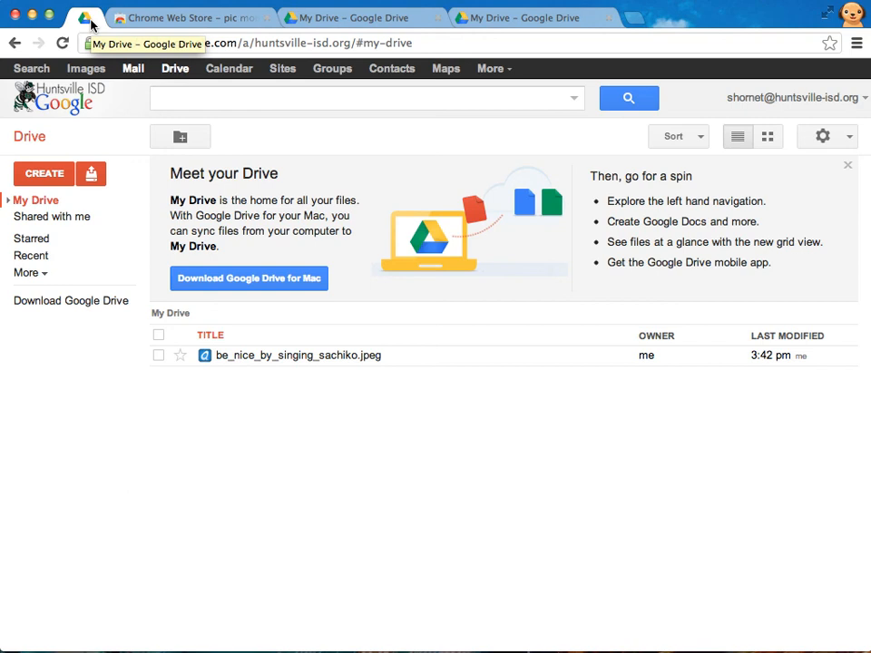
mouse_move(198, 36)
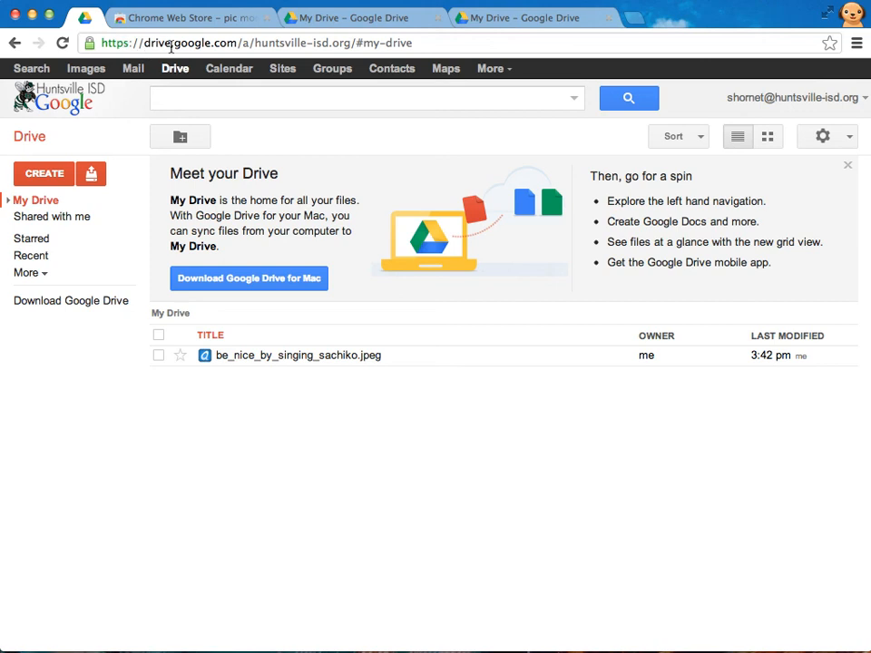
mouse_move(132, 69)
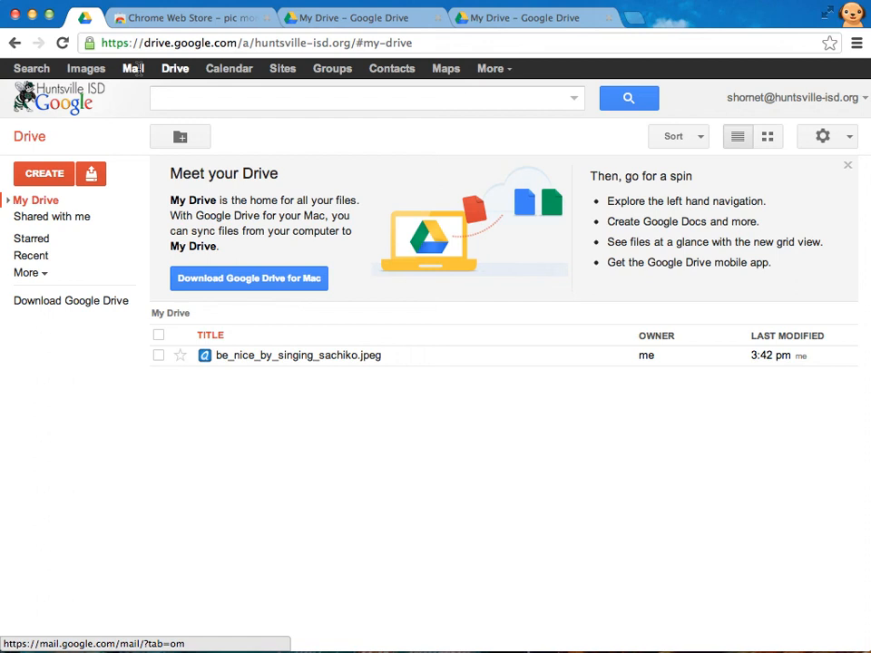
Load the school Gmail inbox and pin its tab via Pin Tab
left_click(132, 69)
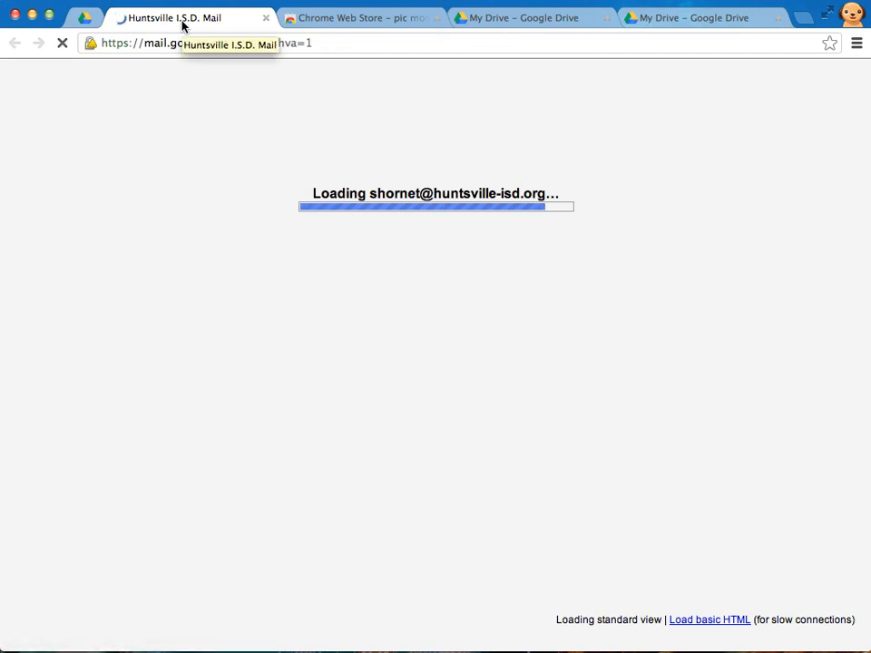
right_click(181, 18)
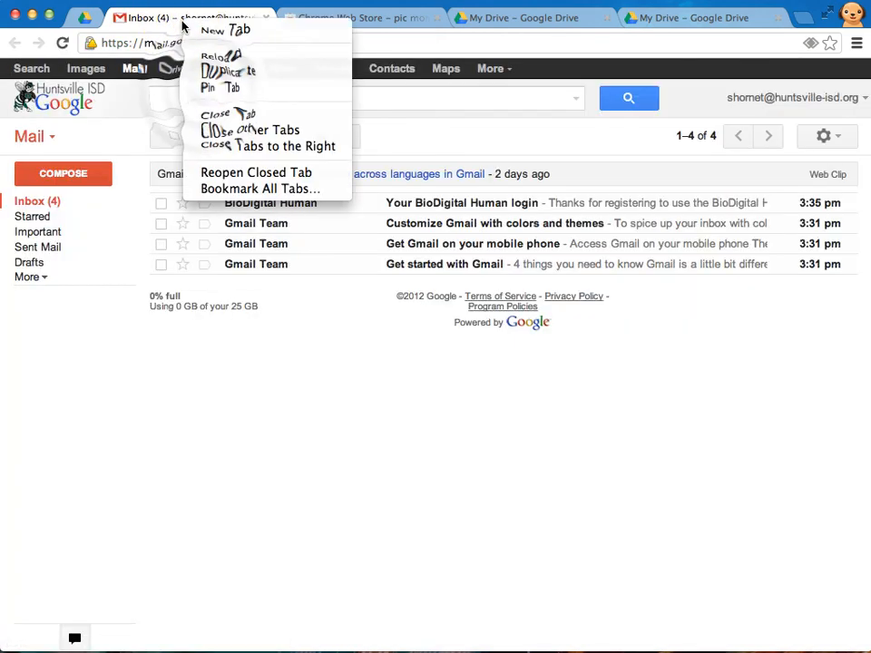
left_click(268, 145)
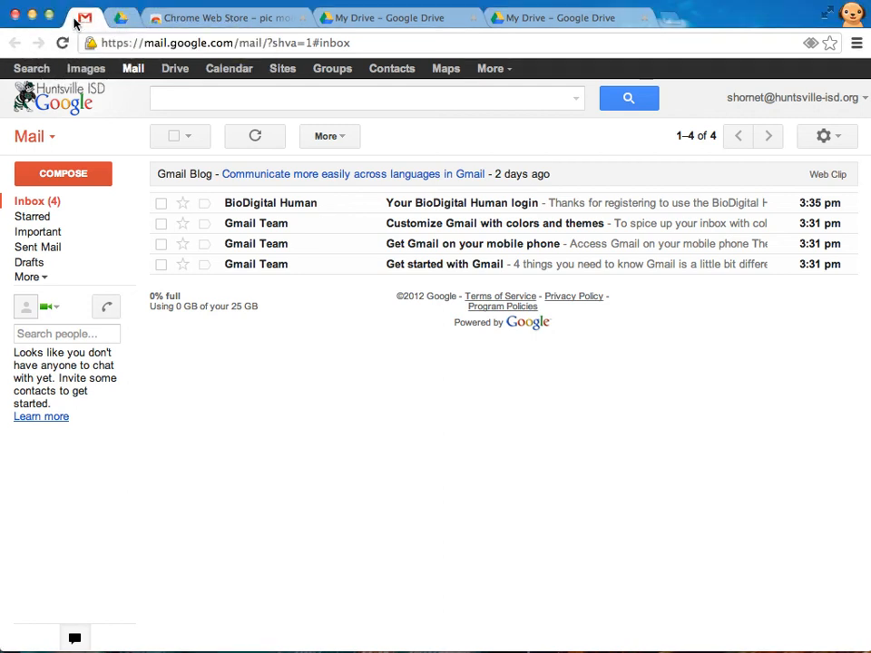
mouse_move(555, 126)
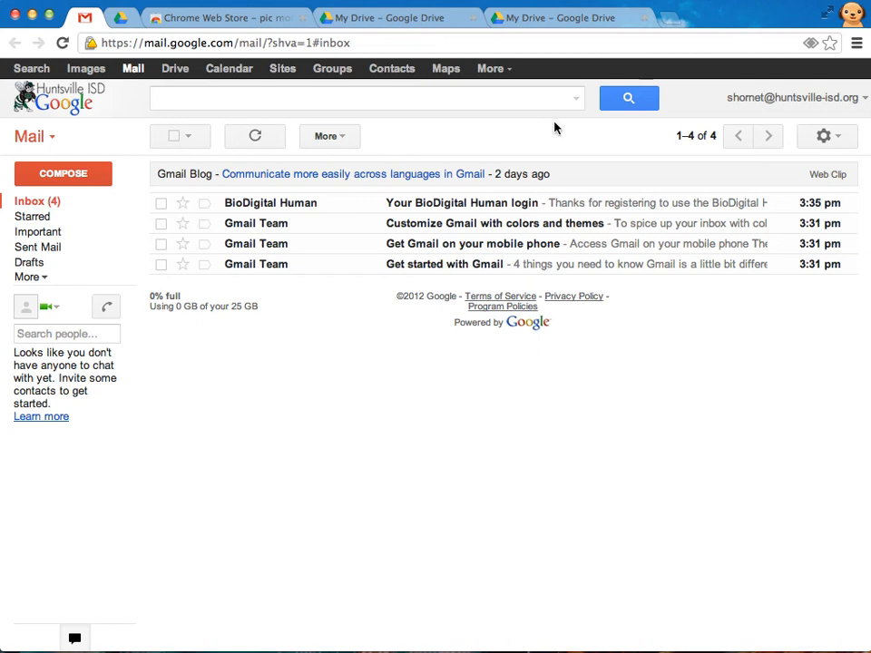
mouse_move(794, 98)
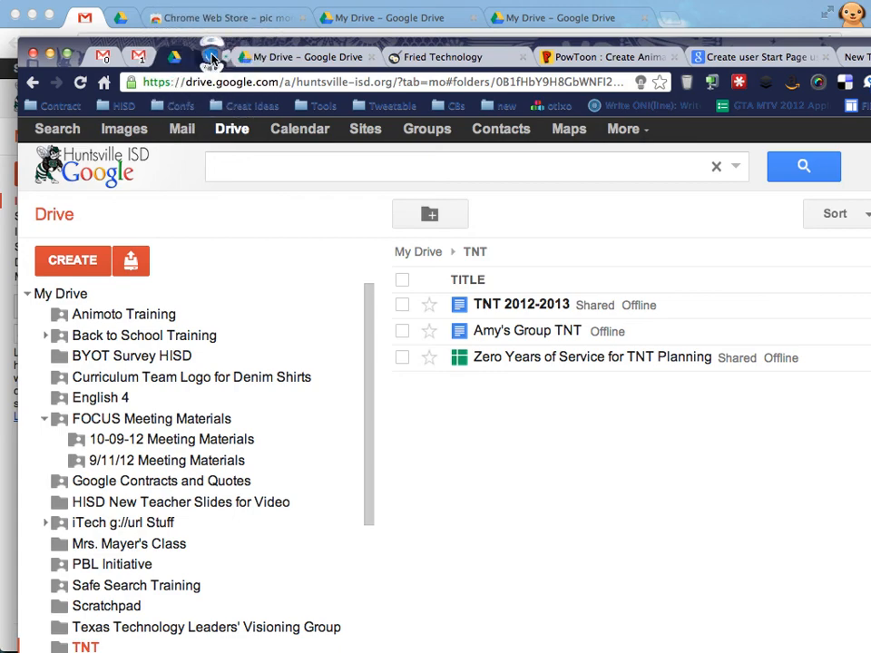
Visit the pinned Calendar and friEdTechnology blog tabs, then bring up the blog tab's menu
left_click(299, 127)
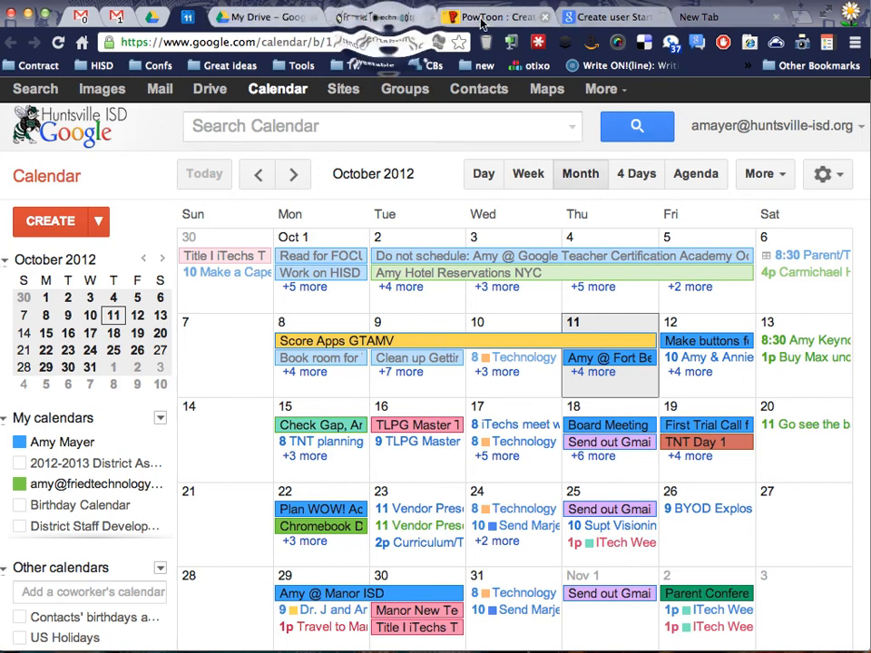
left_click(380, 16)
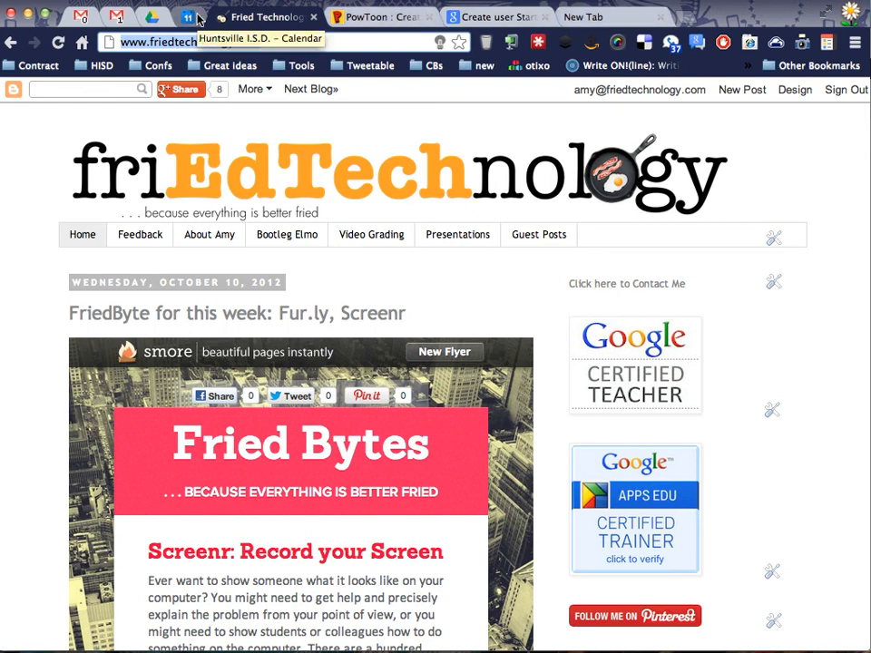
right_click(188, 16)
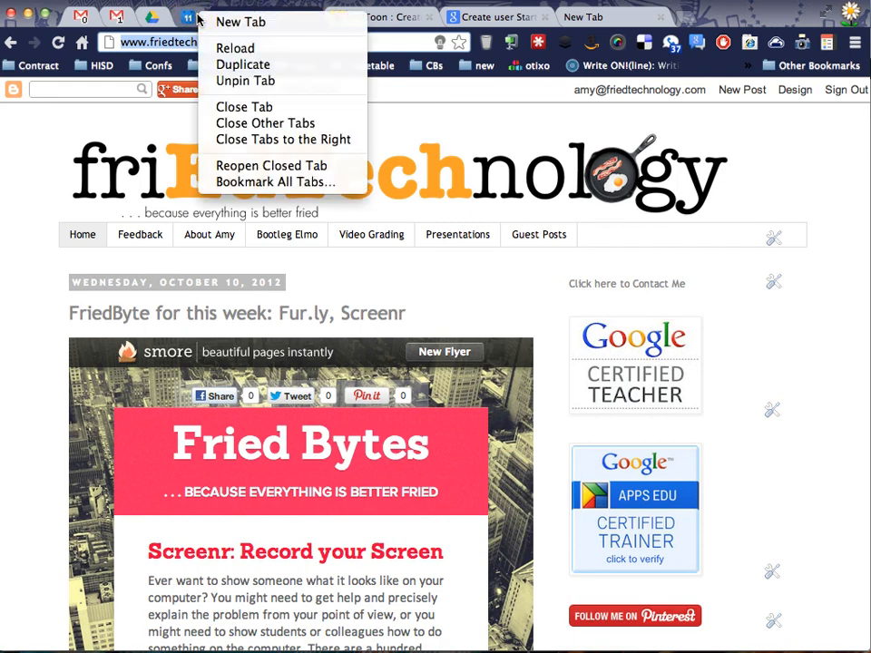
mouse_move(282, 138)
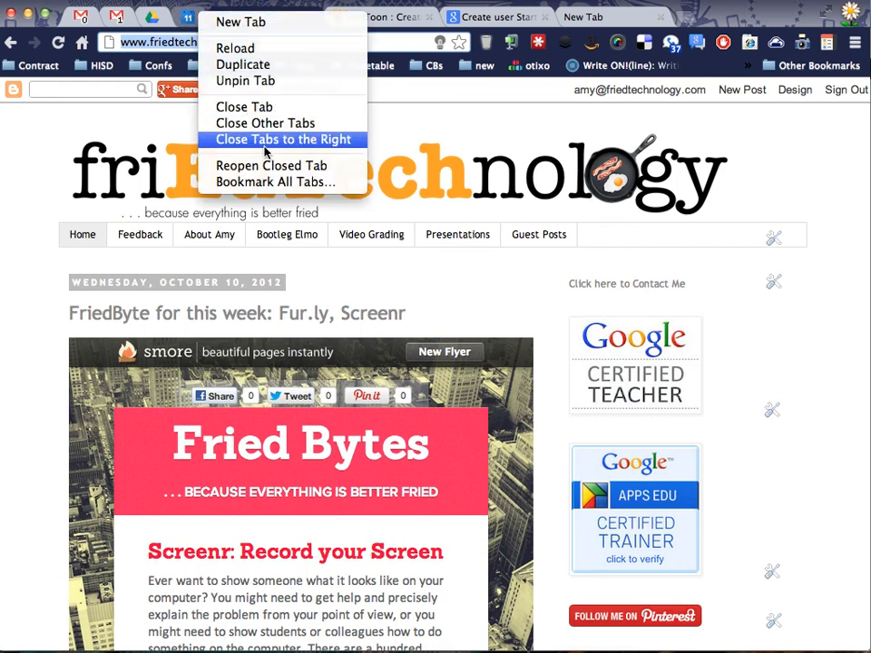
Close all tabs to the right of the blog tab and show the October 2012 calendar
left_click(283, 138)
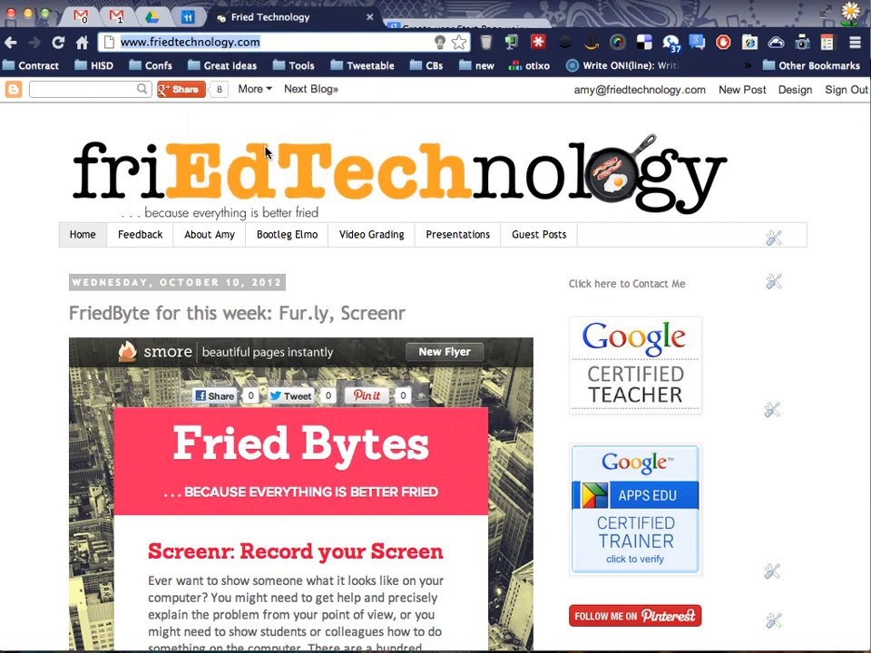
left_click(189, 18)
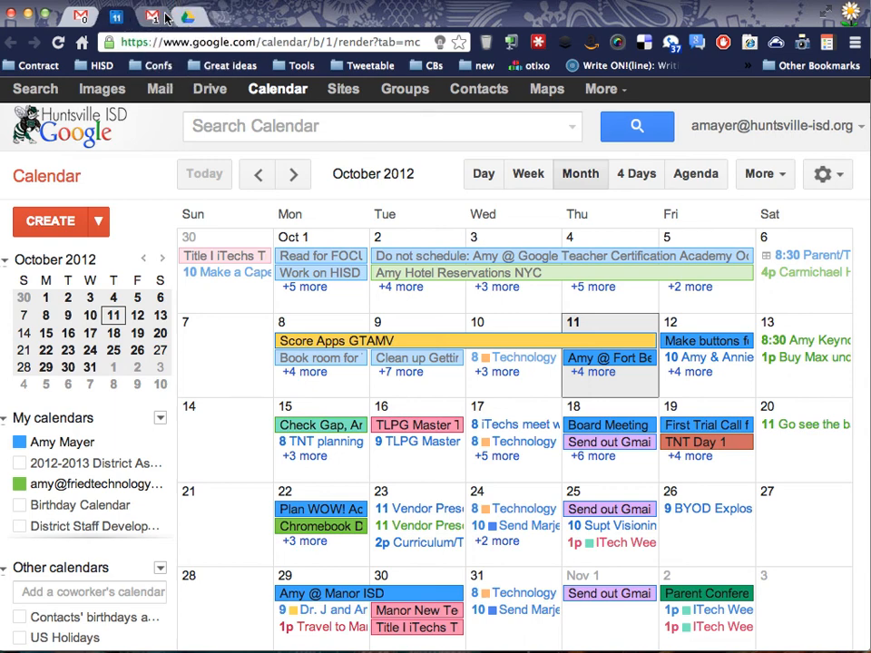
mouse_move(152, 16)
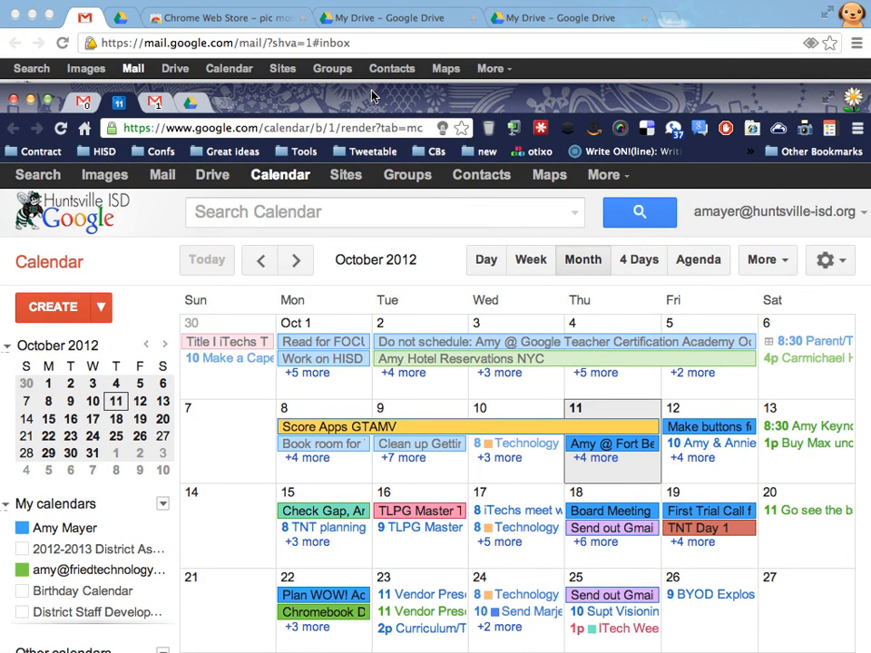
Scroll the second profile's new tab page, then bring the first profile's Gmail window forward
scroll("down", 3)
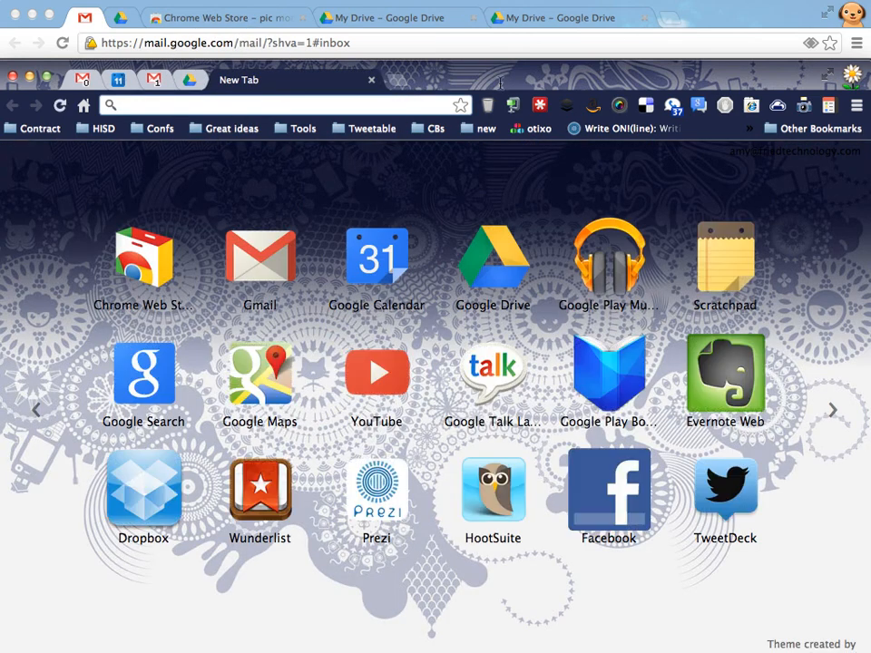
mouse_move(838, 167)
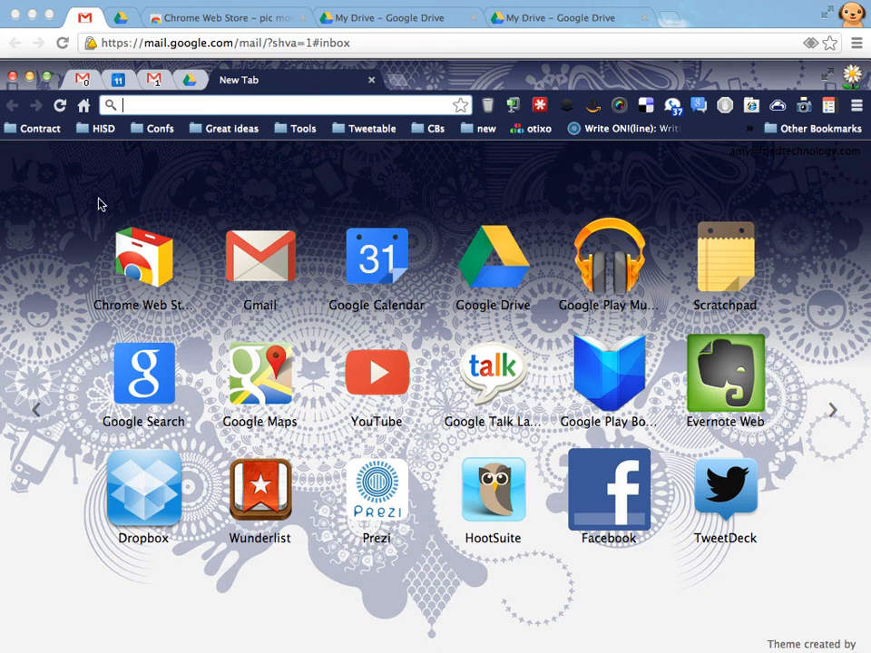
mouse_move(479, 76)
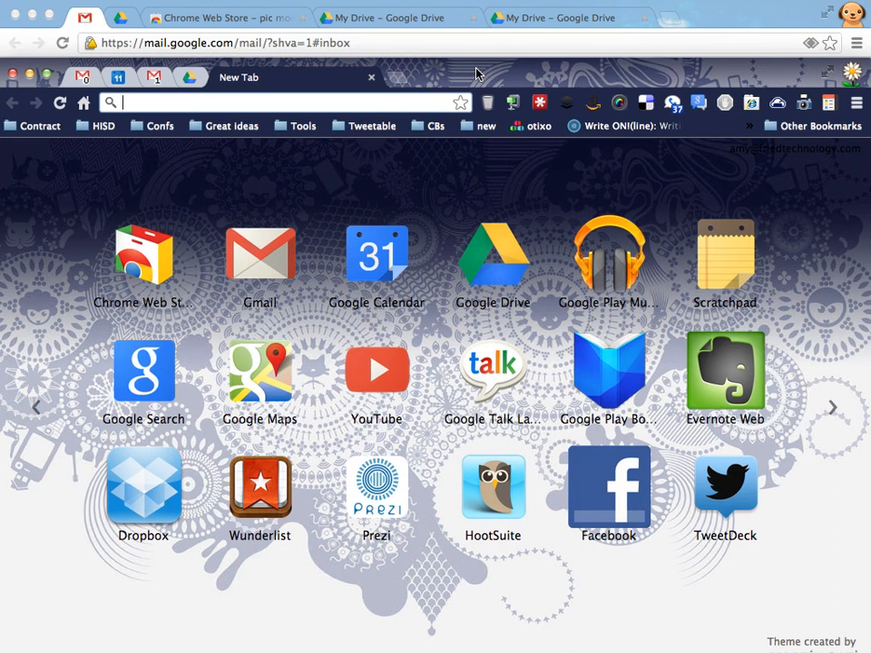
mouse_move(559, 81)
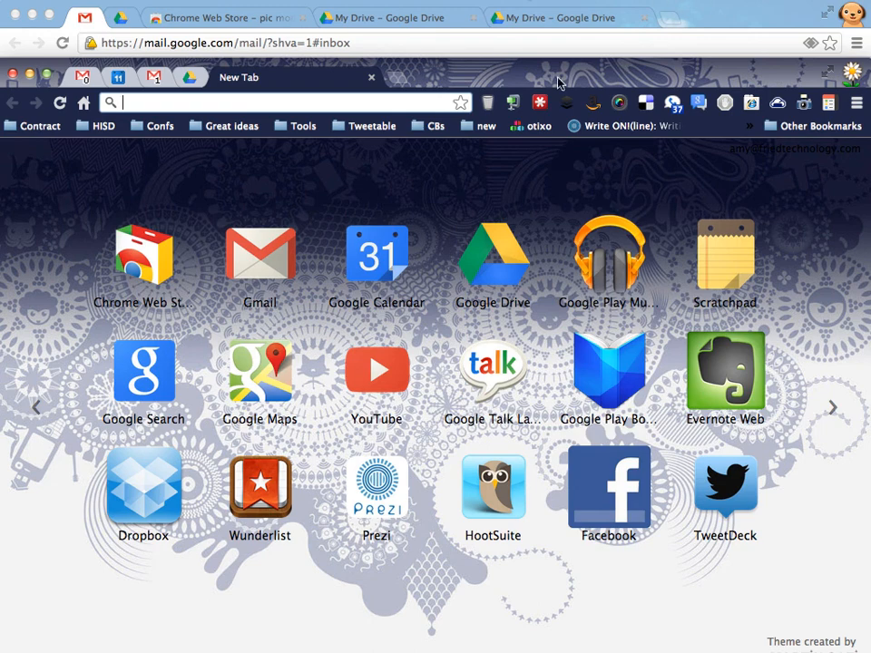
mouse_move(725, 3)
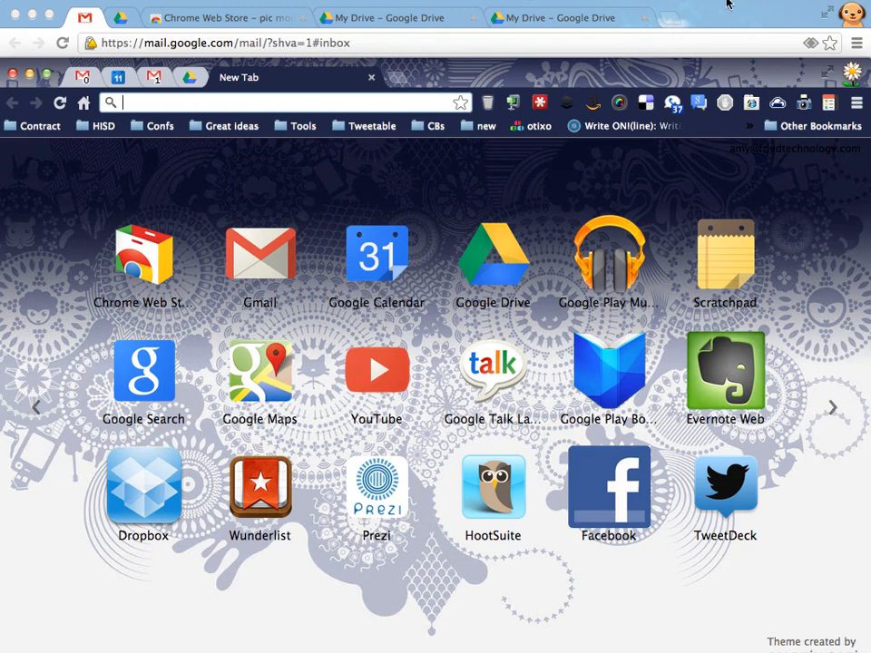
left_click(82, 19)
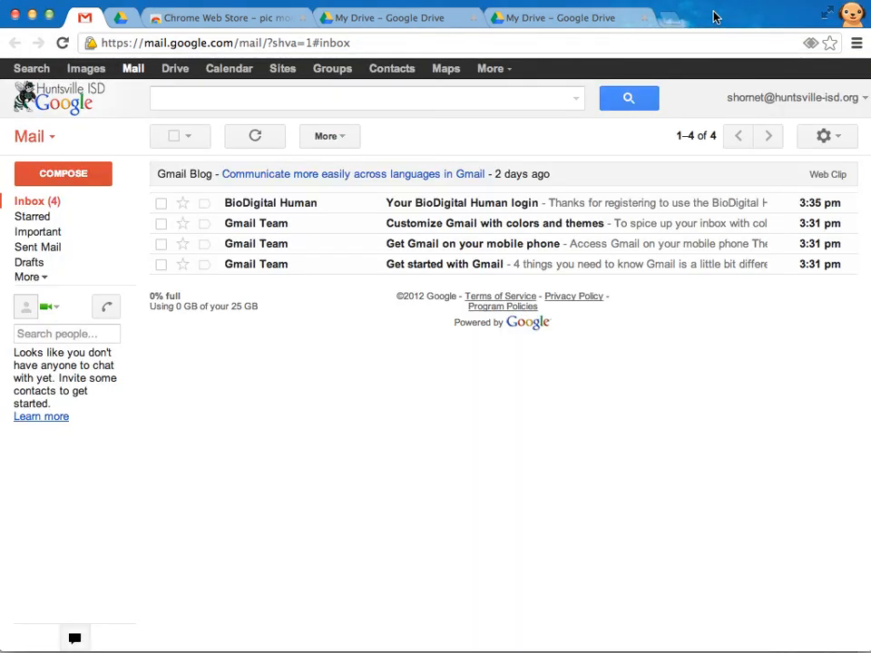
mouse_move(760, 18)
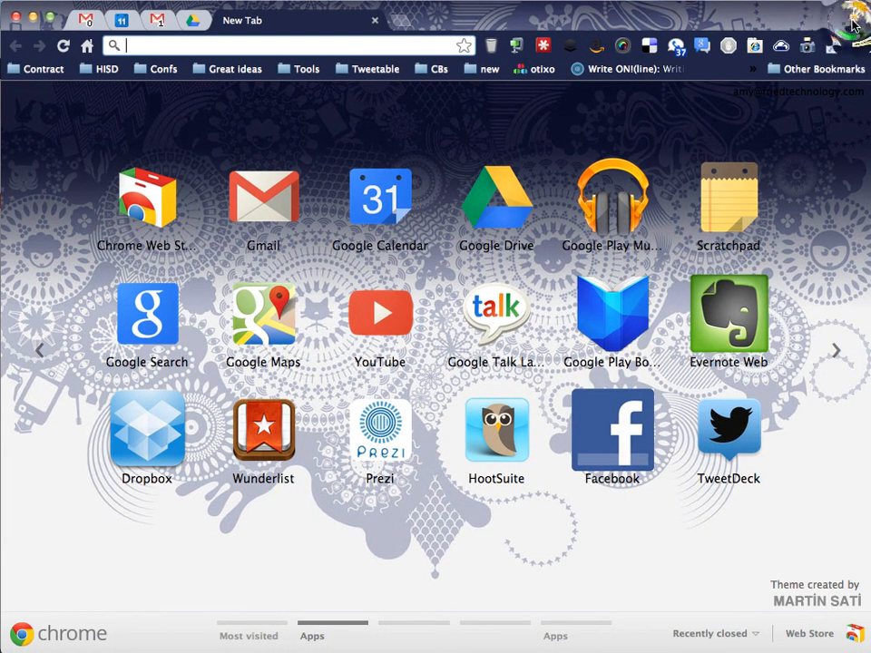
View the user profile list, move the window aside, and show Settings listing Amy, Lemonade and Sparky
left_click(853, 20)
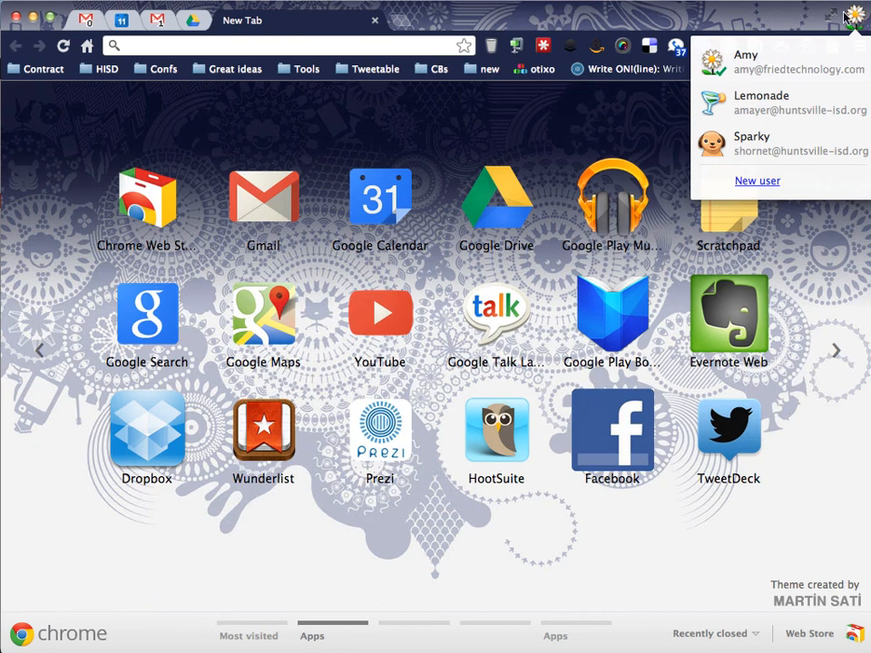
mouse_move(771, 18)
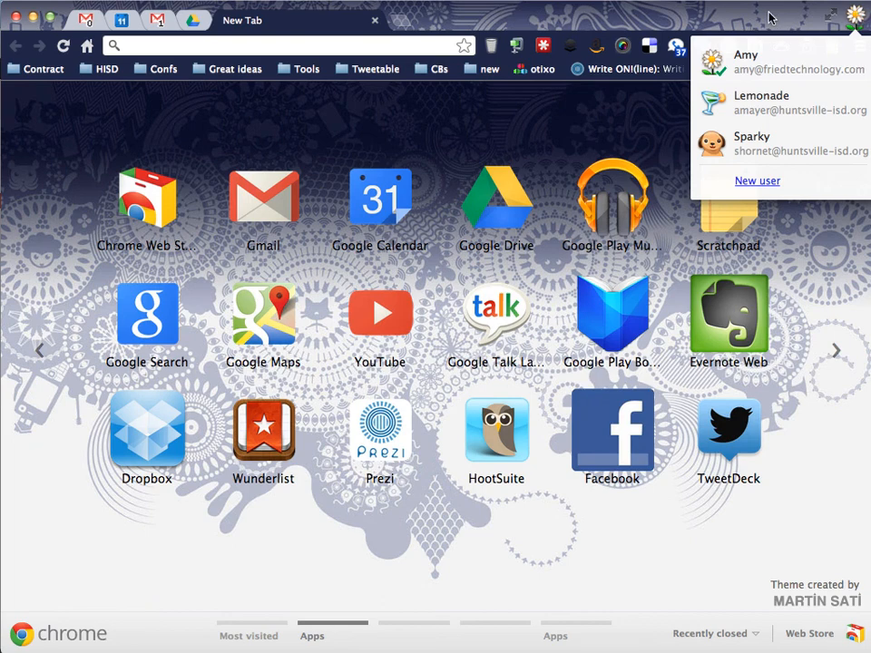
mouse_move(766, 149)
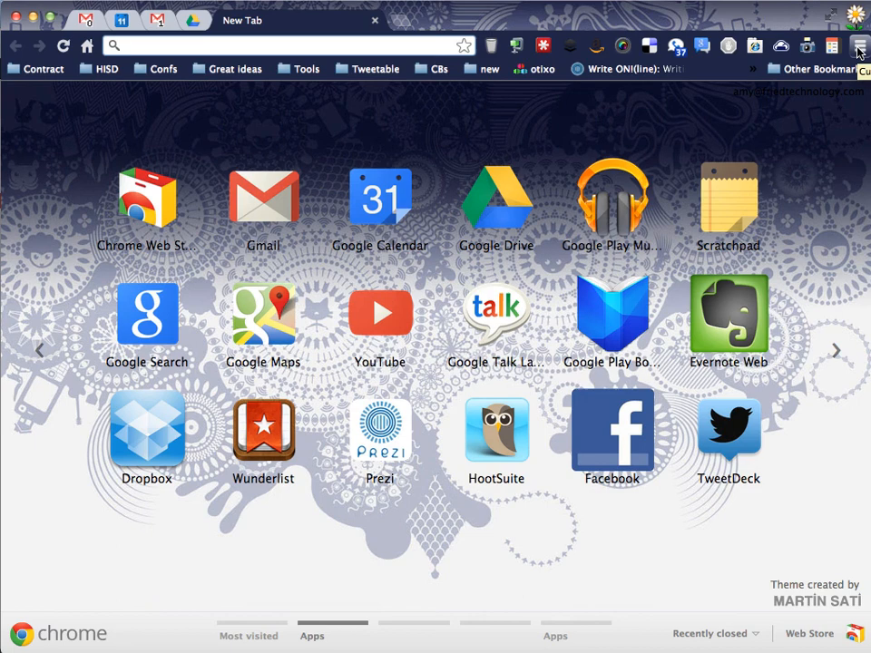
left_click(858, 45)
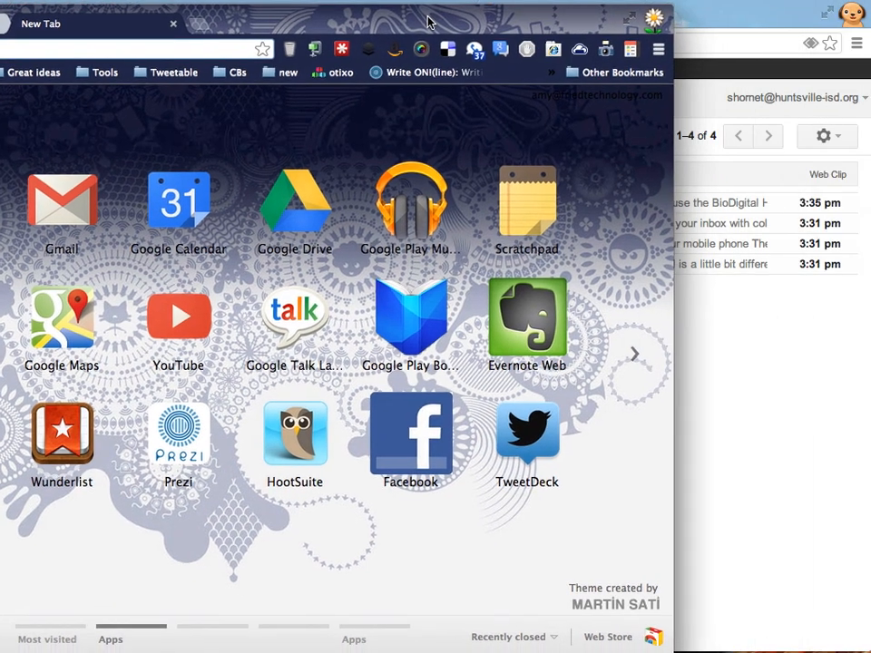
left_click(657, 49)
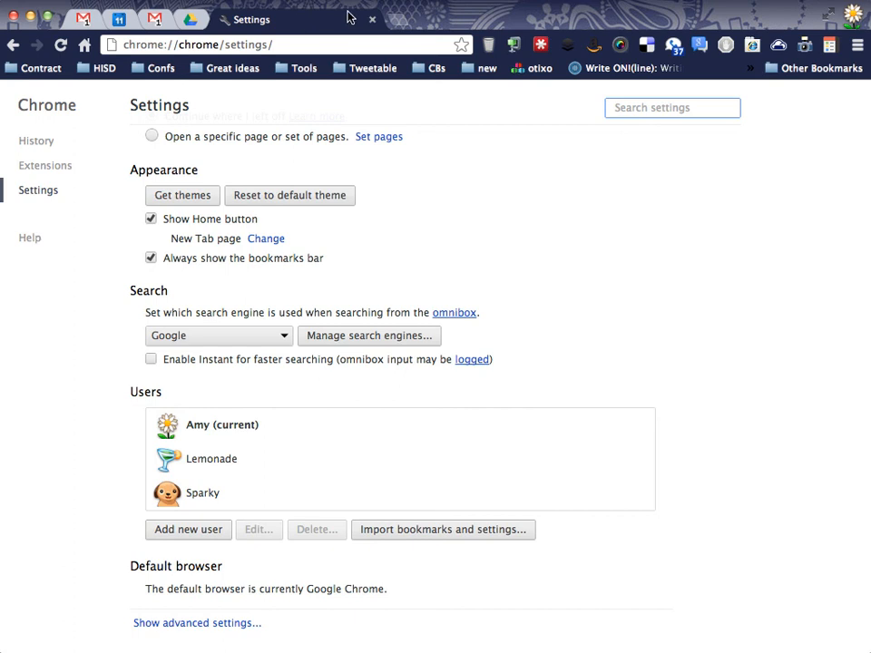
mouse_move(304, 18)
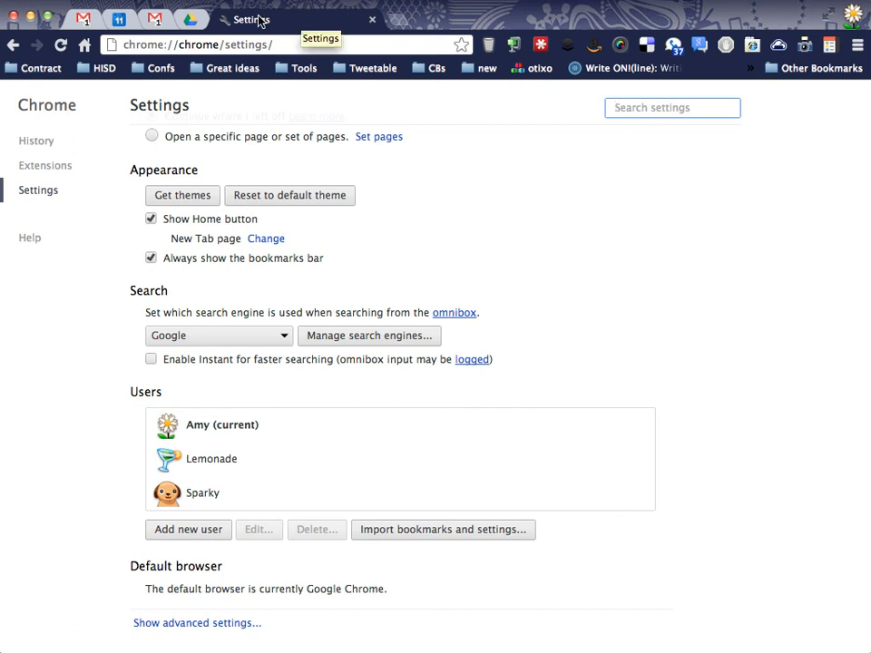
mouse_move(388, 55)
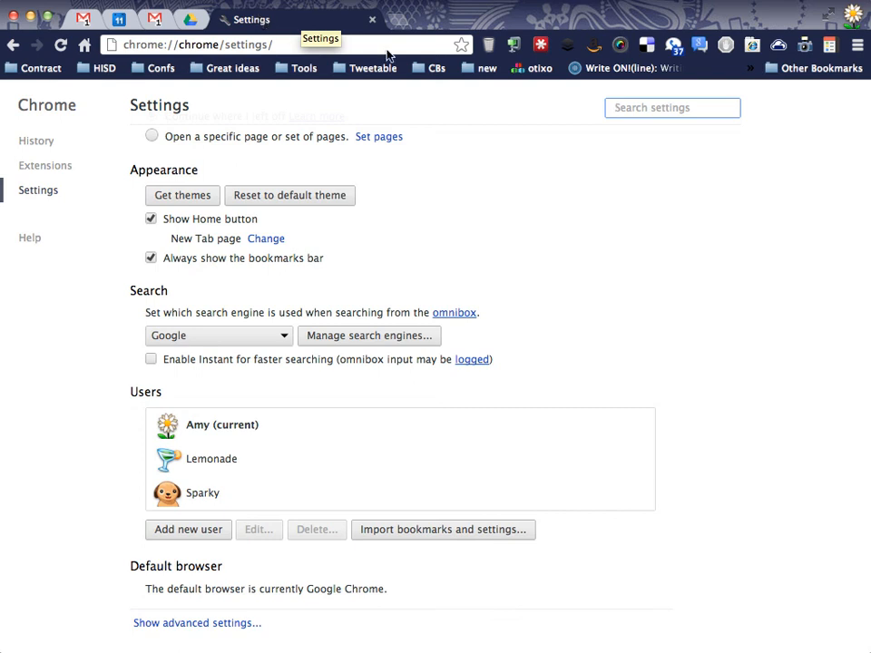
mouse_move(576, 56)
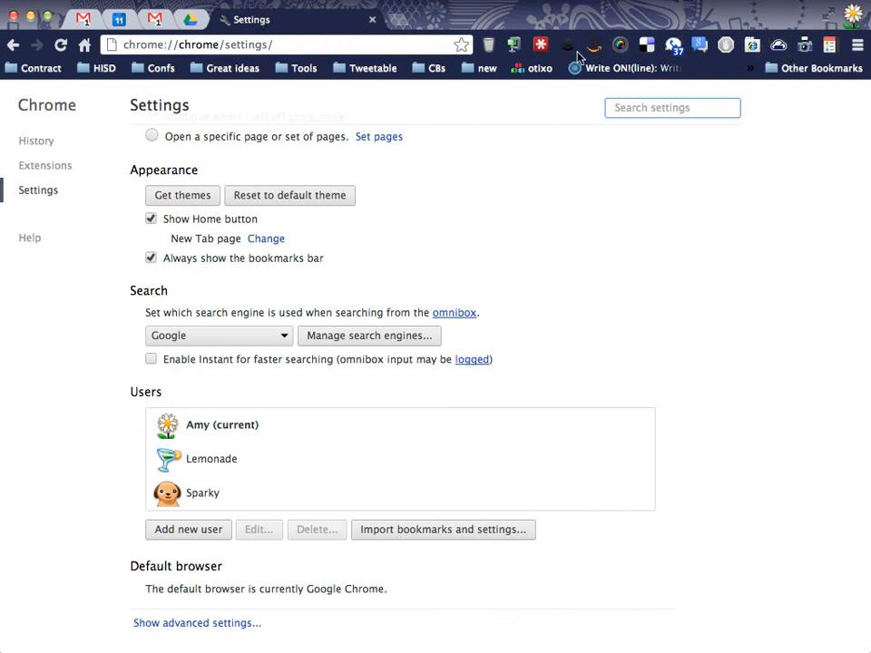
mouse_move(662, 44)
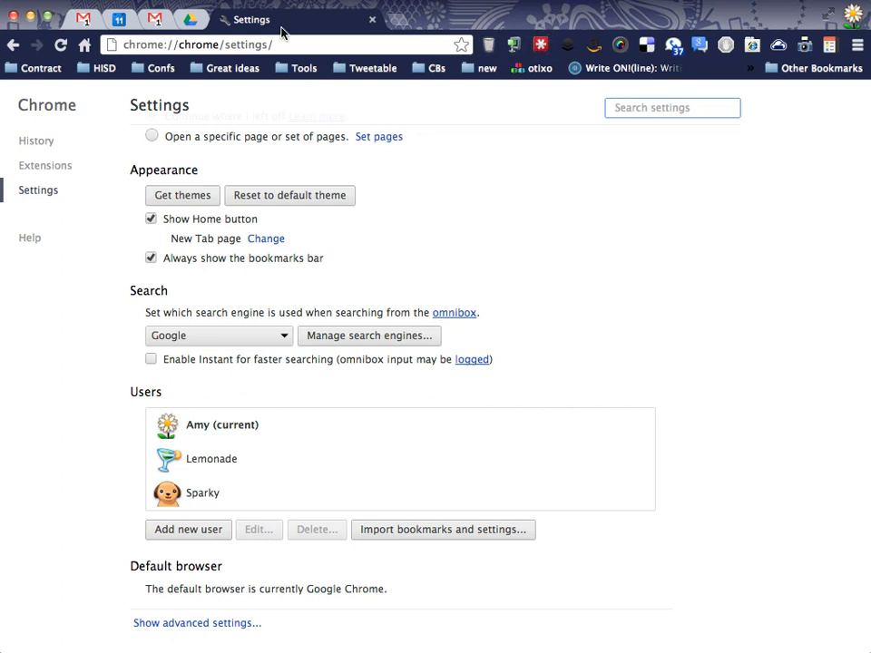
mouse_move(537, 28)
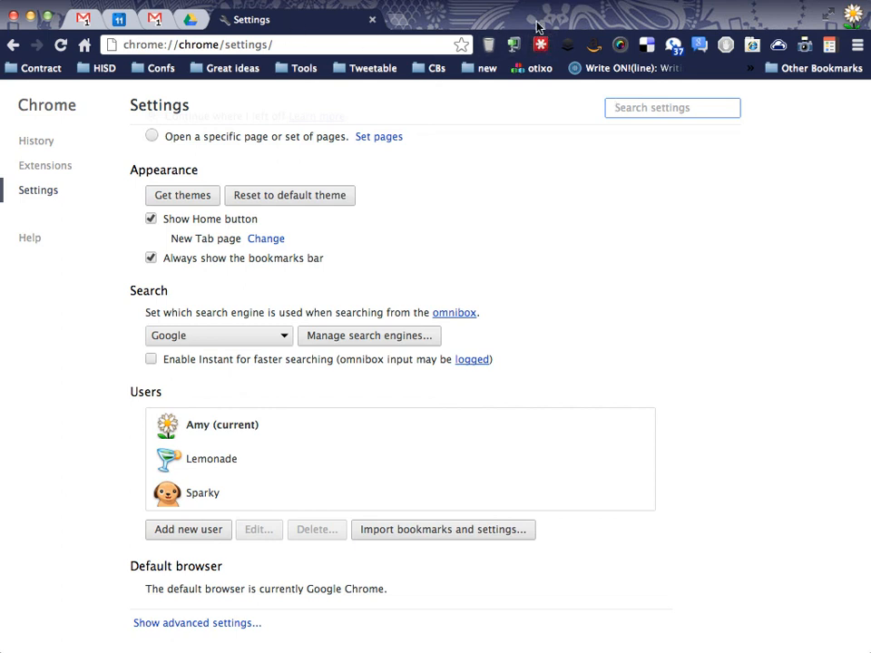